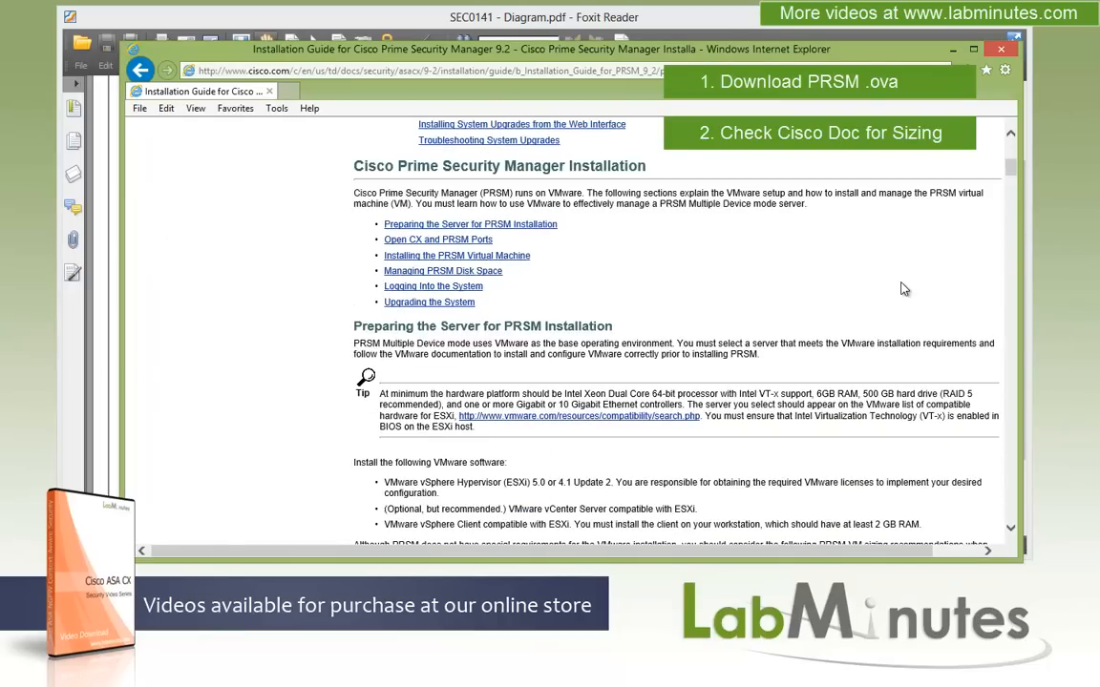
Step: Review the guide's 25 Devices sizing column, then start the Deploy OVF Template wizard
{"action": "scroll", "scroll_direction": "down", "scroll_amount": 3}
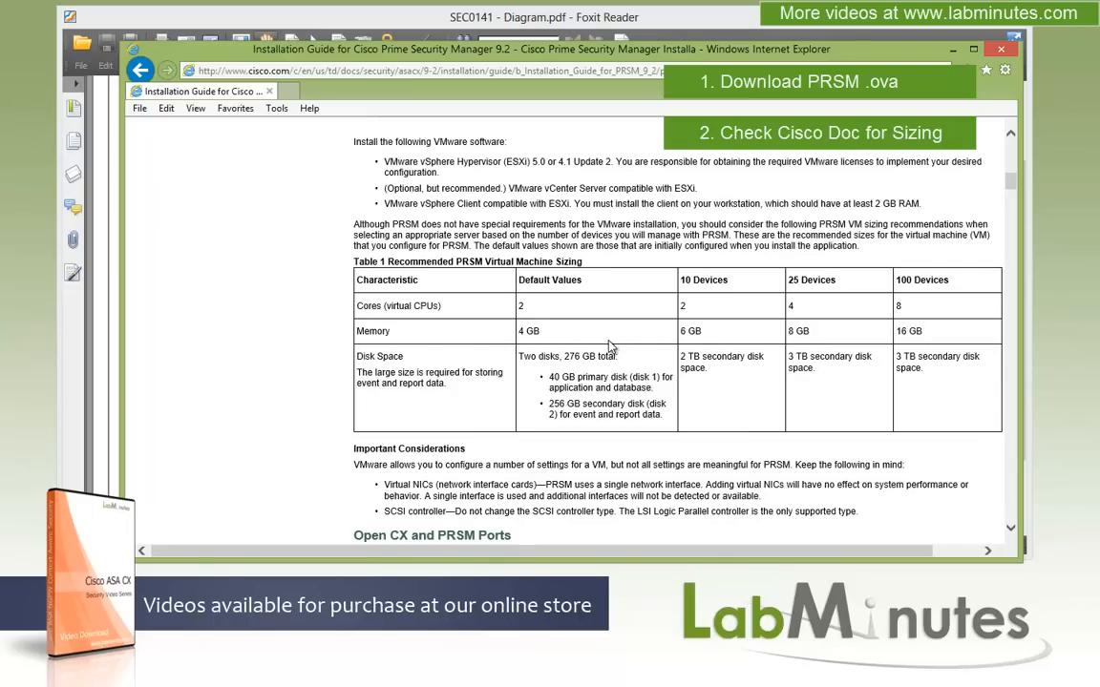
{"action": "mouse_move", "coordinate": [571, 309]}
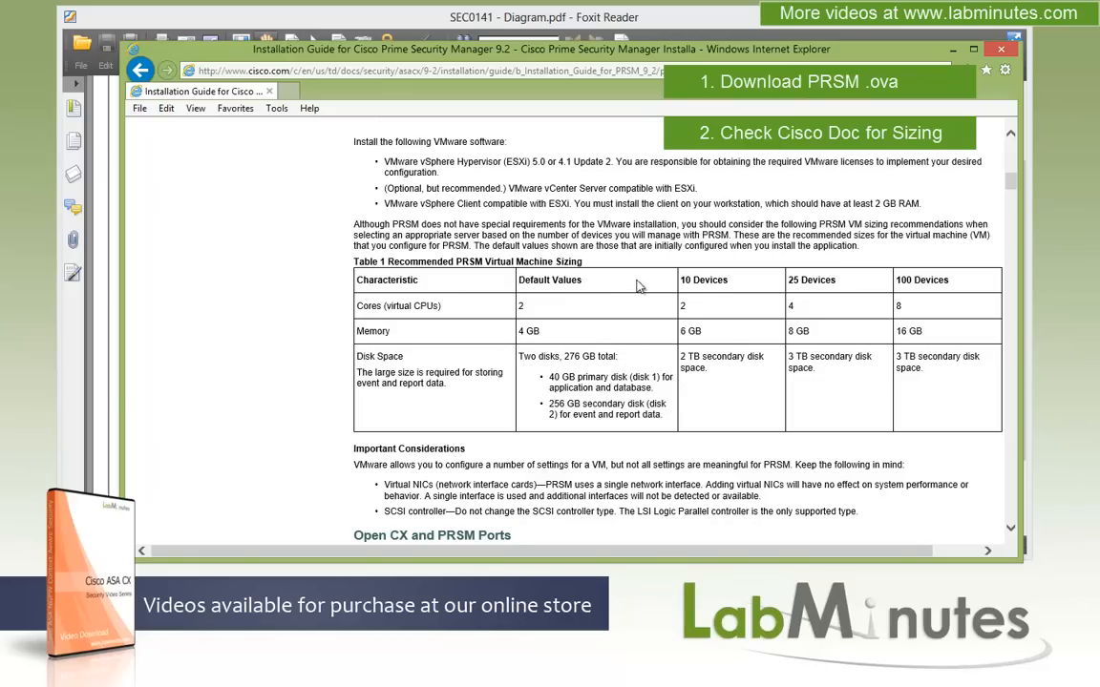
{"action": "double_click", "coordinate": [823, 279]}
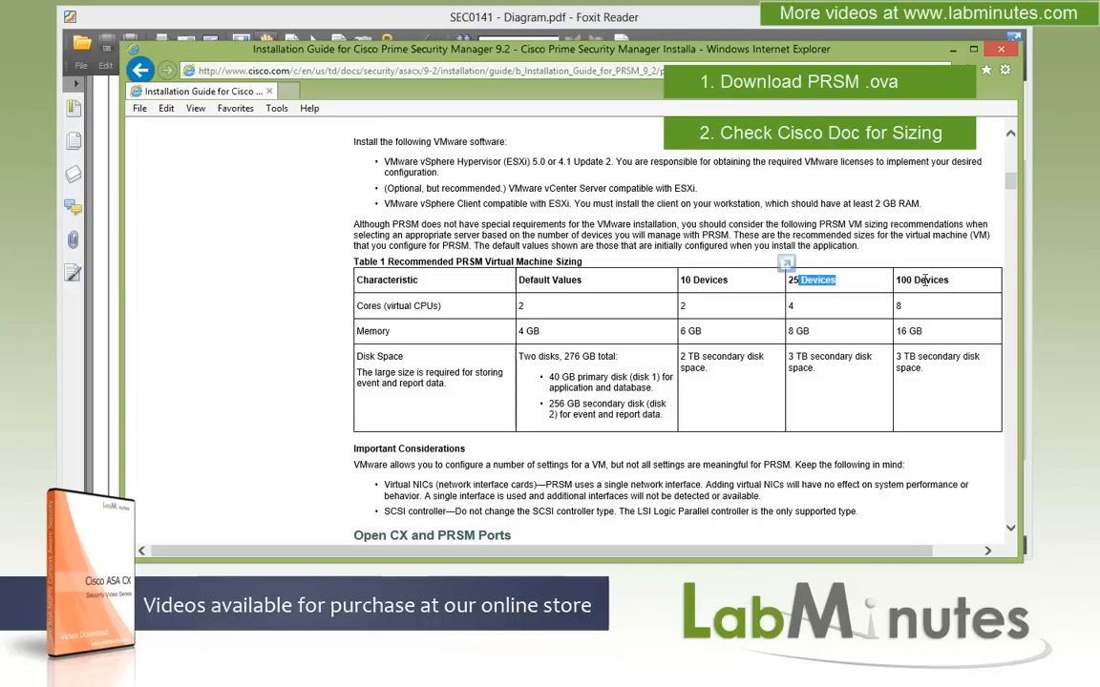
{"action": "scroll", "scroll_direction": "down", "scroll_amount": 3}
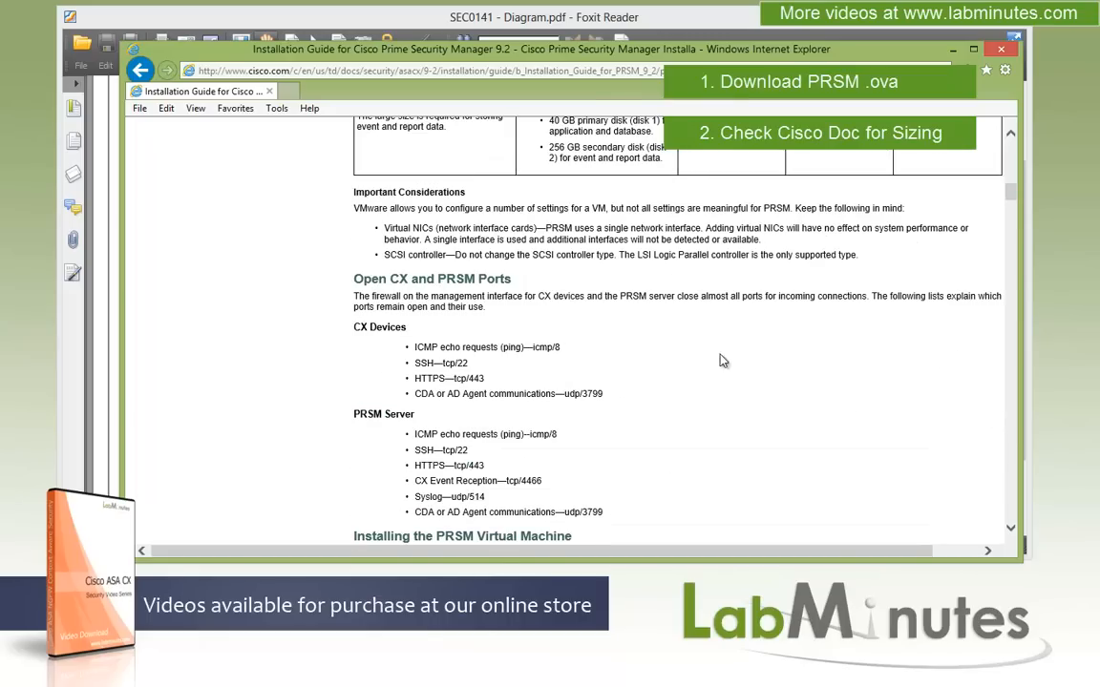
{"action": "mouse_move", "coordinate": [422, 303]}
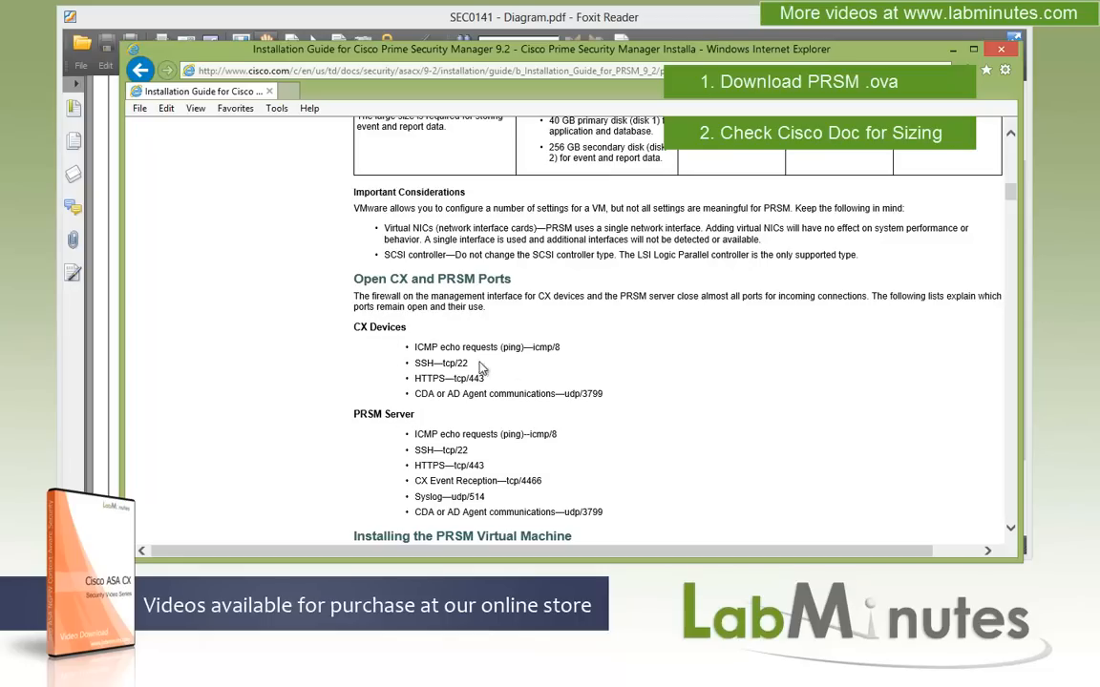
{"action": "double_click", "coordinate": [485, 393]}
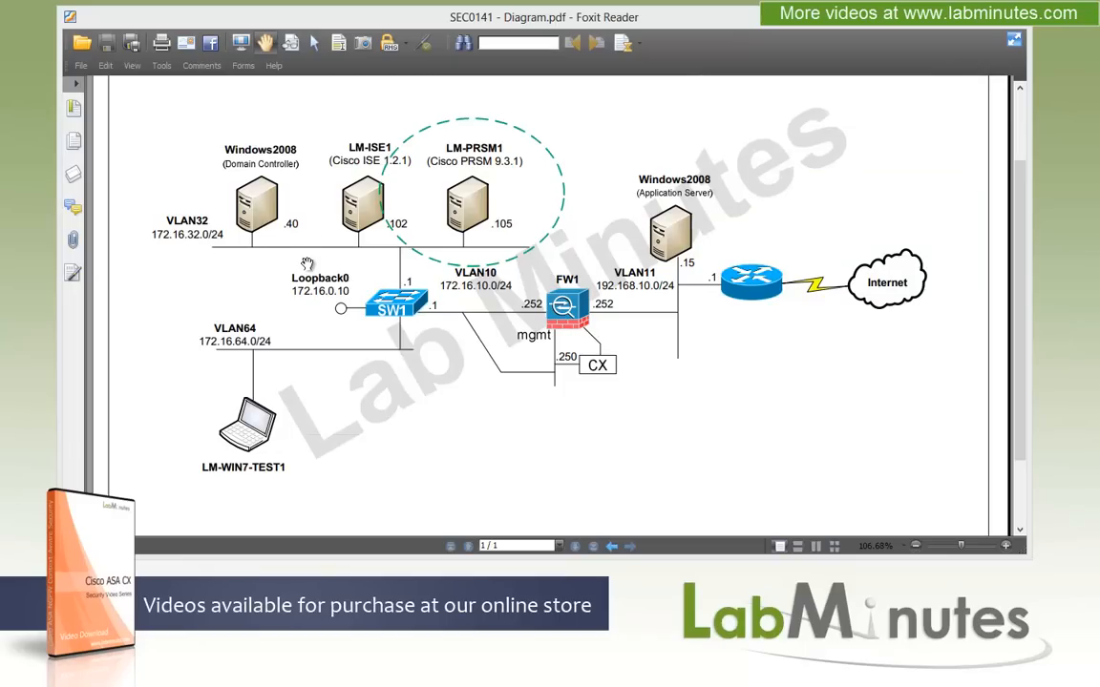
{"action": "mouse_move", "coordinate": [240, 162]}
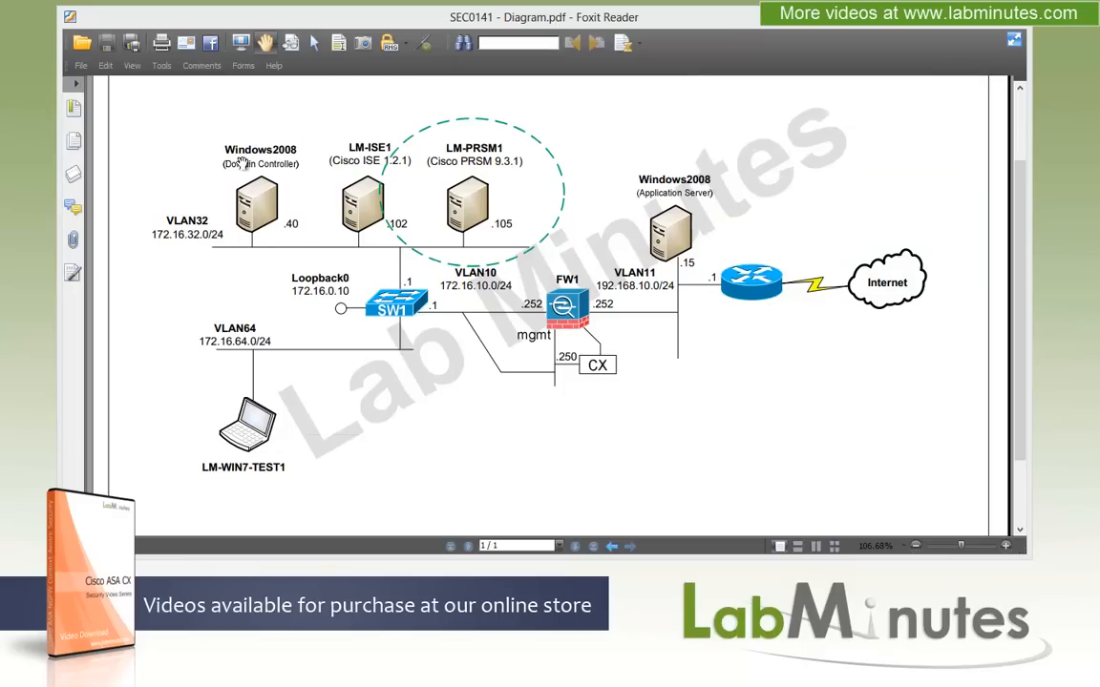
{"action": "mouse_move", "coordinate": [437, 145]}
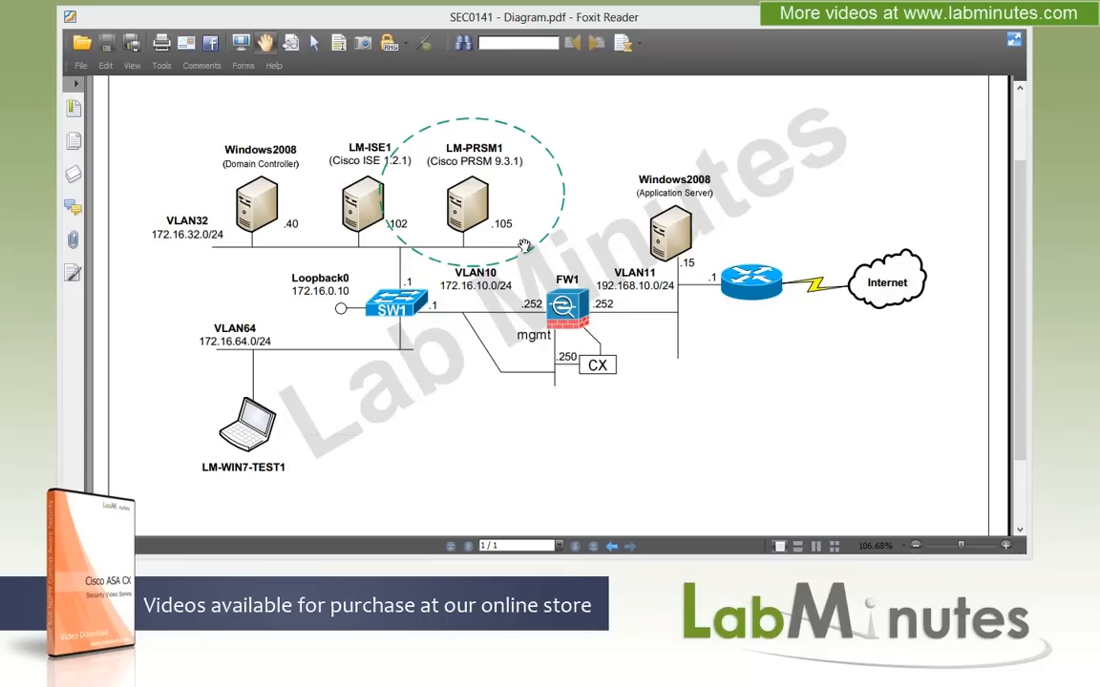
{"action": "mouse_move", "coordinate": [449, 181]}
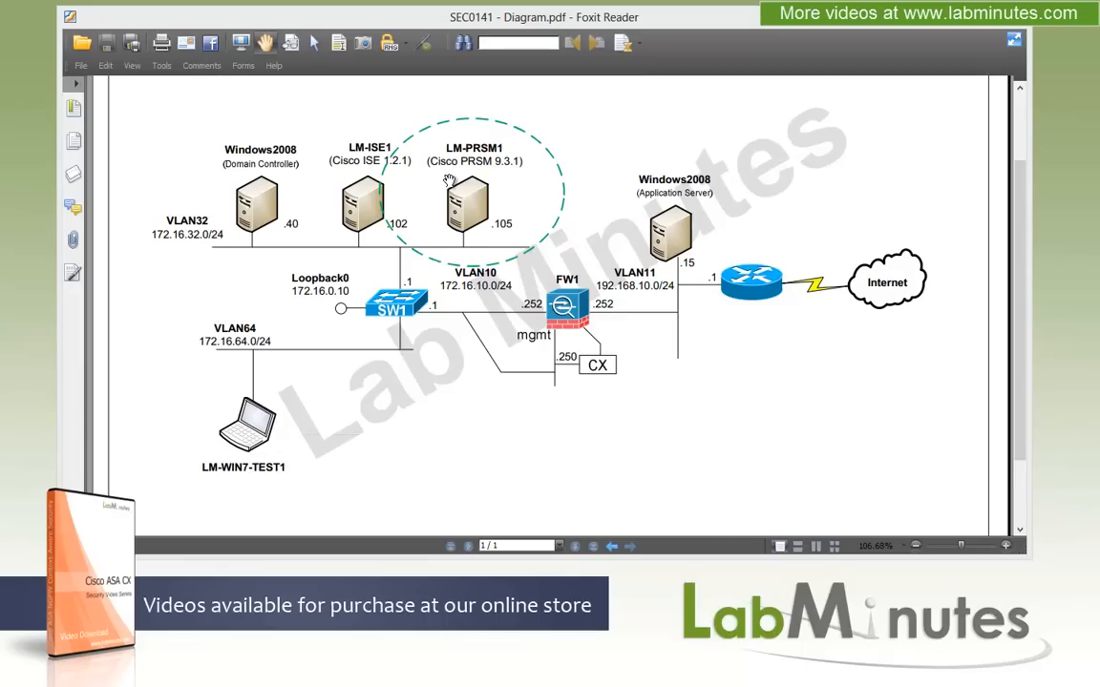
{"action": "mouse_move", "coordinate": [517, 214]}
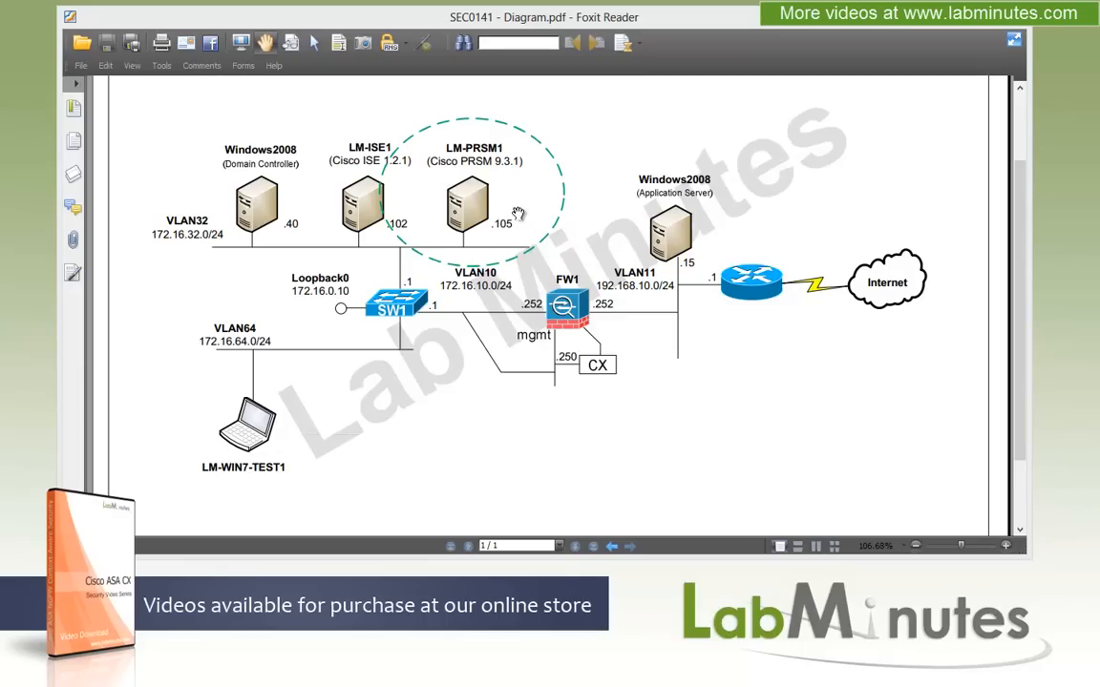
{"action": "mouse_move", "coordinate": [488, 246]}
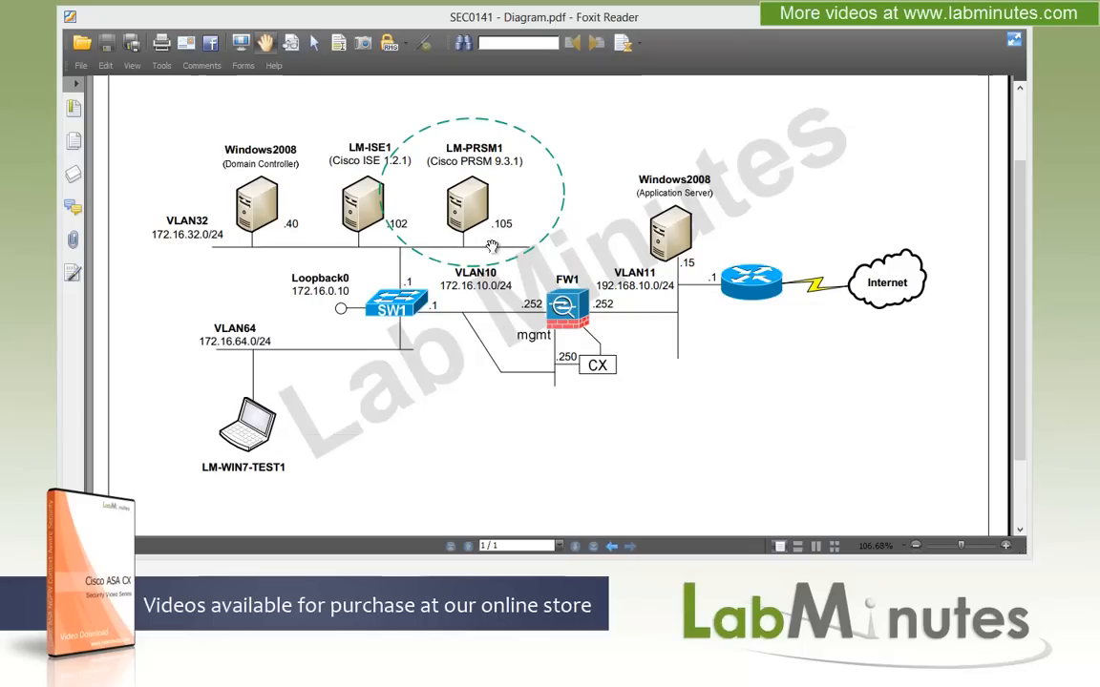
{"action": "mouse_move", "coordinate": [254, 237]}
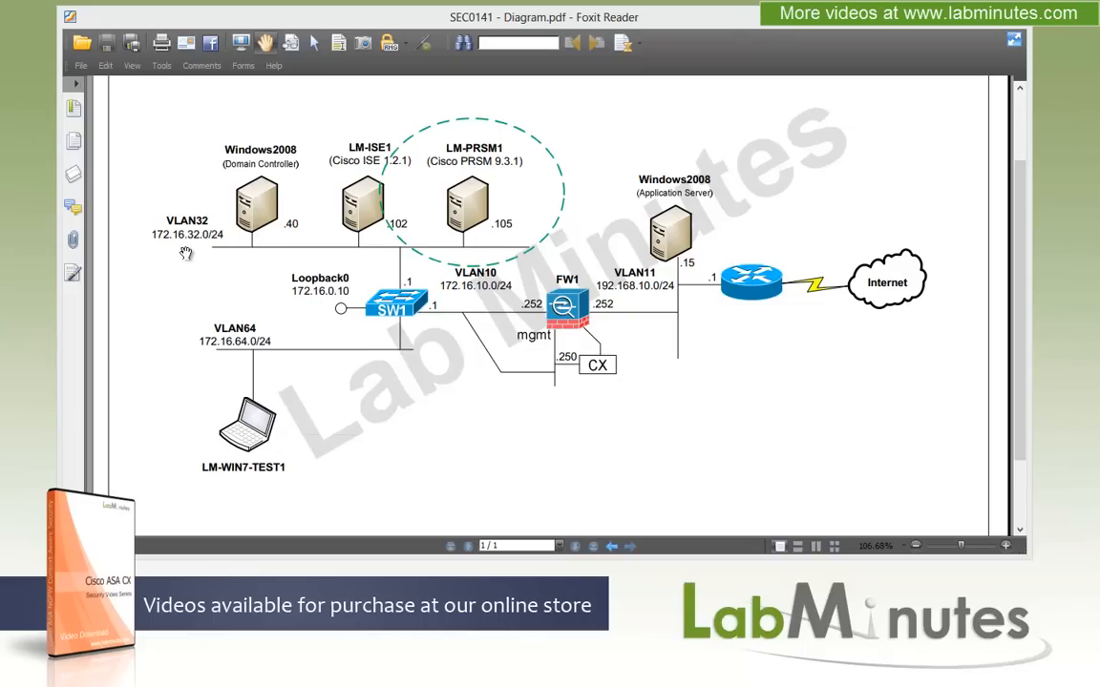
{"action": "mouse_move", "coordinate": [296, 241]}
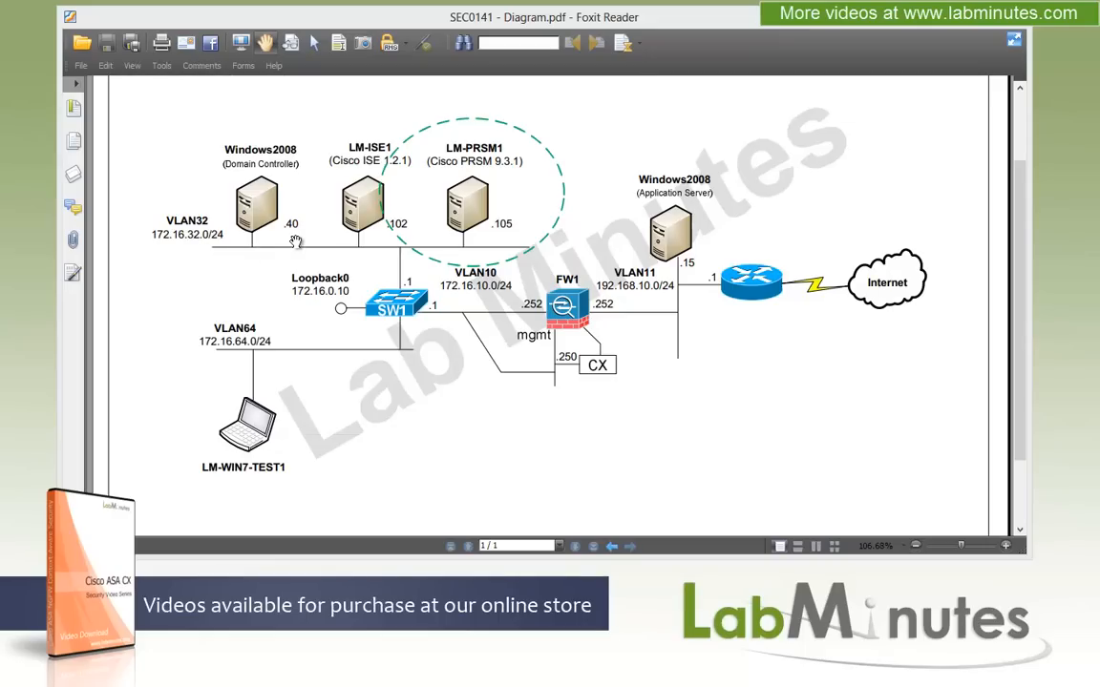
{"action": "mouse_move", "coordinate": [413, 328]}
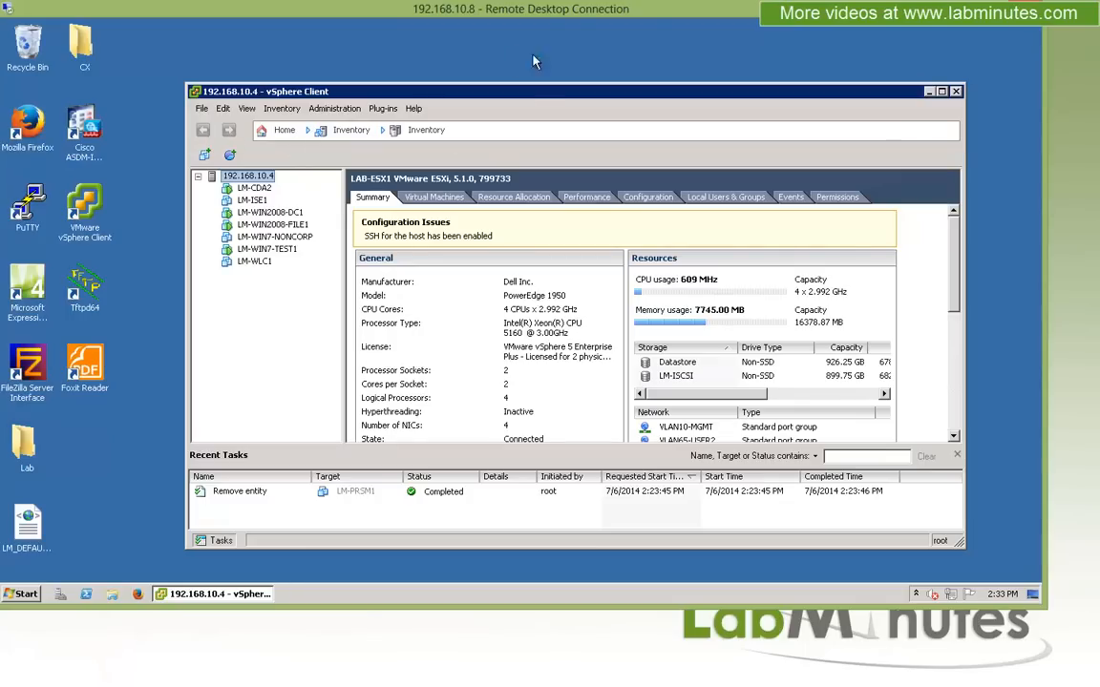
{"action": "mouse_move", "coordinate": [374, 122]}
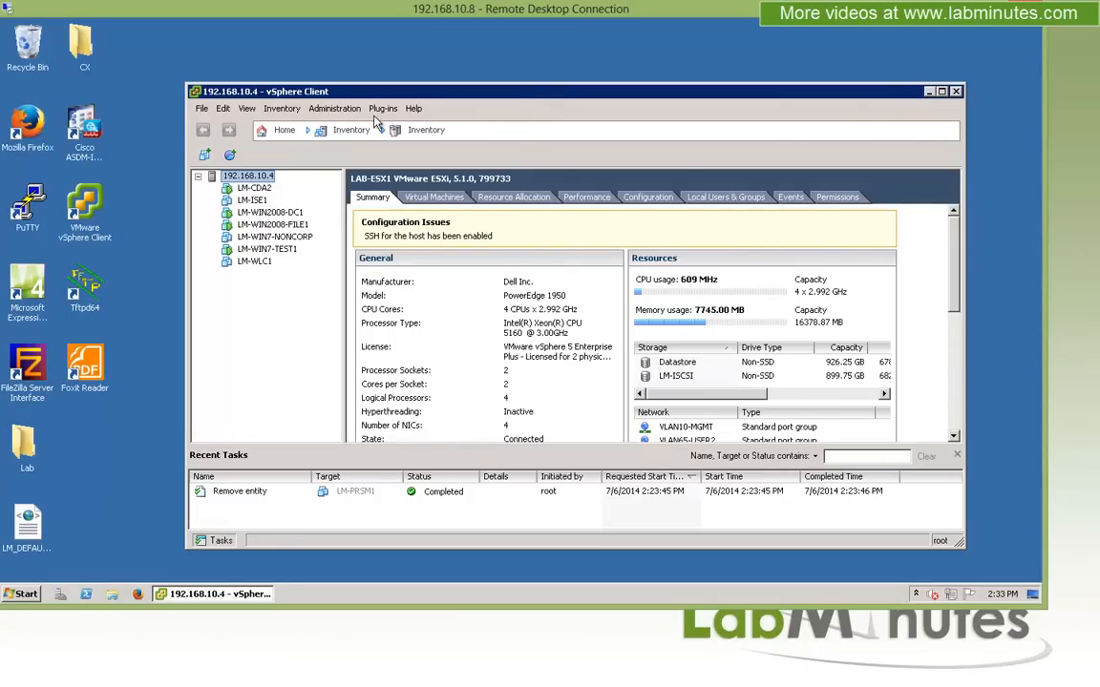
{"action": "mouse_move", "coordinate": [321, 107]}
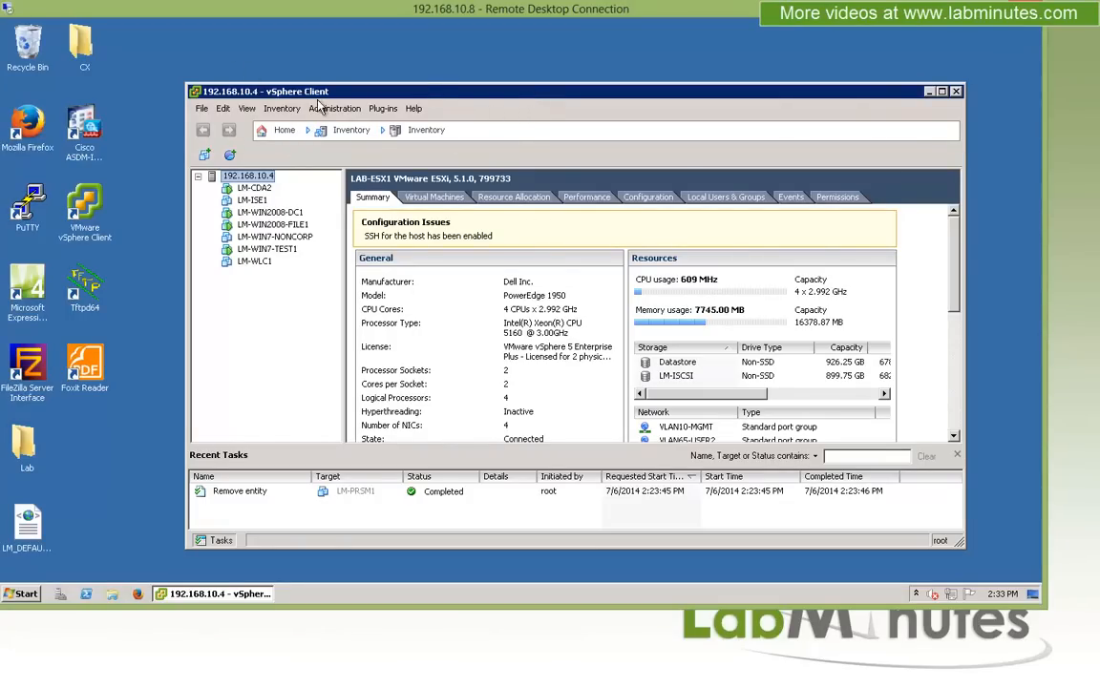
{"action": "mouse_move", "coordinate": [491, 115]}
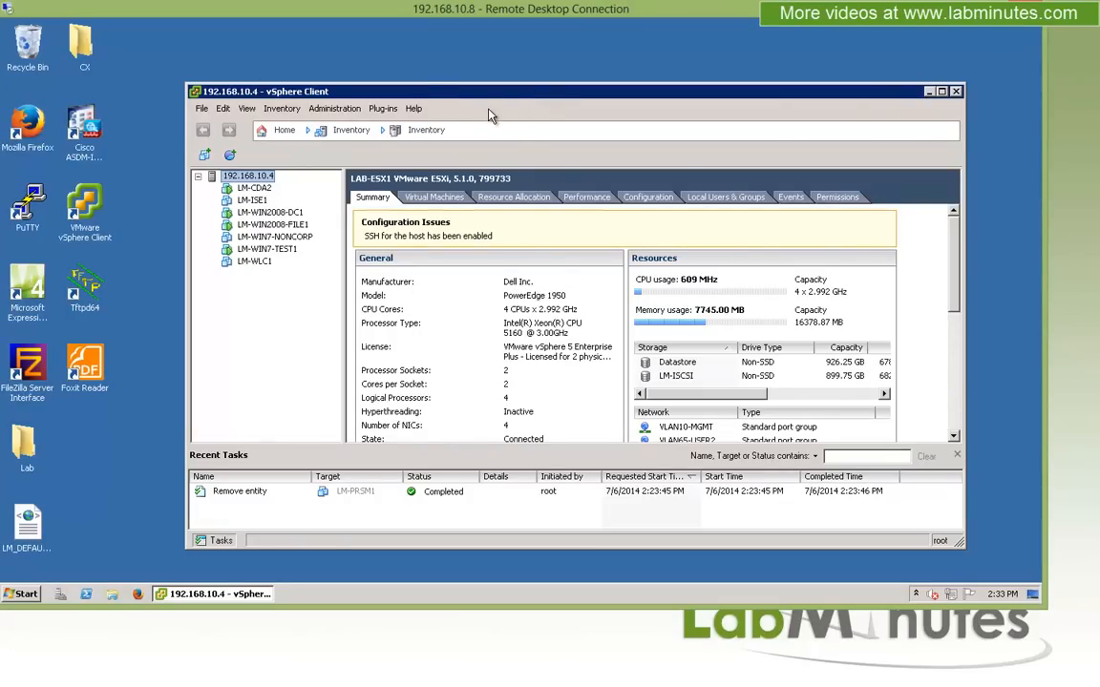
{"action": "left_click", "coordinate": [203, 107]}
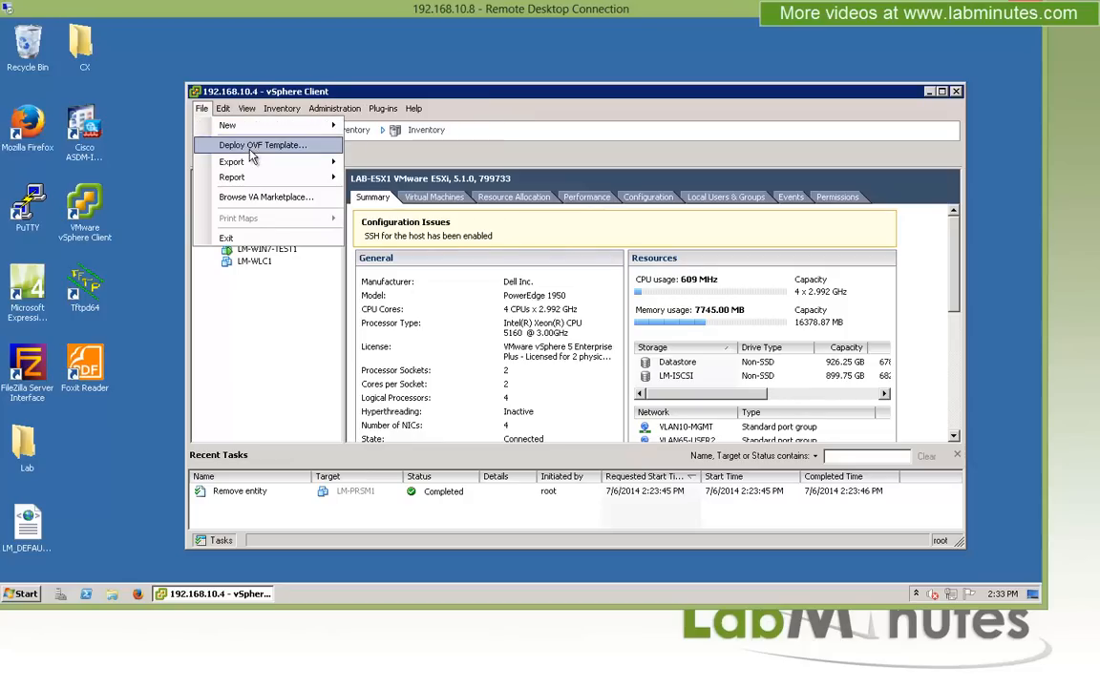
{"action": "left_click", "coordinate": [264, 146]}
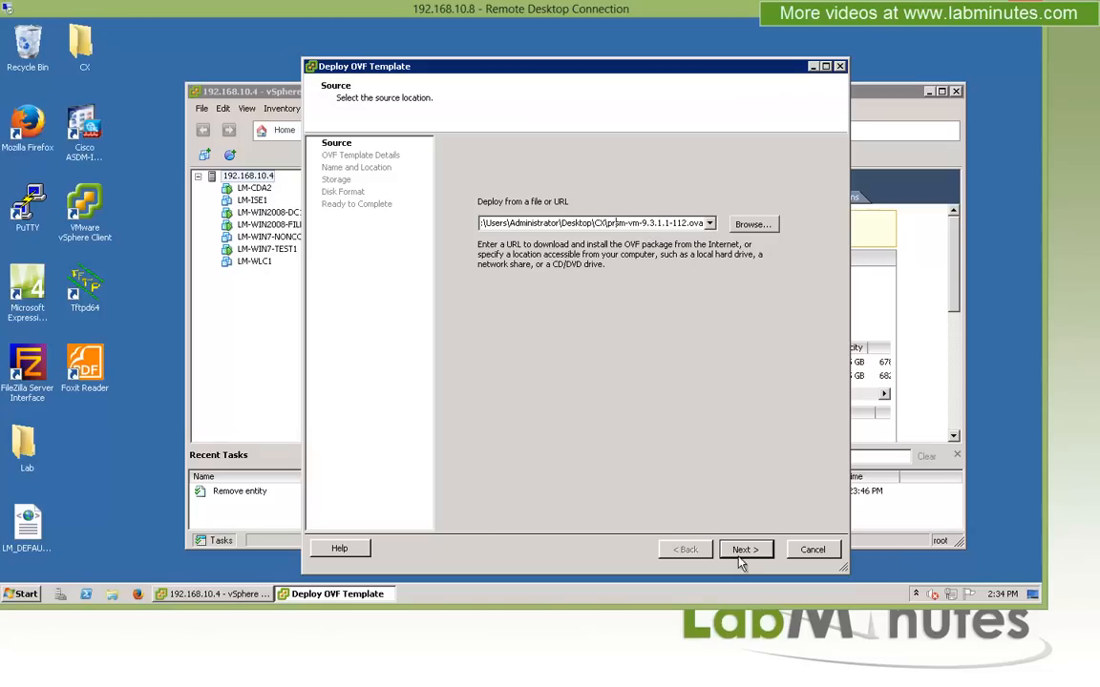
{"action": "mouse_move", "coordinate": [665, 317]}
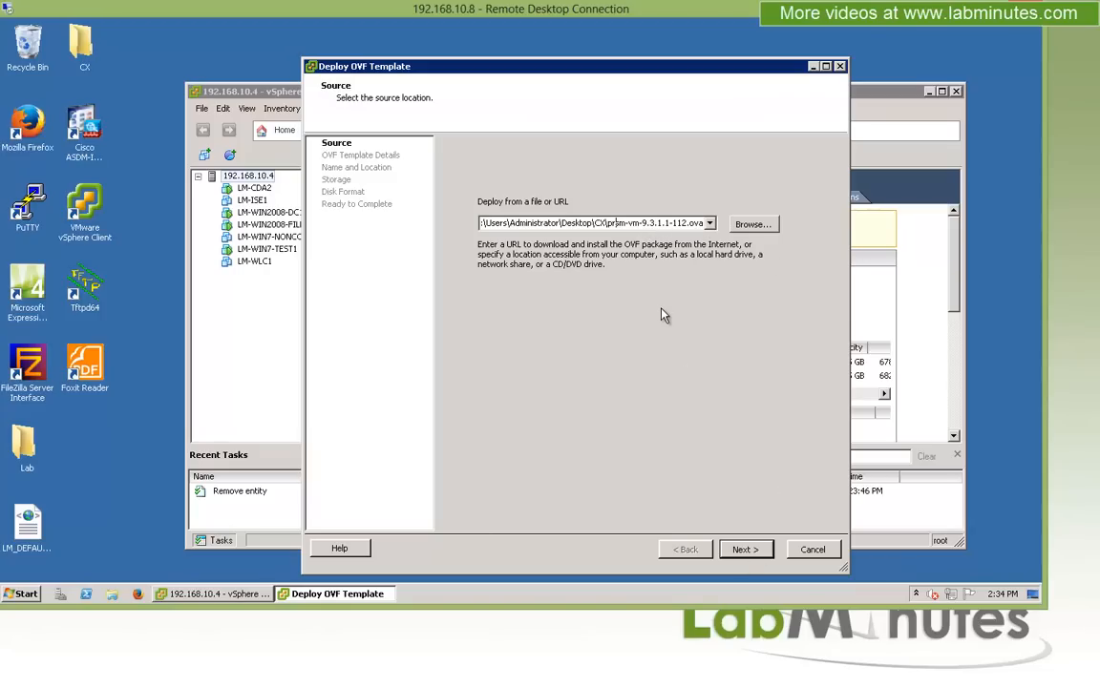
{"action": "mouse_move", "coordinate": [520, 306]}
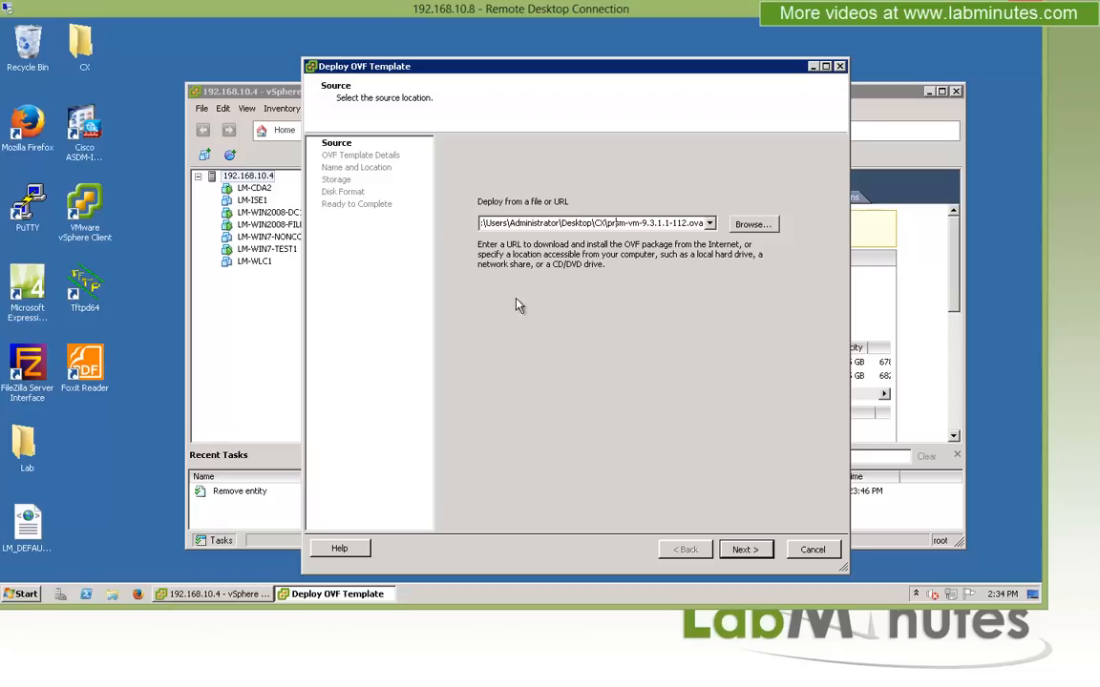
Step: Accept the .ova source details and license agreement, and name the VM LM-PRSM1
{"action": "left_click", "coordinate": [744, 550]}
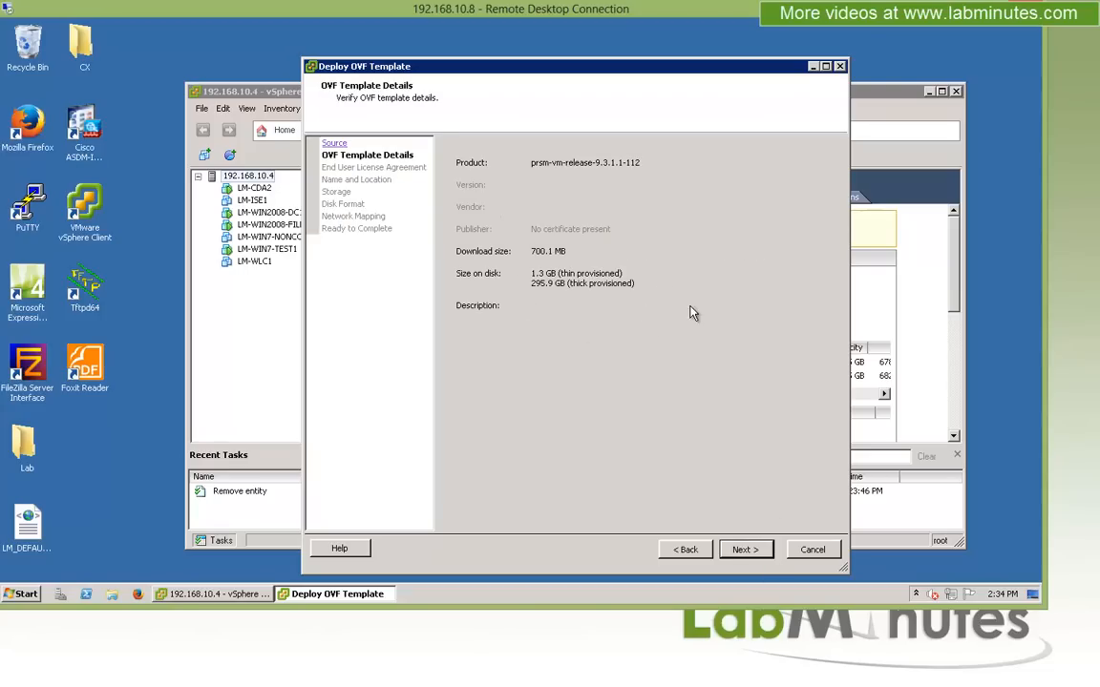
{"action": "mouse_move", "coordinate": [606, 183]}
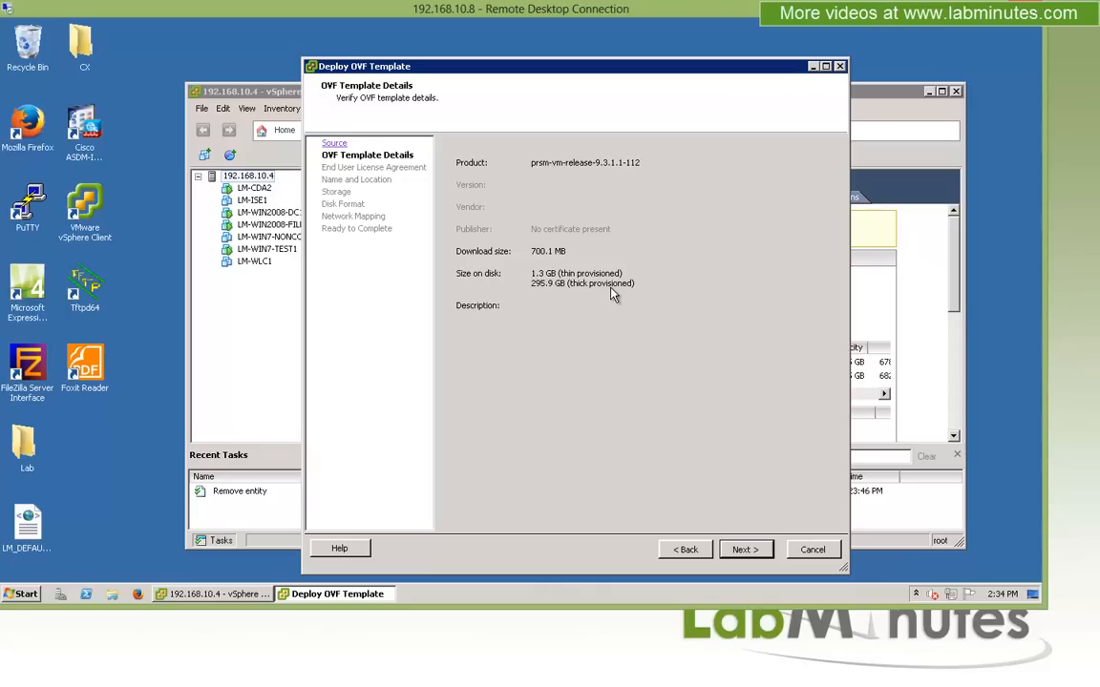
{"action": "mouse_move", "coordinate": [744, 550]}
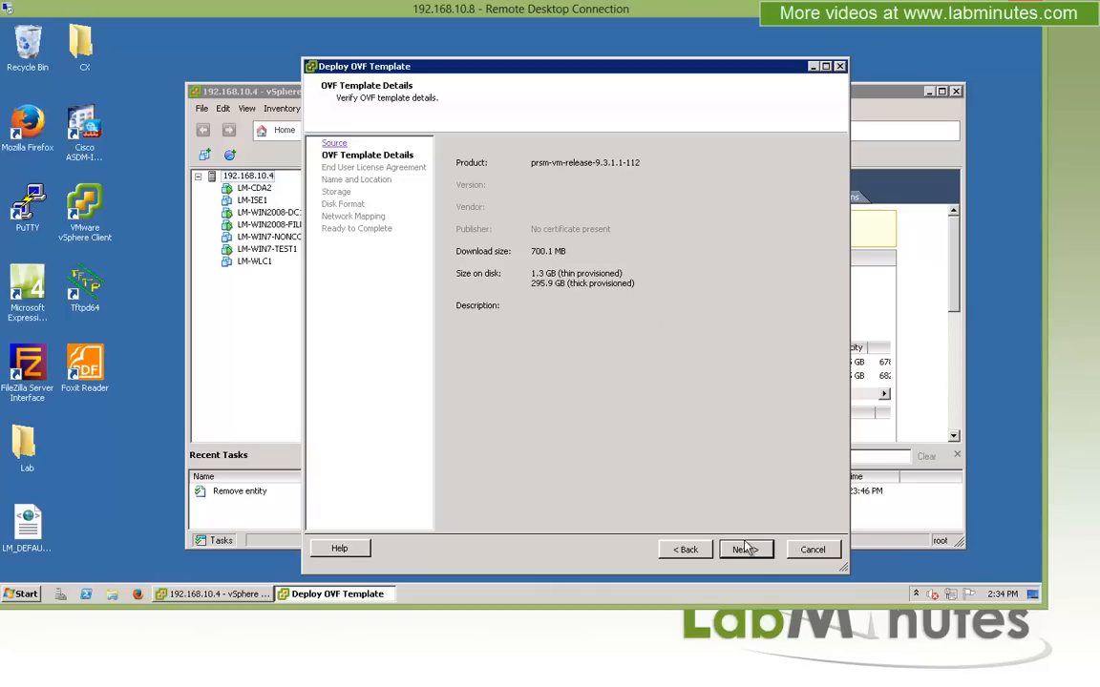
{"action": "left_click", "coordinate": [745, 550]}
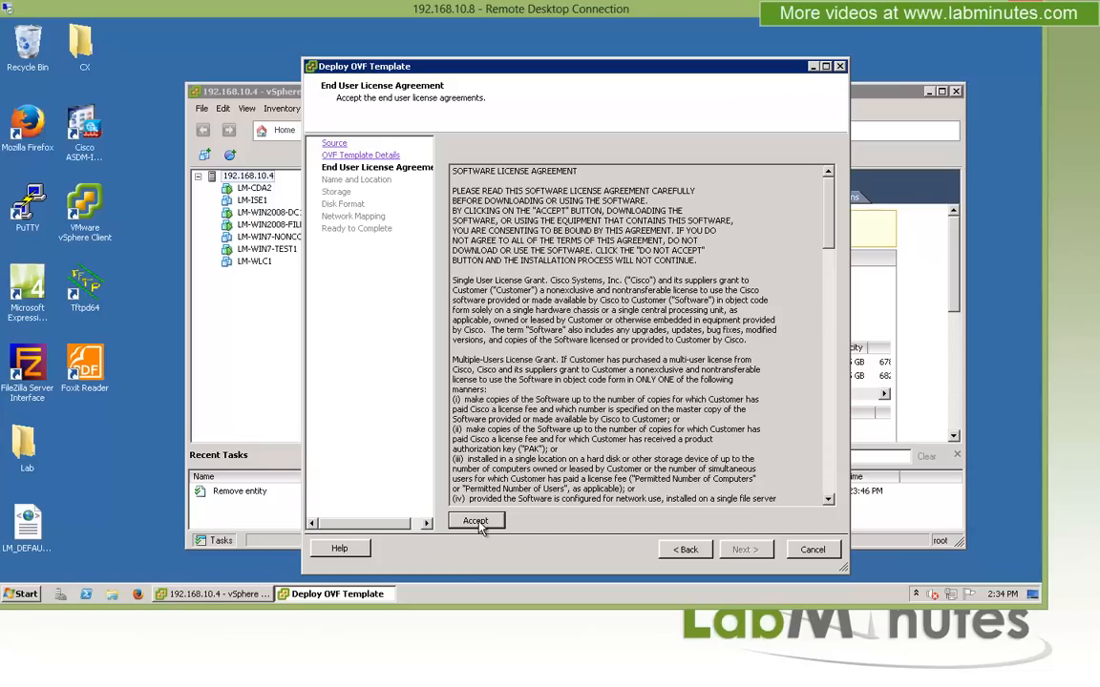
{"action": "left_click", "coordinate": [476, 520]}
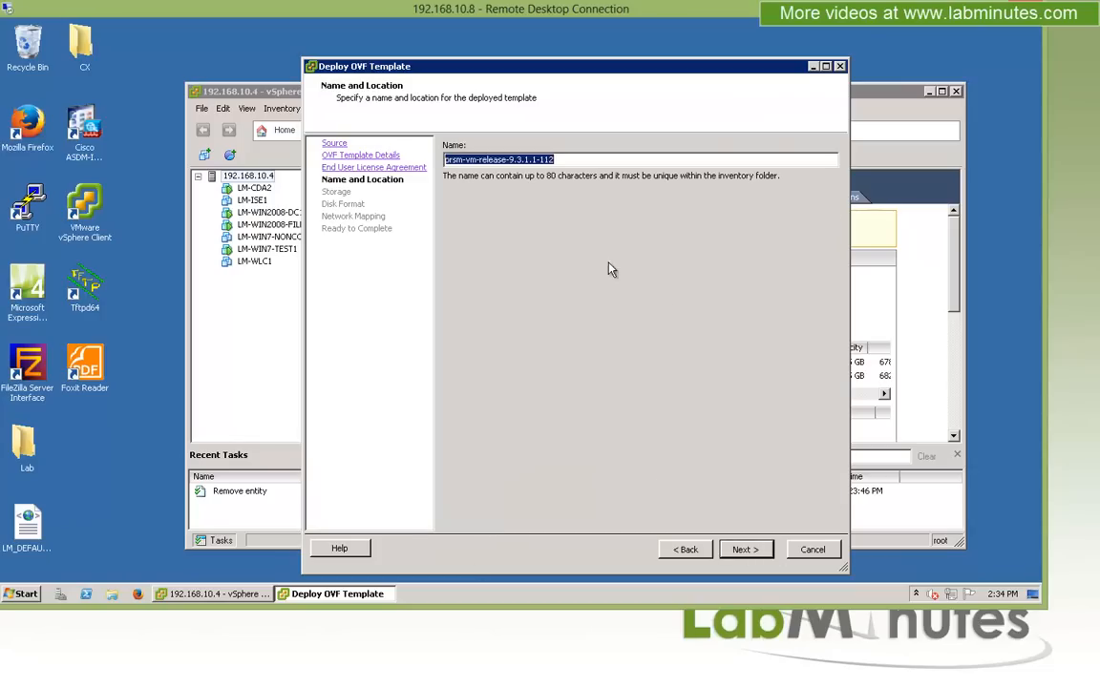
{"action": "mouse_move", "coordinate": [634, 271]}
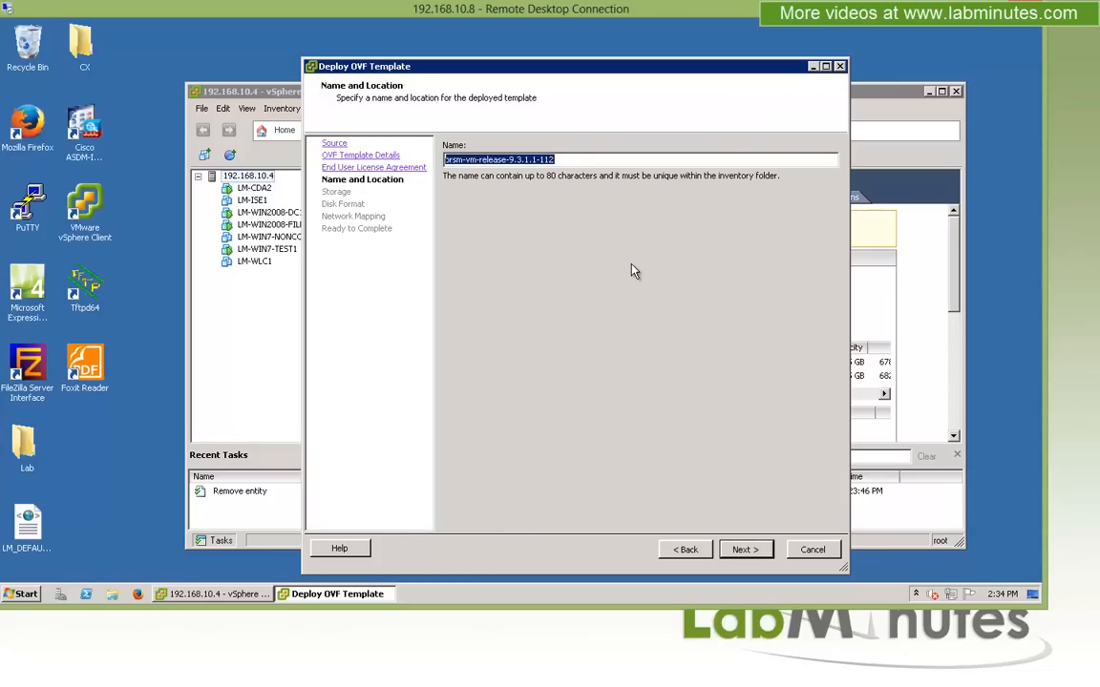
{"action": "type", "text": "LM-PRSM1"}
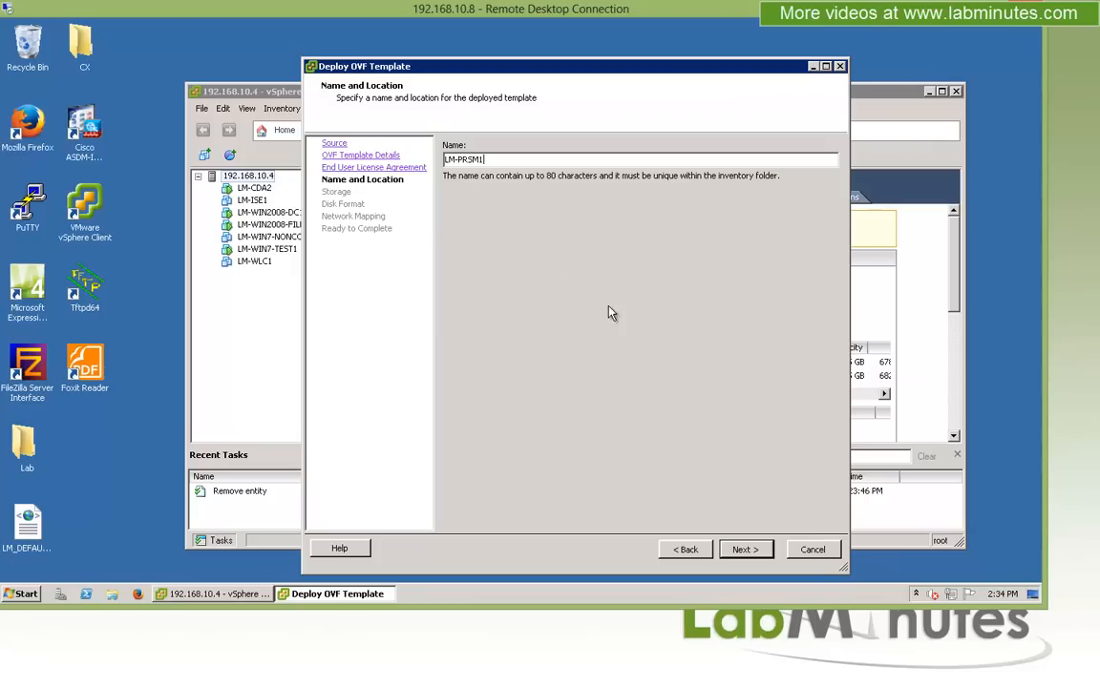
{"action": "left_click", "coordinate": [745, 550]}
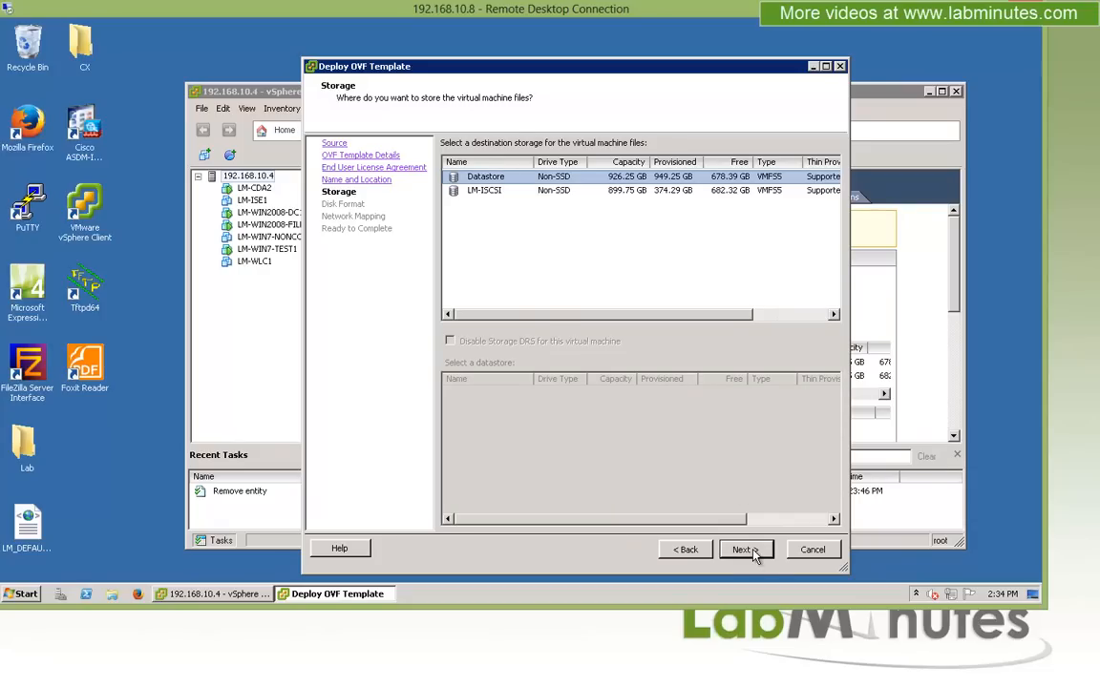
Step: Keep the datastore, choose Thin Provision, map Bridged to VLAN32-SERVER and finish the deployment
{"action": "left_click", "coordinate": [745, 550]}
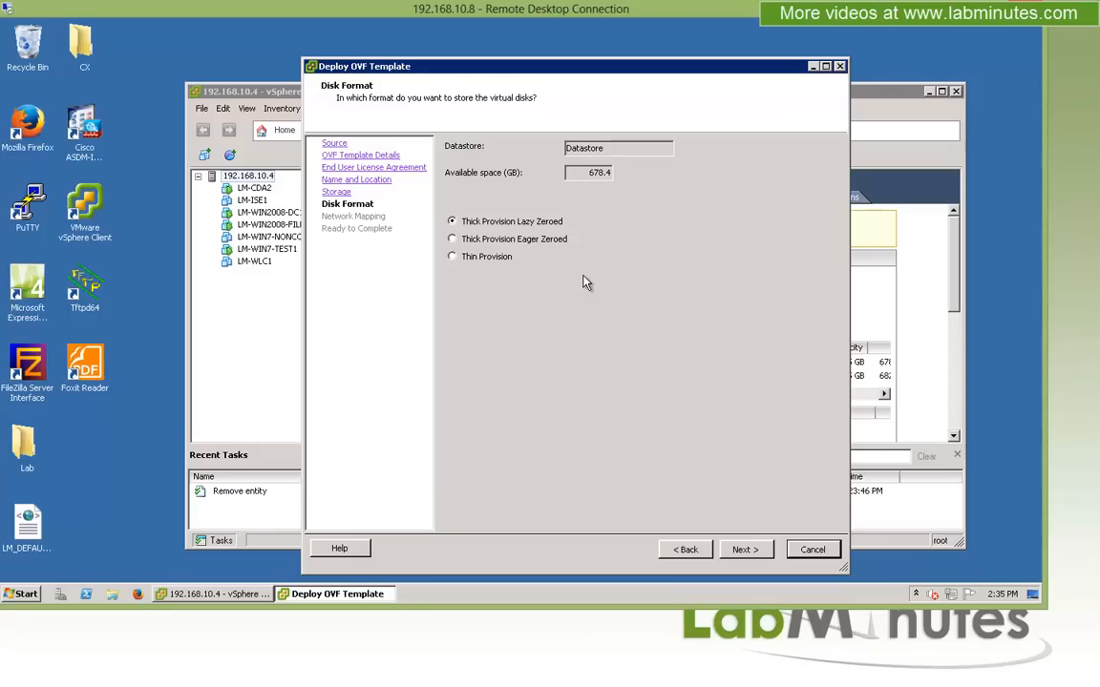
{"action": "mouse_move", "coordinate": [573, 298]}
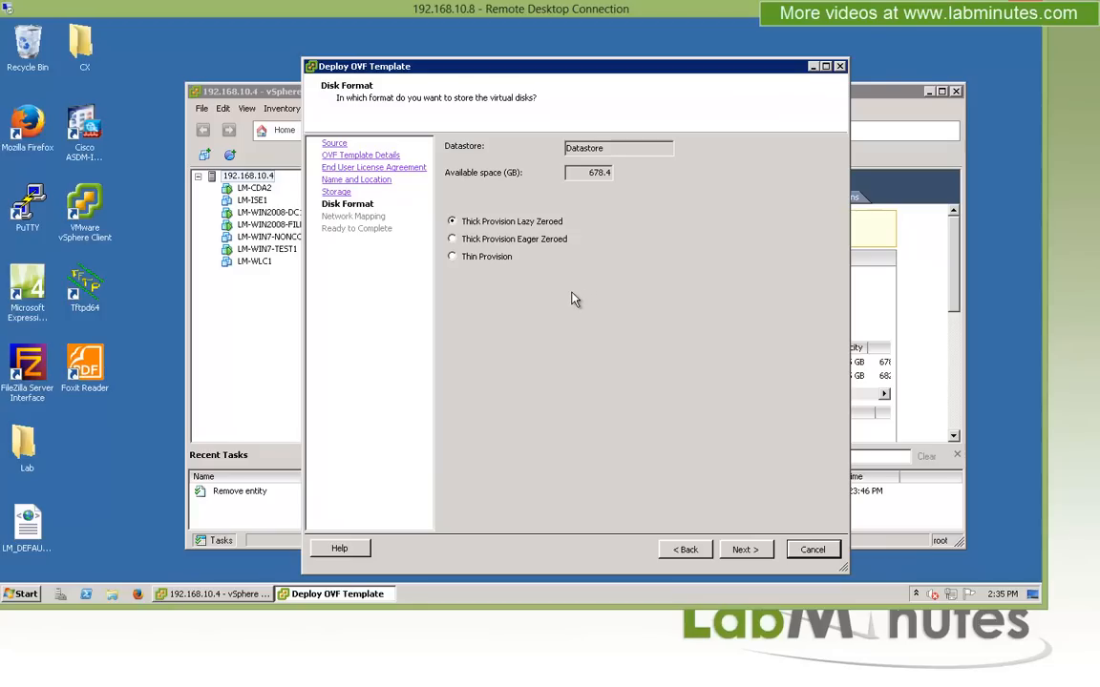
{"action": "mouse_move", "coordinate": [576, 317]}
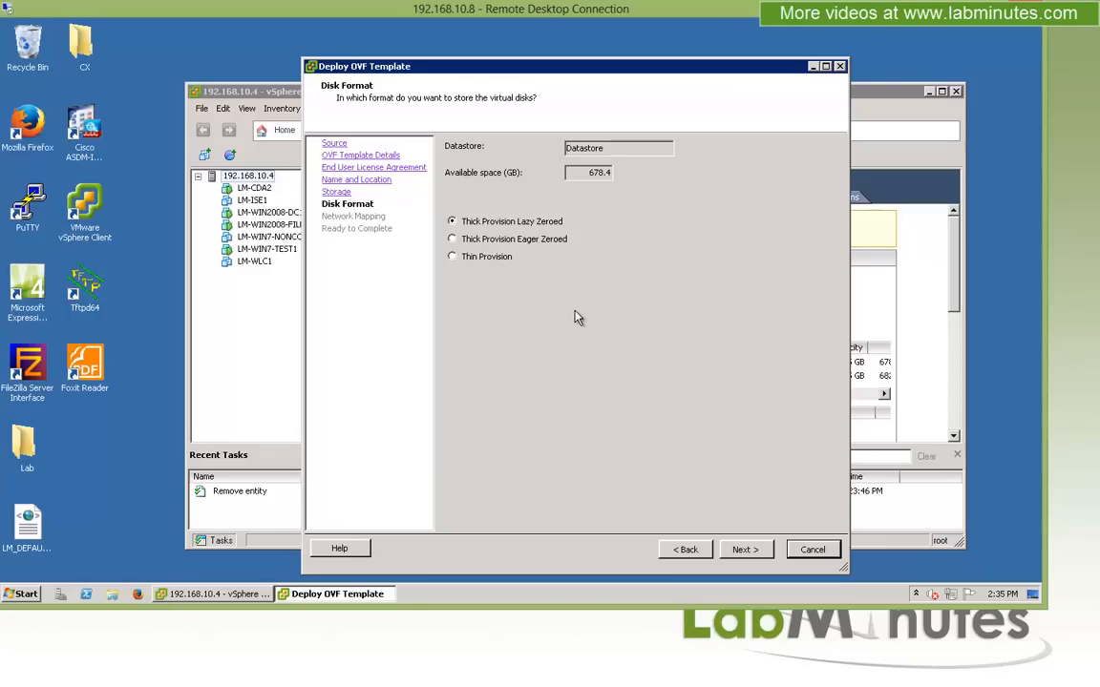
{"action": "mouse_move", "coordinate": [485, 279]}
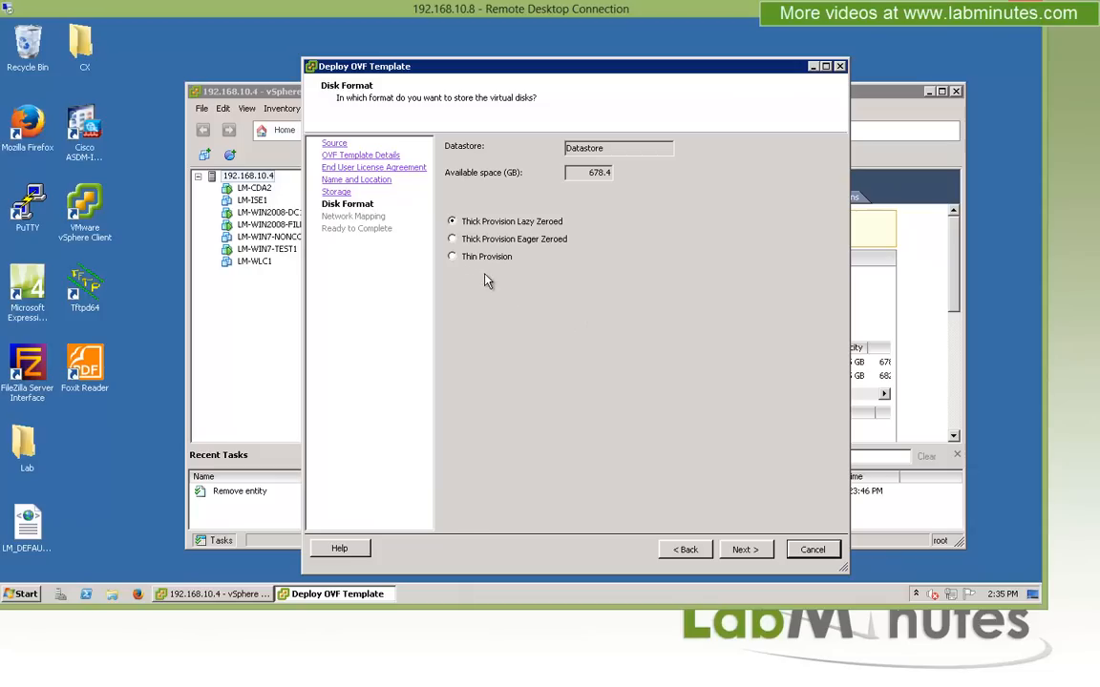
{"action": "left_click", "coordinate": [451, 256]}
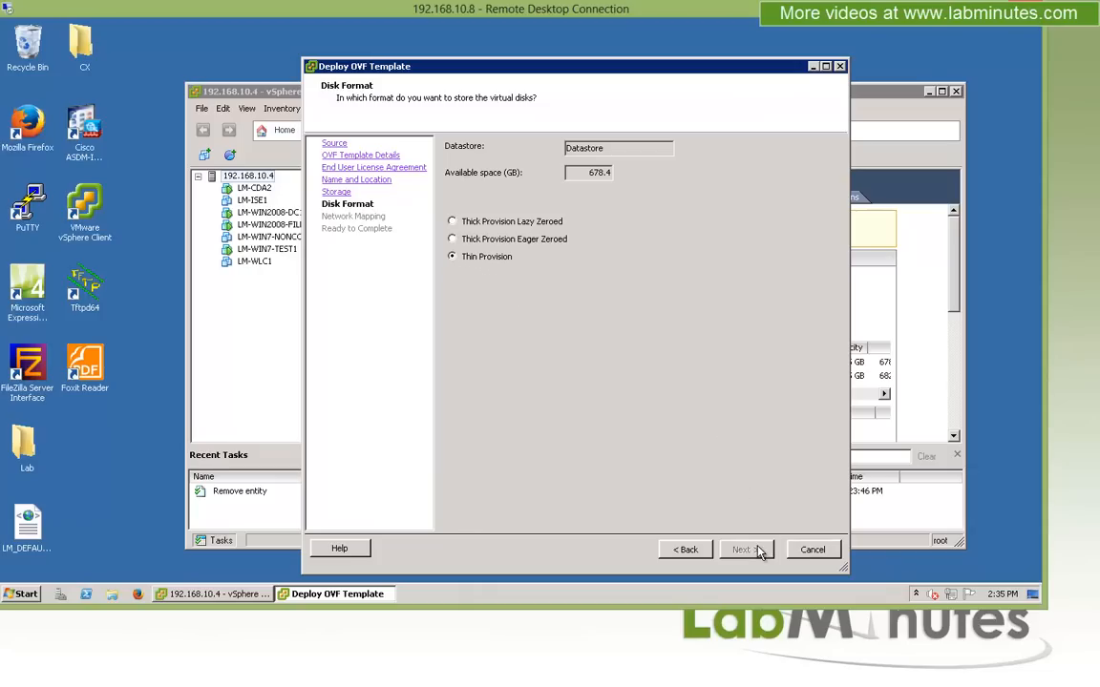
{"action": "left_click", "coordinate": [745, 550]}
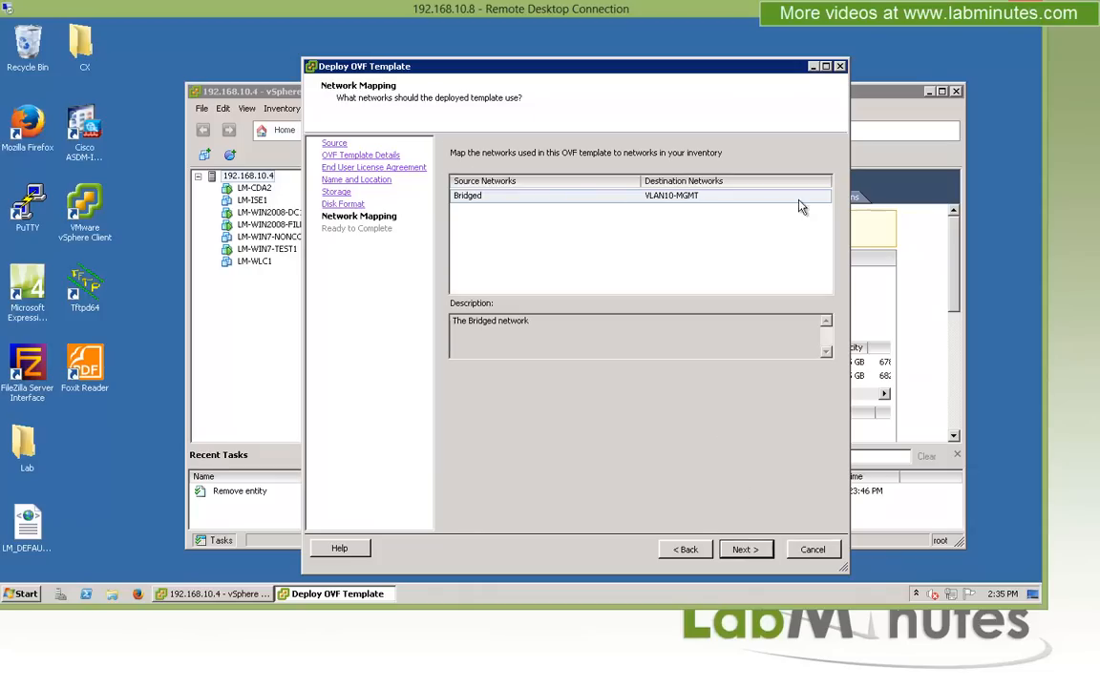
{"action": "left_click", "coordinate": [821, 195]}
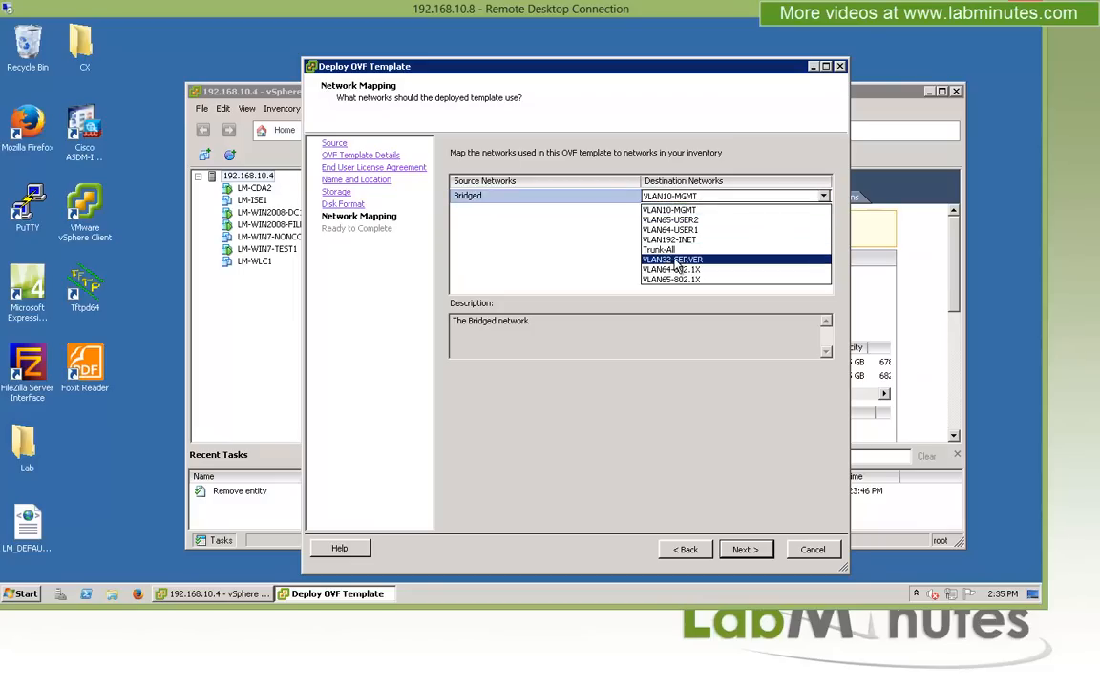
{"action": "left_click", "coordinate": [673, 259]}
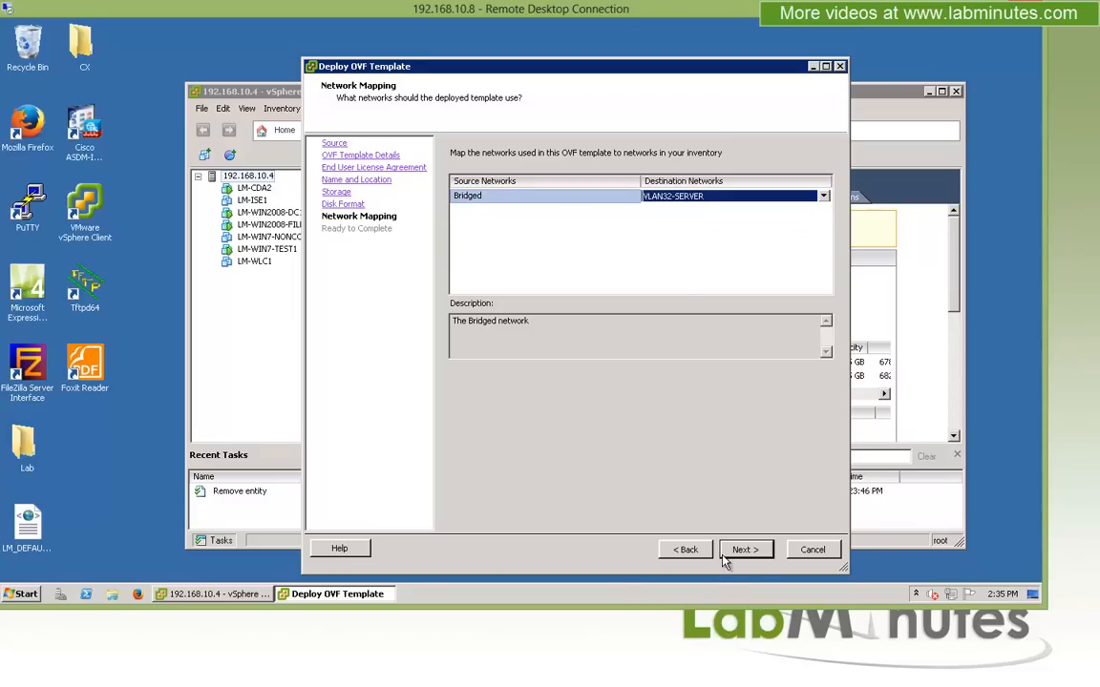
{"action": "left_click", "coordinate": [745, 550]}
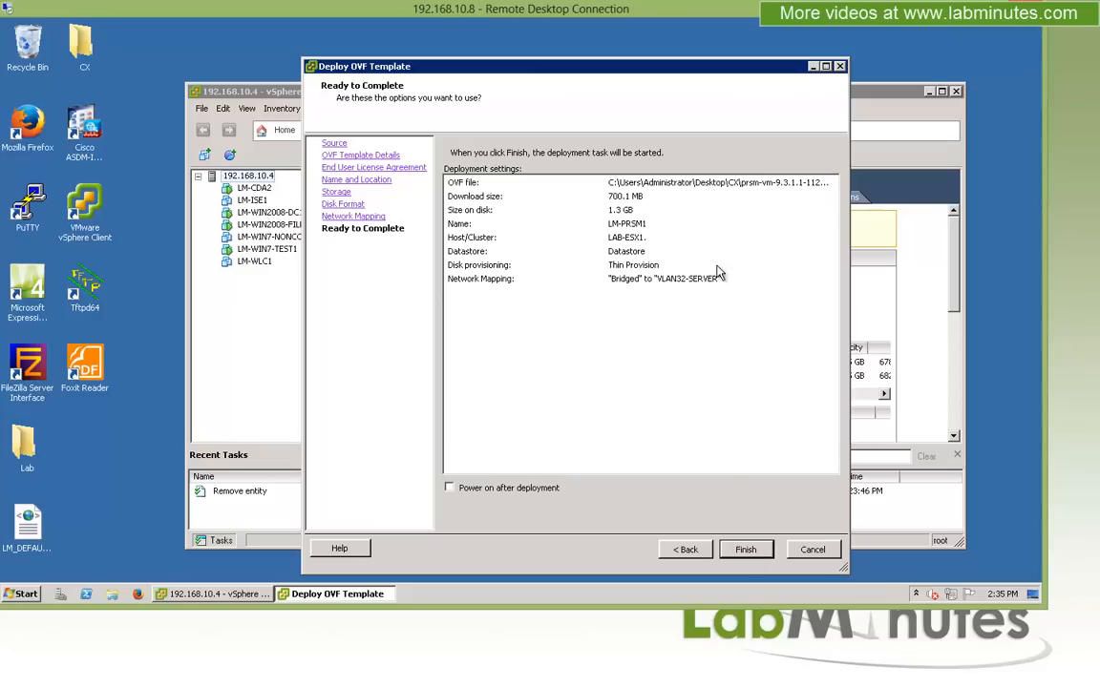
{"action": "left_click", "coordinate": [744, 550]}
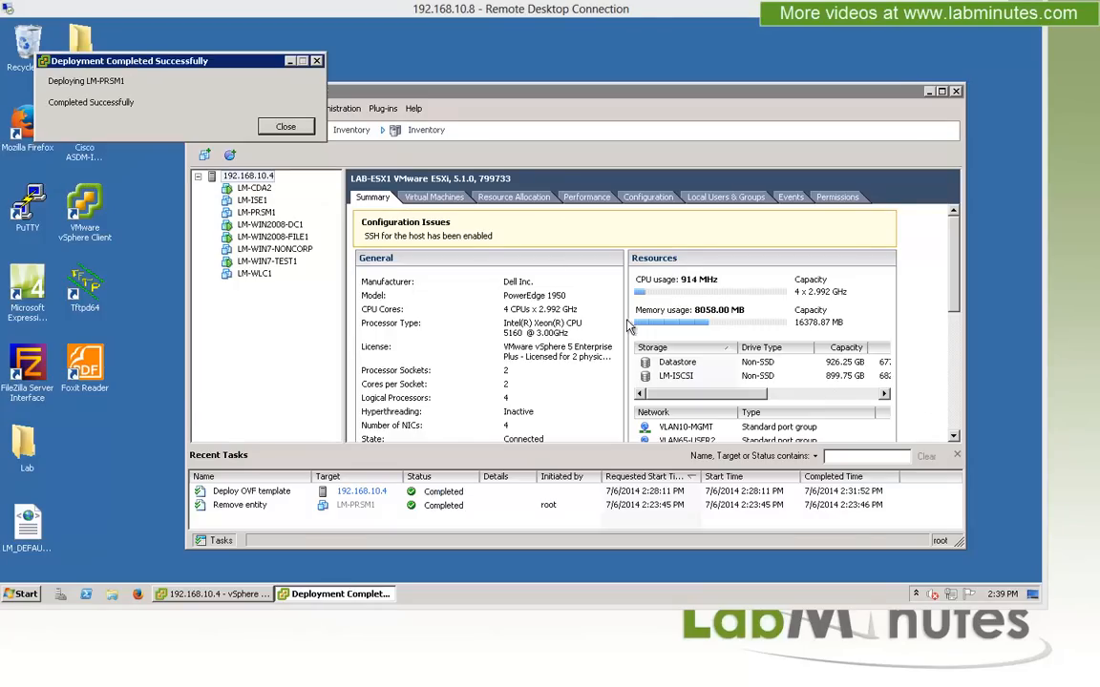
Step: Close the Deployment Completed Successfully dialog
{"action": "left_click", "coordinate": [286, 126]}
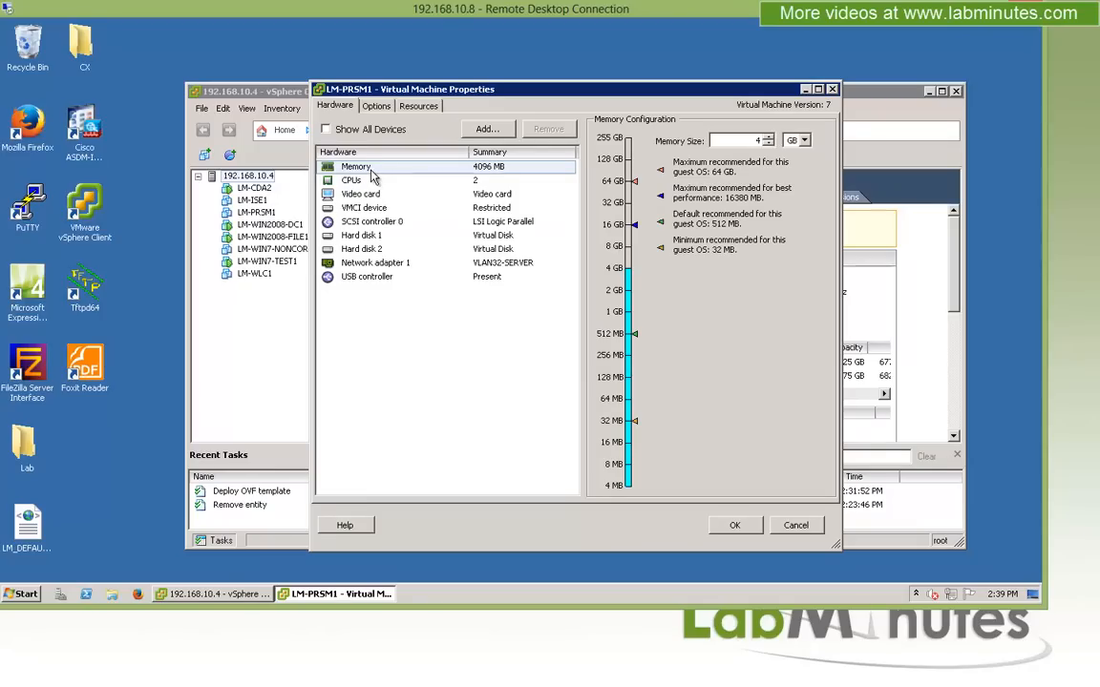
Step: Check LM-PRSM1's CPUs, Hard disk 1, Hard disk 2 and Network adapter 1 in its hardware properties
{"action": "left_click", "coordinate": [351, 179]}
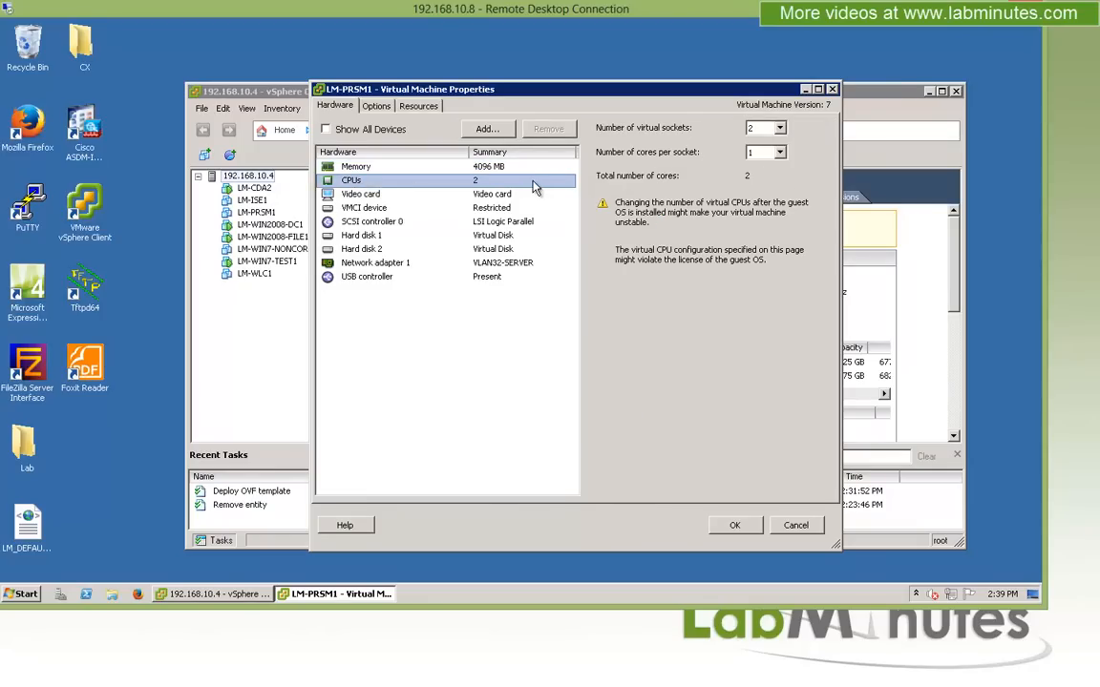
{"action": "left_click", "coordinate": [360, 235]}
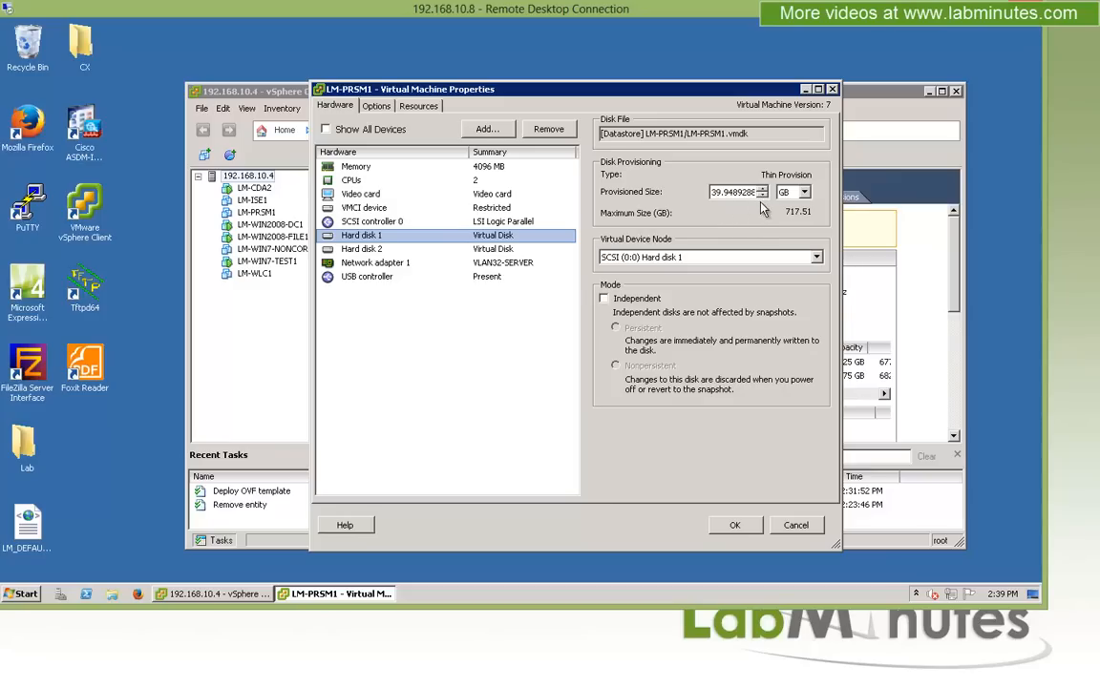
{"action": "mouse_move", "coordinate": [574, 214]}
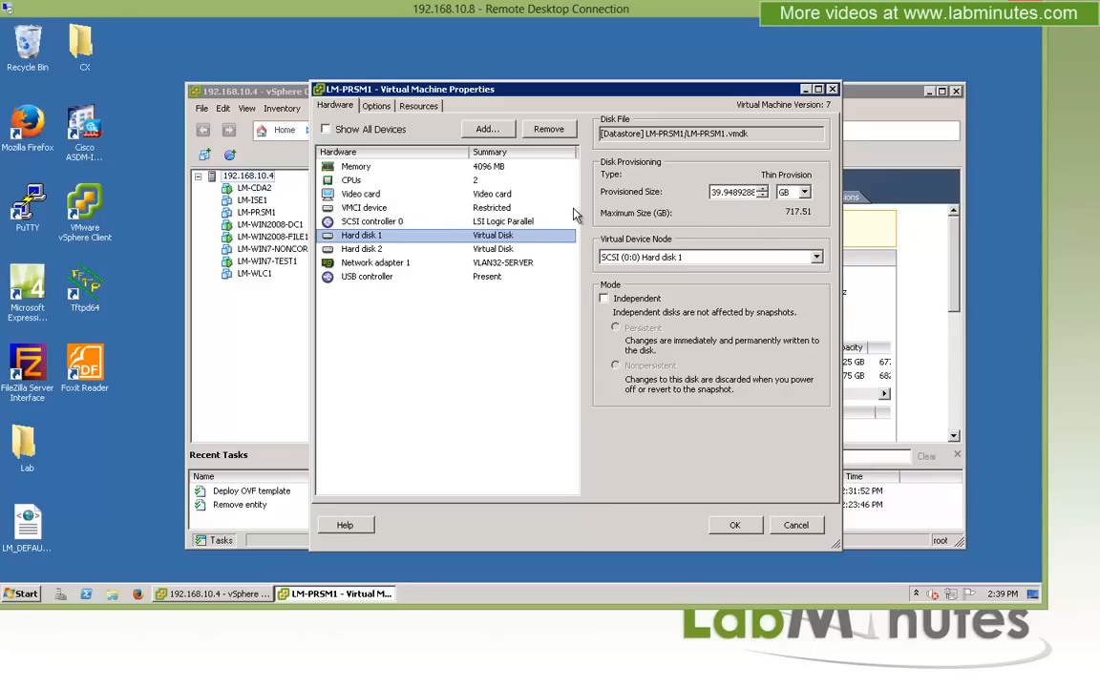
{"action": "left_click", "coordinate": [361, 248]}
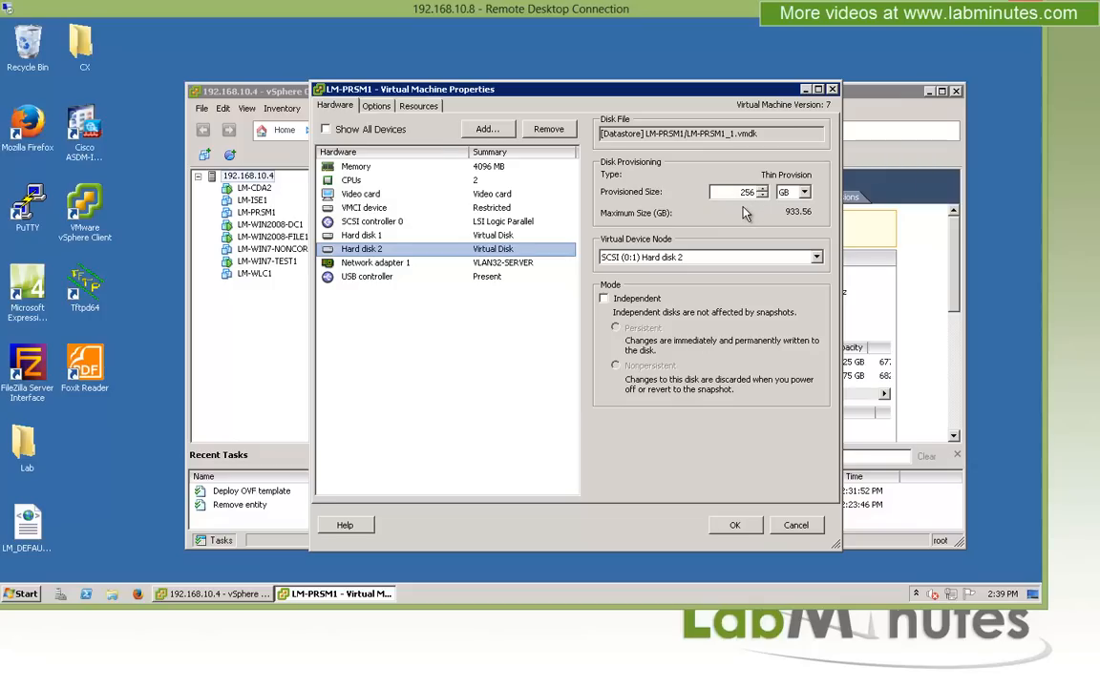
{"action": "left_click", "coordinate": [374, 263]}
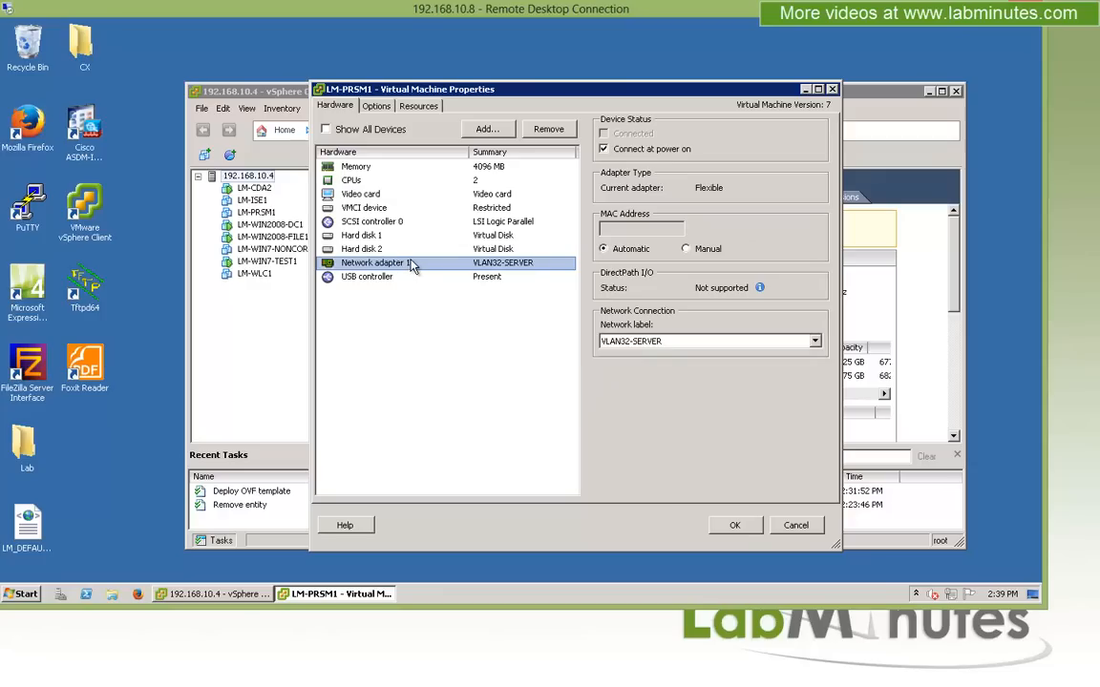
{"action": "left_click", "coordinate": [371, 221]}
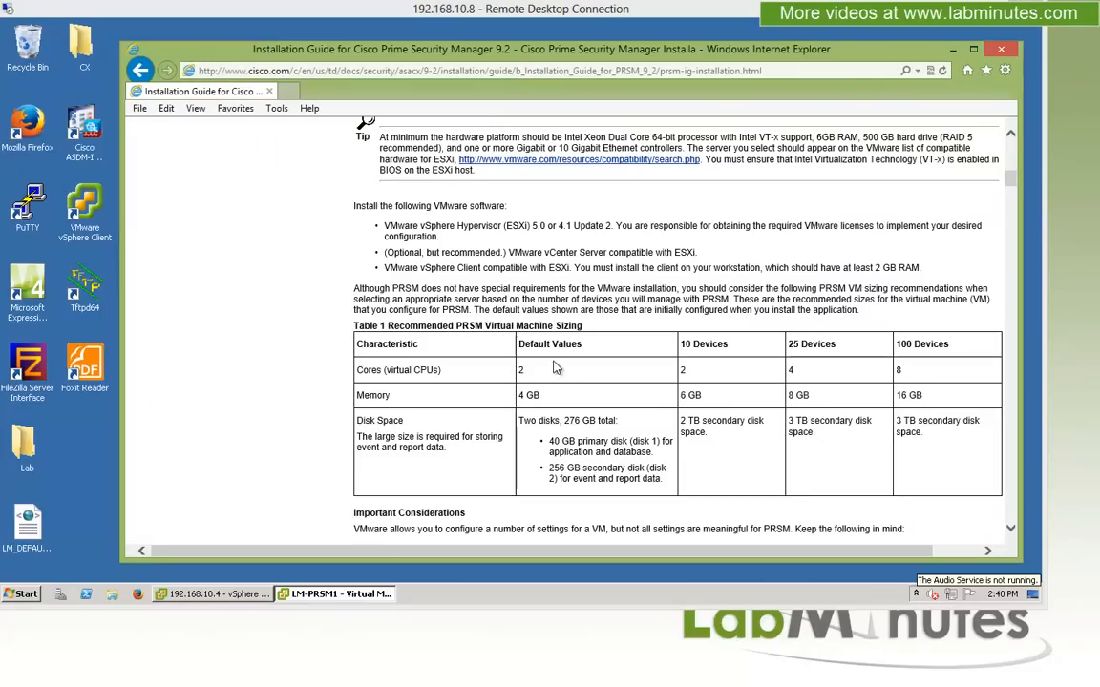
Step: Highlight the guide's default 4 GB memory and two-disk 276 GB disk space values
{"action": "double_click", "coordinate": [529, 395]}
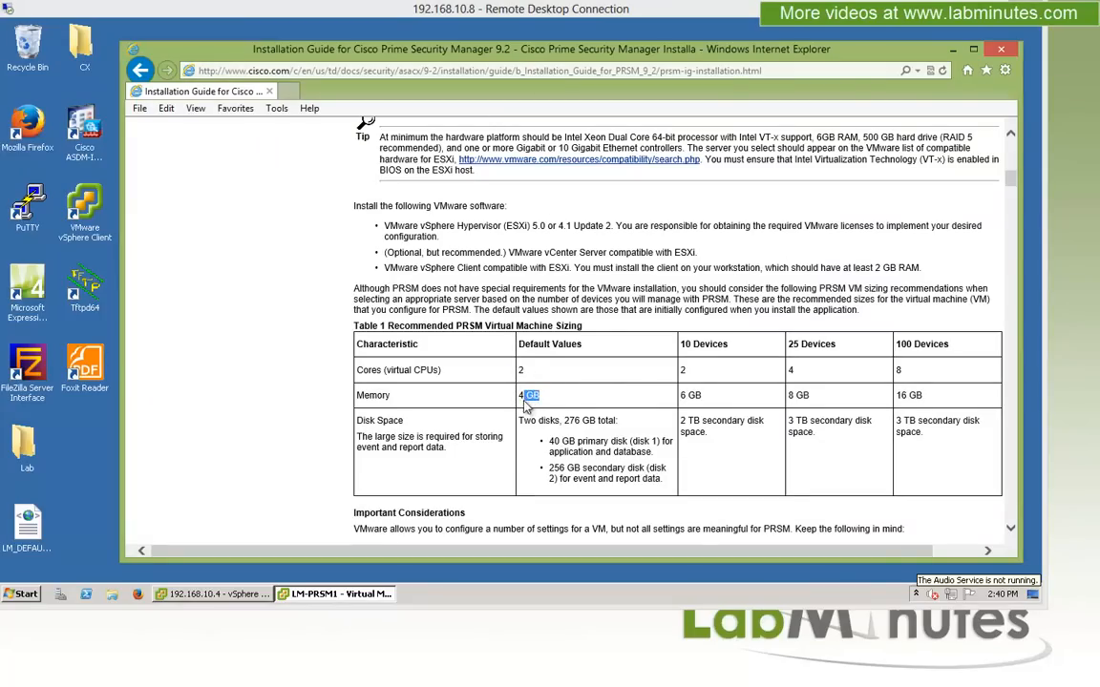
{"action": "left_click_drag", "start_coordinate": [523, 395], "coordinate": [653, 479]}
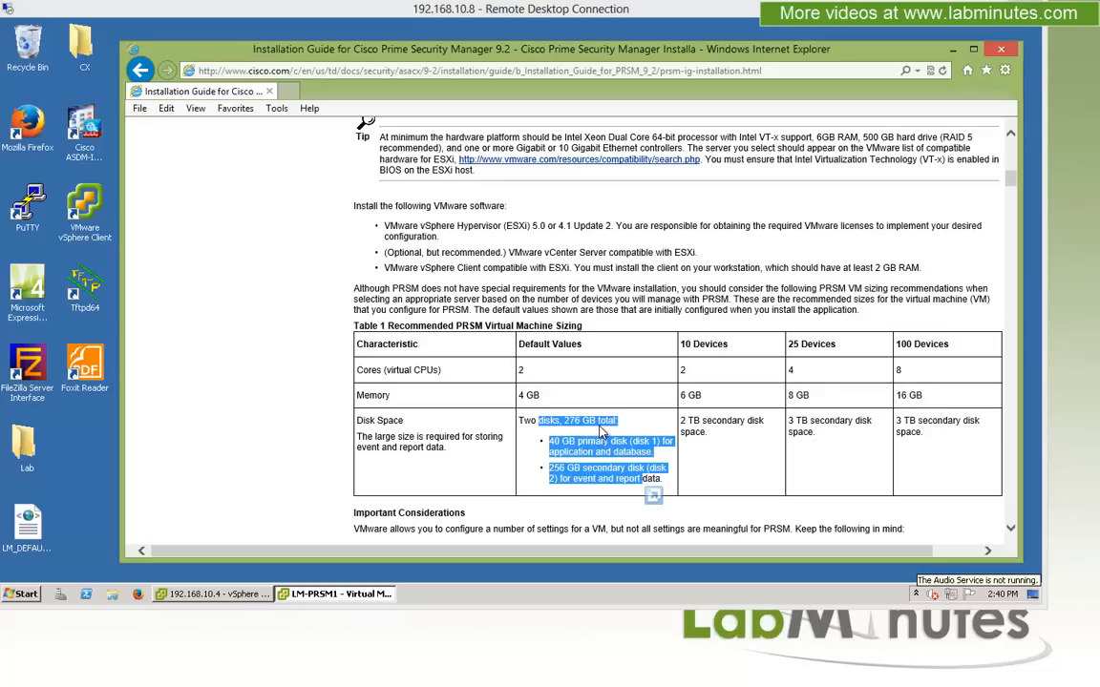
{"action": "mouse_move", "coordinate": [691, 361]}
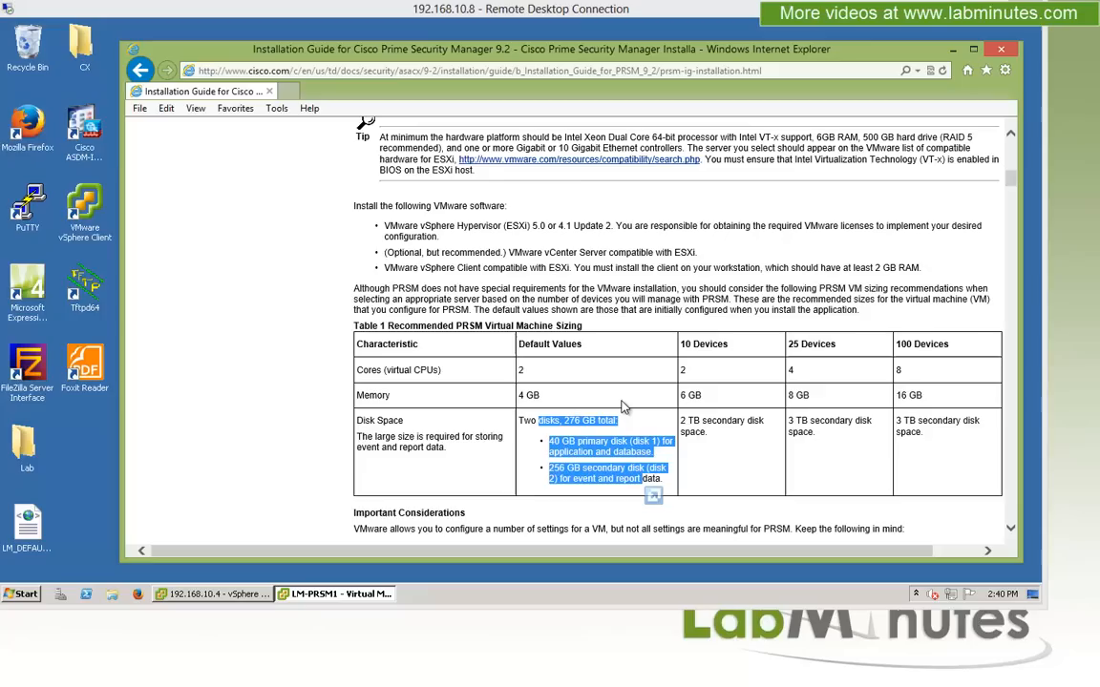
{"action": "mouse_move", "coordinate": [627, 409]}
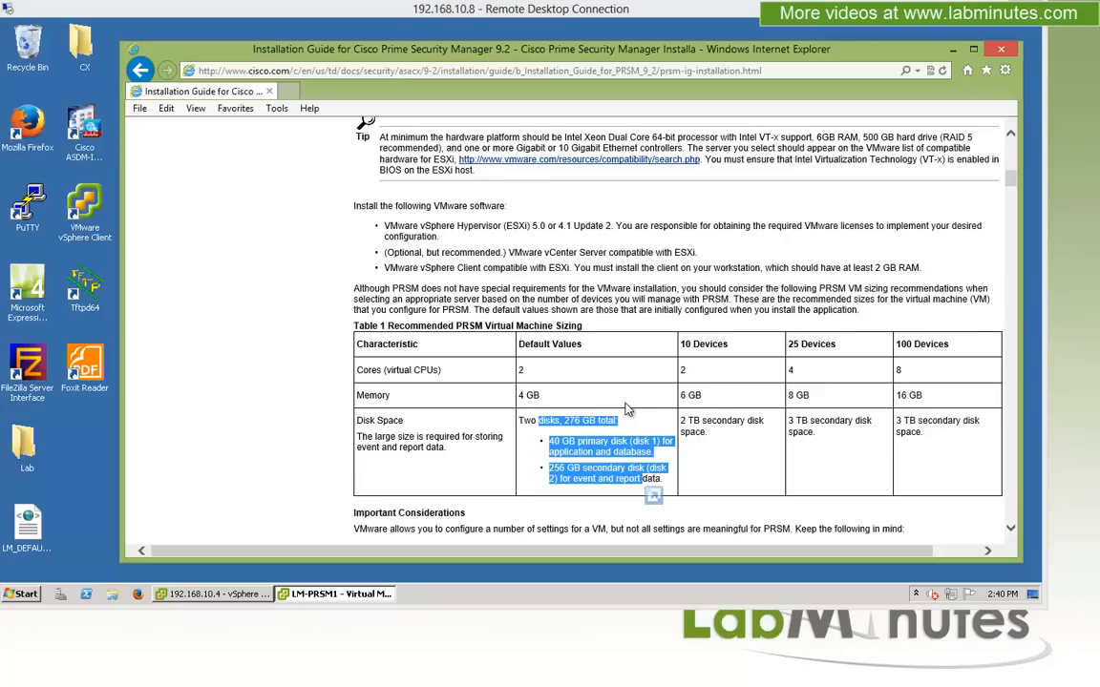
{"action": "mouse_move", "coordinate": [907, 470]}
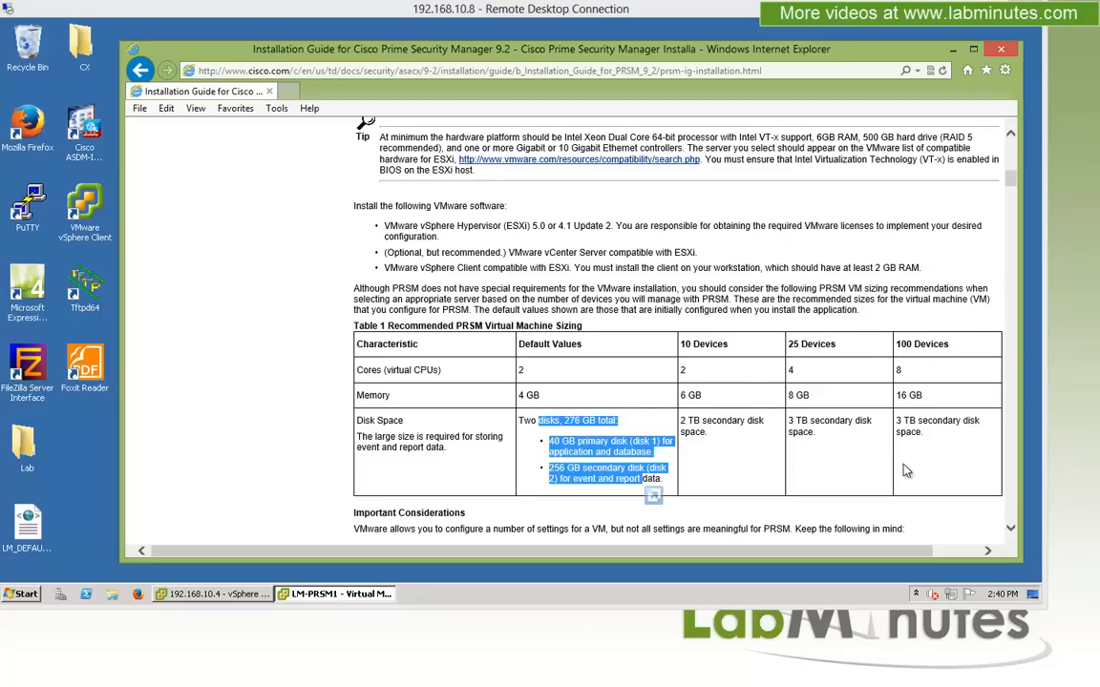
{"action": "mouse_move", "coordinate": [754, 395]}
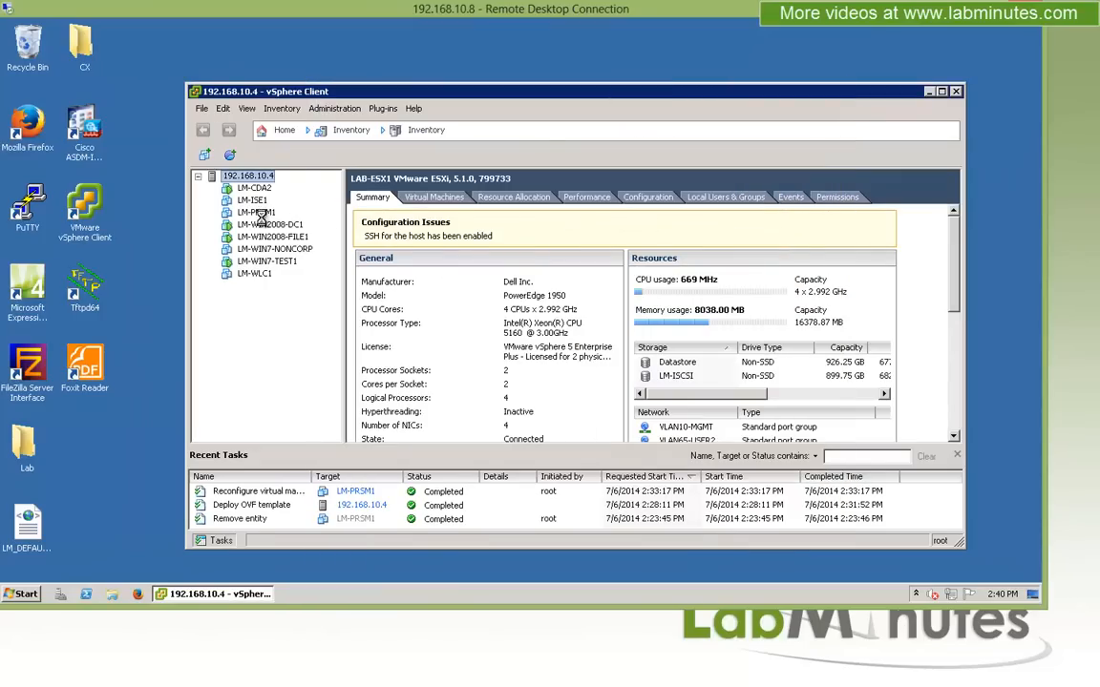
Step: Power on LM-PRSM1 from its console and centre the console window to watch it boot
{"action": "left_click", "coordinate": [255, 212]}
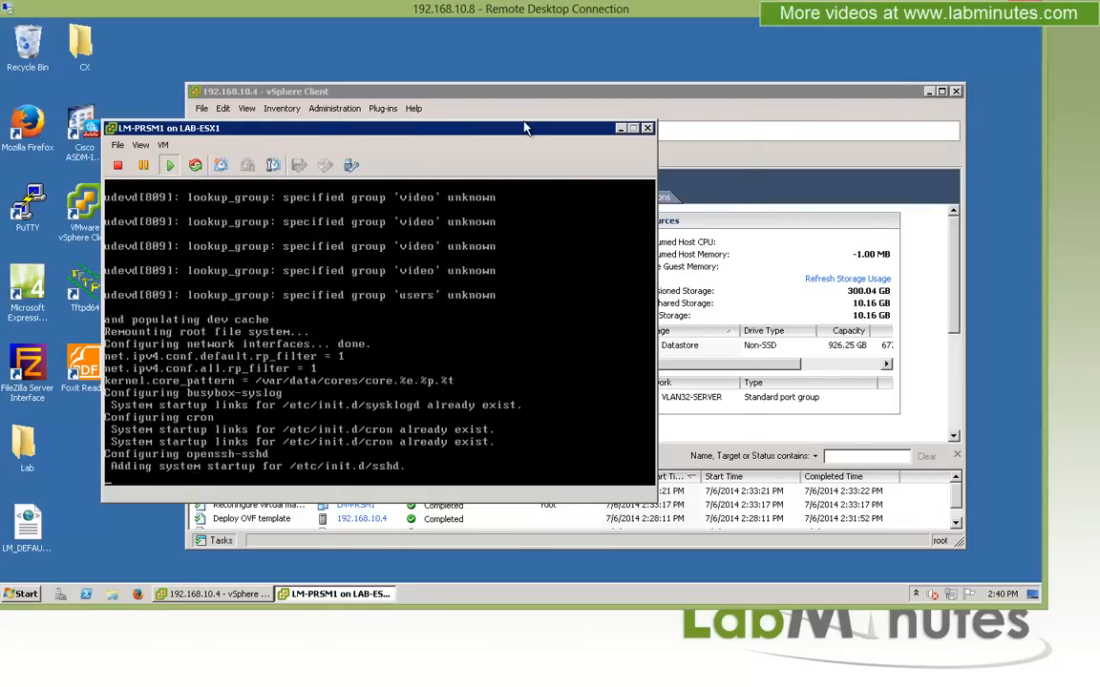
{"action": "left_click_drag", "start_coordinate": [525, 128], "coordinate": [554, 56]}
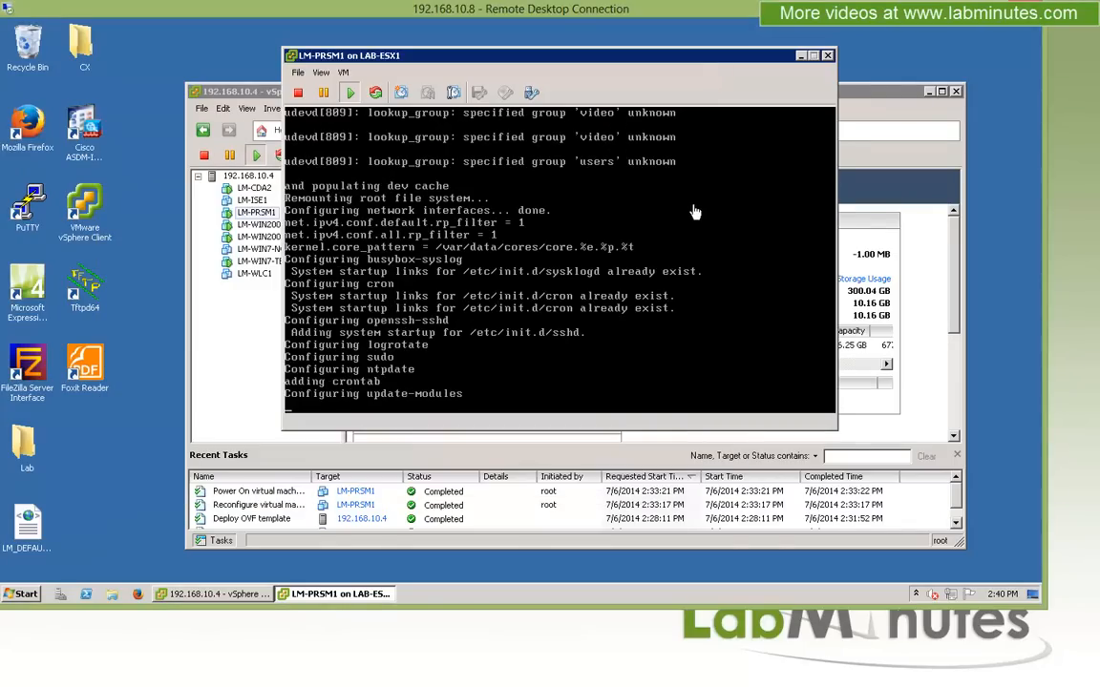
{"action": "mouse_move", "coordinate": [692, 214]}
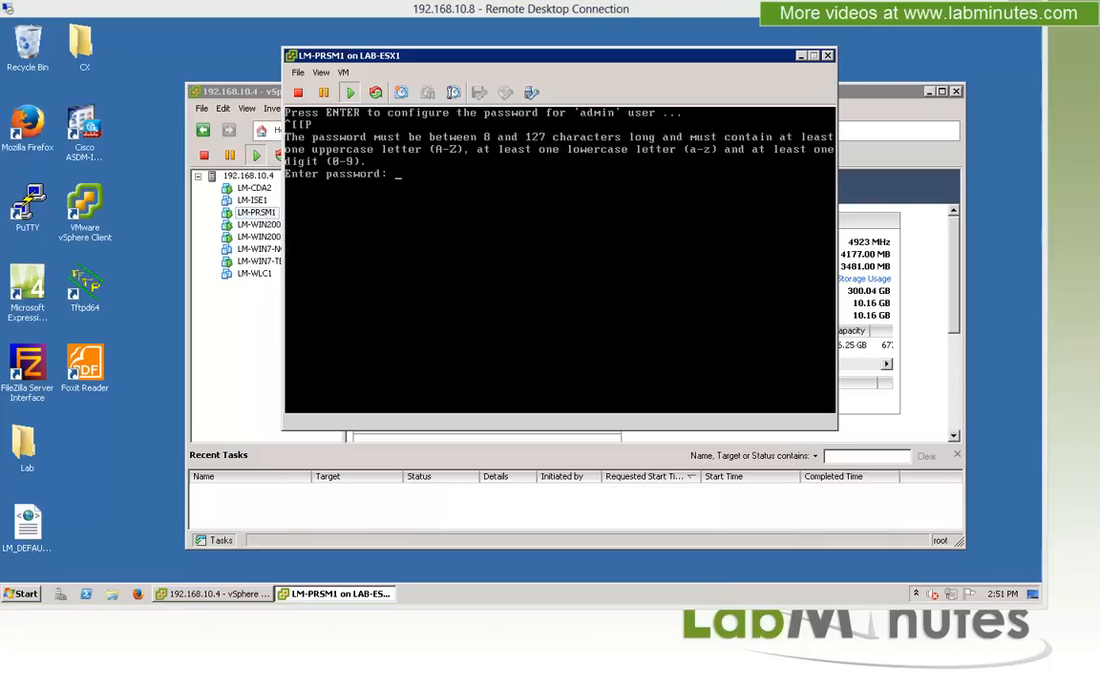
{"action": "mouse_move", "coordinate": [669, 293]}
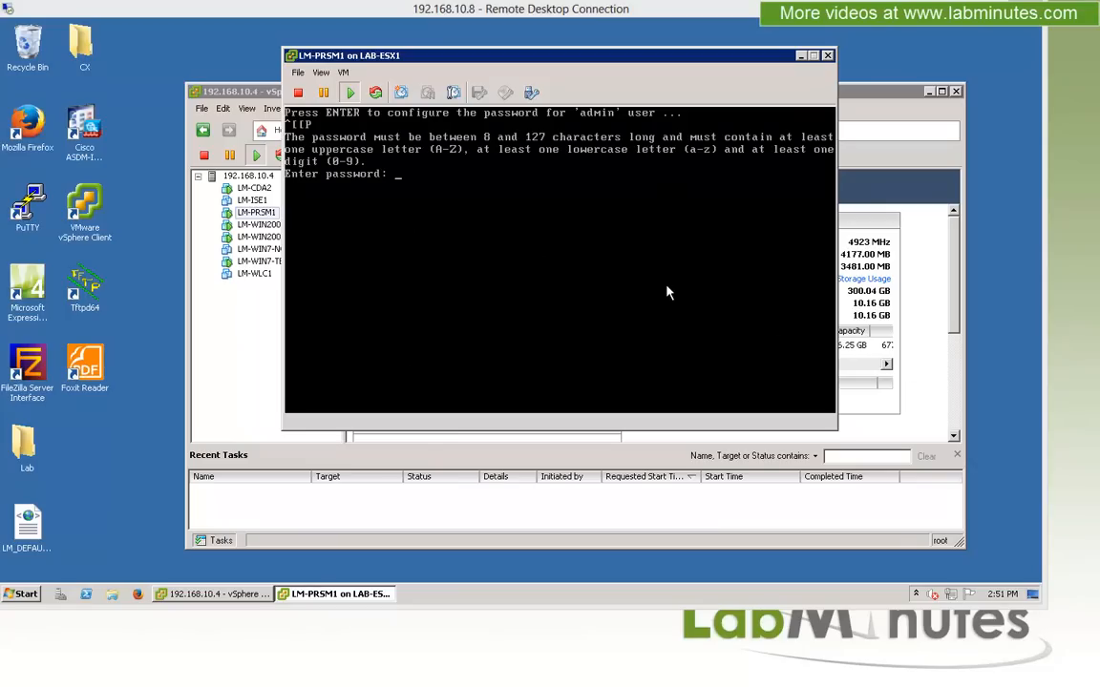
{"action": "mouse_move", "coordinate": [649, 271]}
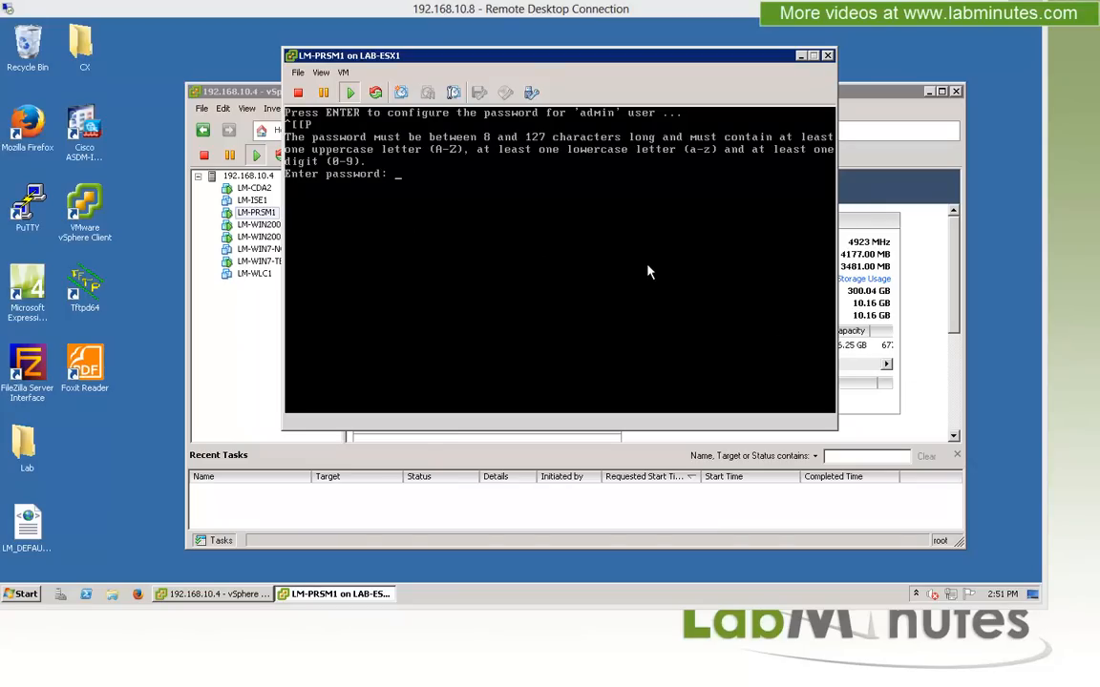
{"action": "mouse_move", "coordinate": [596, 229]}
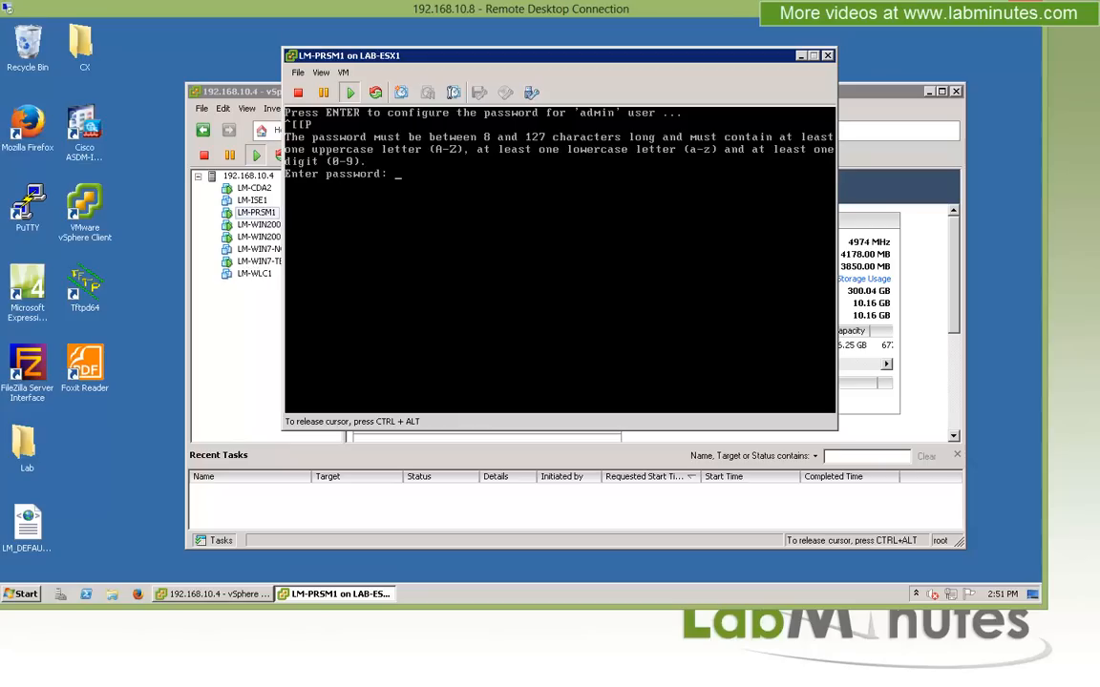
Step: Set the admin password in the console setup, re-entering it after the mismatch error
{"action": "key", "text": "Enter"}
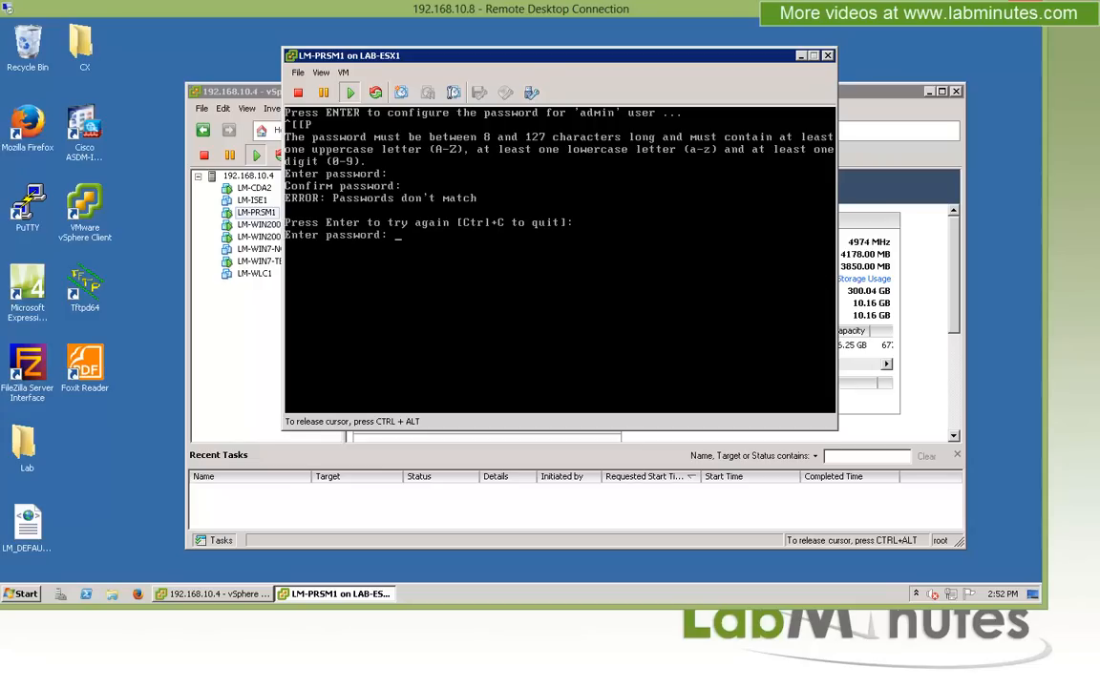
{"action": "key", "text": "Enter"}
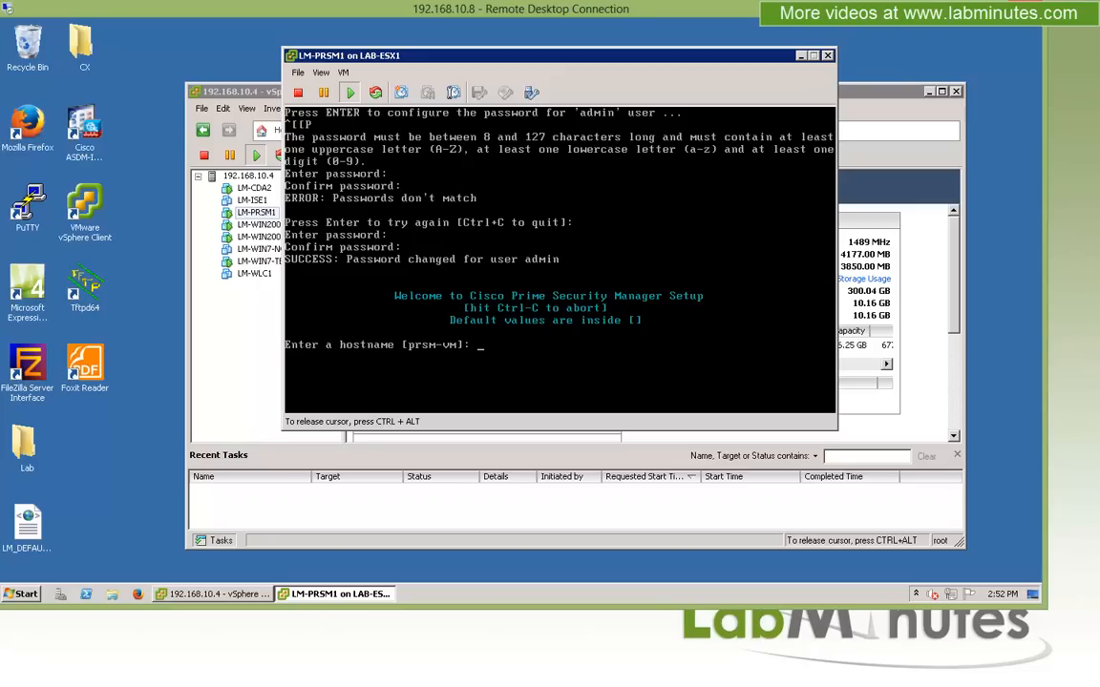
Step: Enter hostname LM-PRSM1 and static IPv4 172.16.32.105/255.255.255.0 with gateway 172.16.32.1
{"action": "type", "text": "LM-PRIS"}
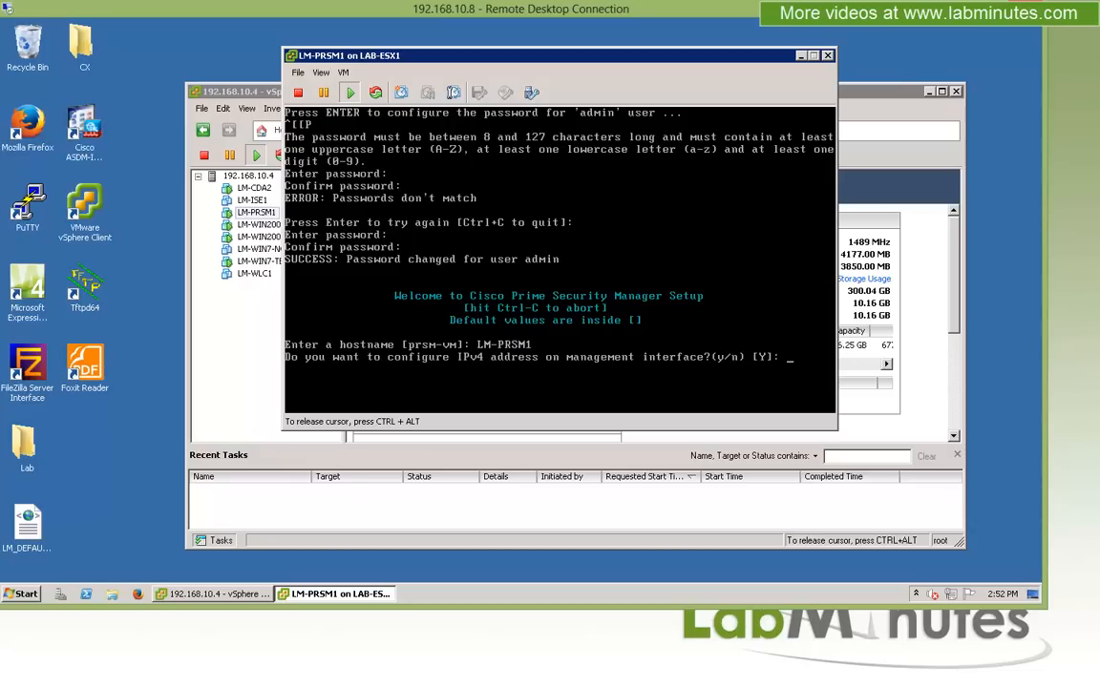
{"action": "type", "text": "Y"}
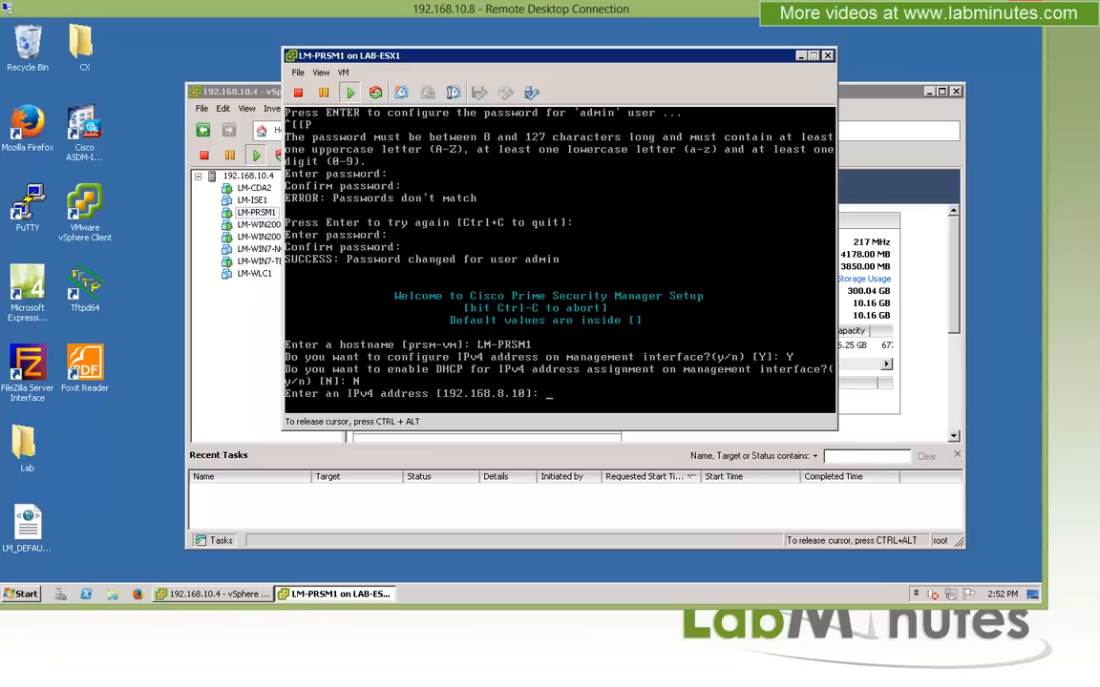
{"action": "type", "text": "172.16.32.105"}
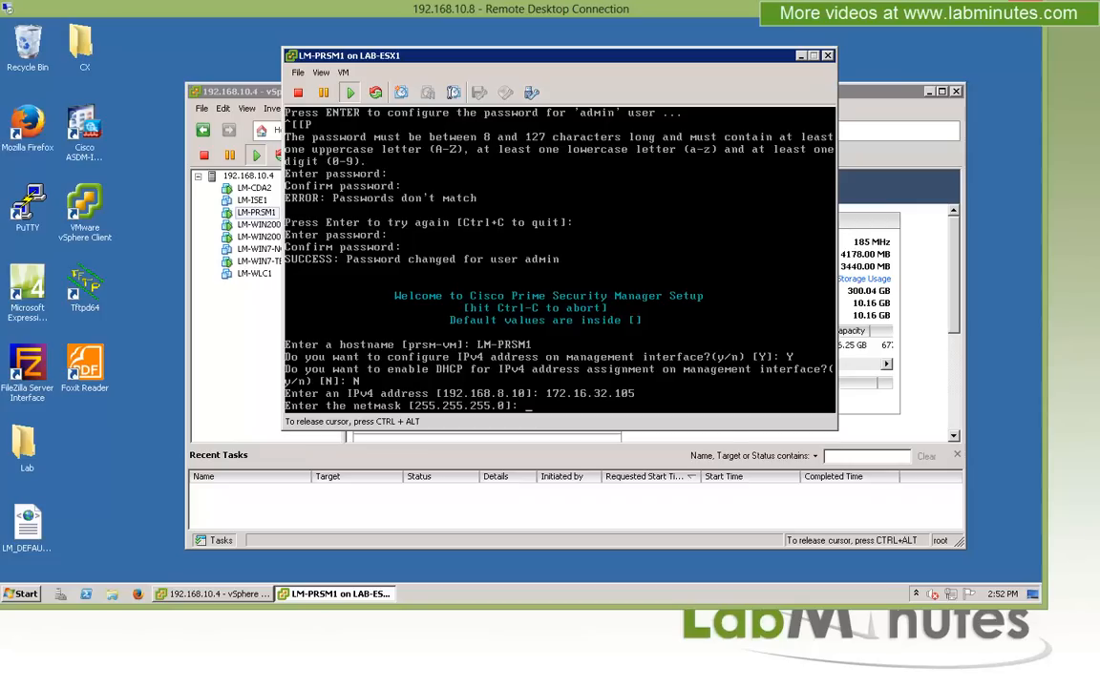
{"action": "type", "text": "255.255.255.0"}
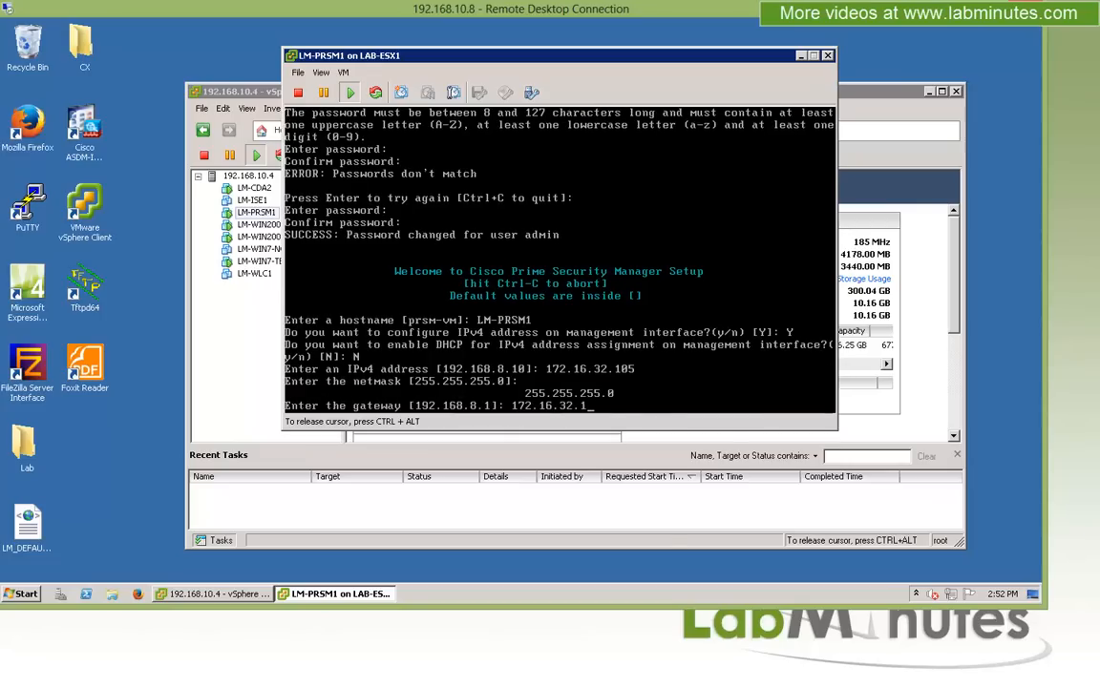
{"action": "key", "text": "enter"}
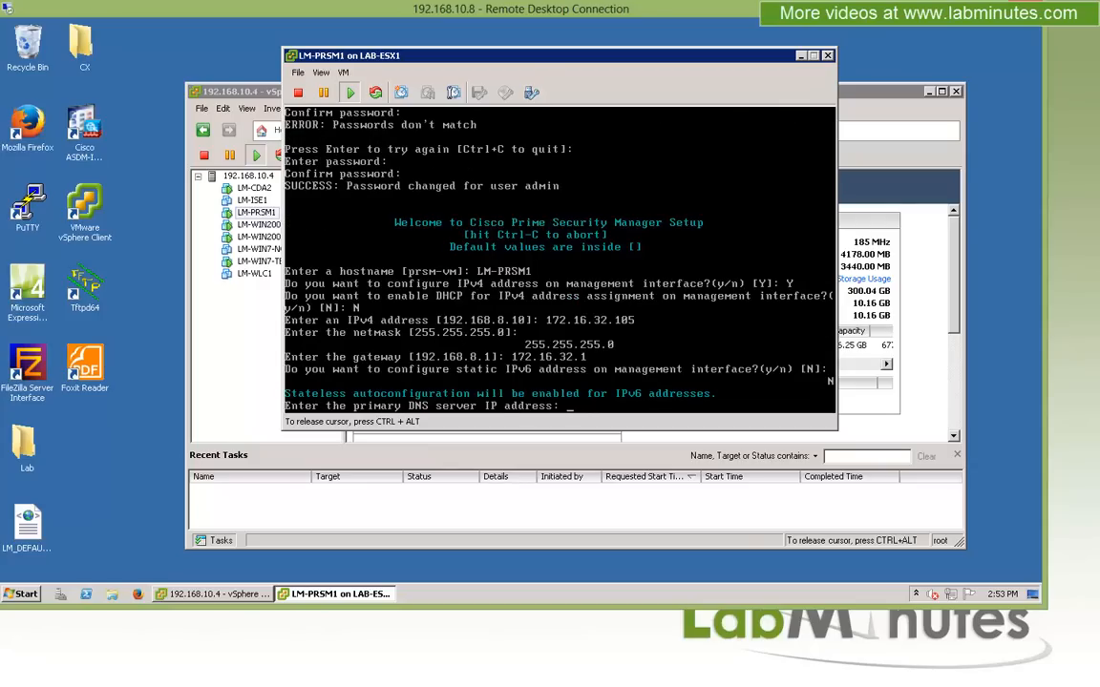
Step: Set primary DNS 172.16.32.40, skip secondary DNS, and use labminutes.com as domain and search domain
{"action": "type", "text": "172.16.32."}
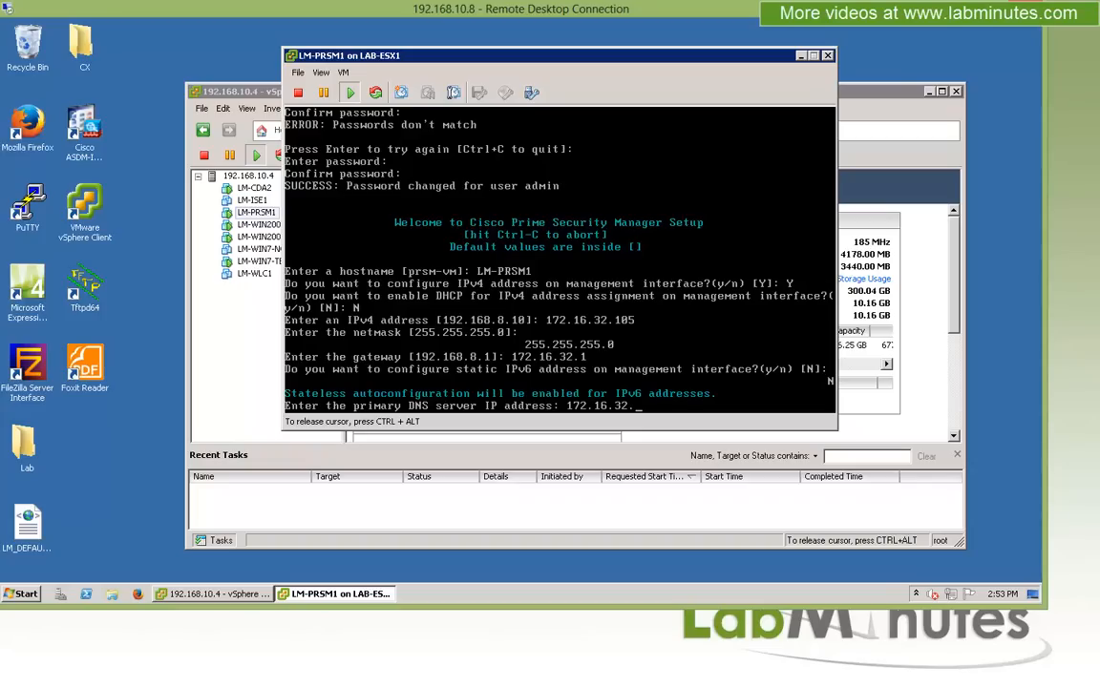
{"action": "type", "text": "172.16.32.40"}
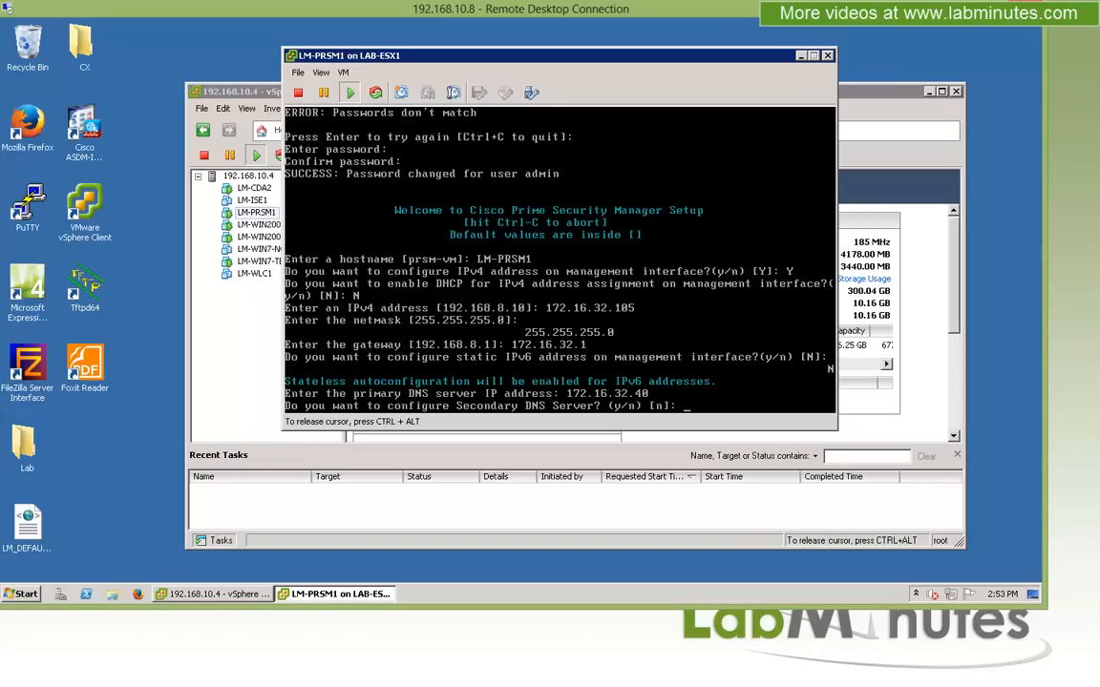
{"action": "type", "text": "n"}
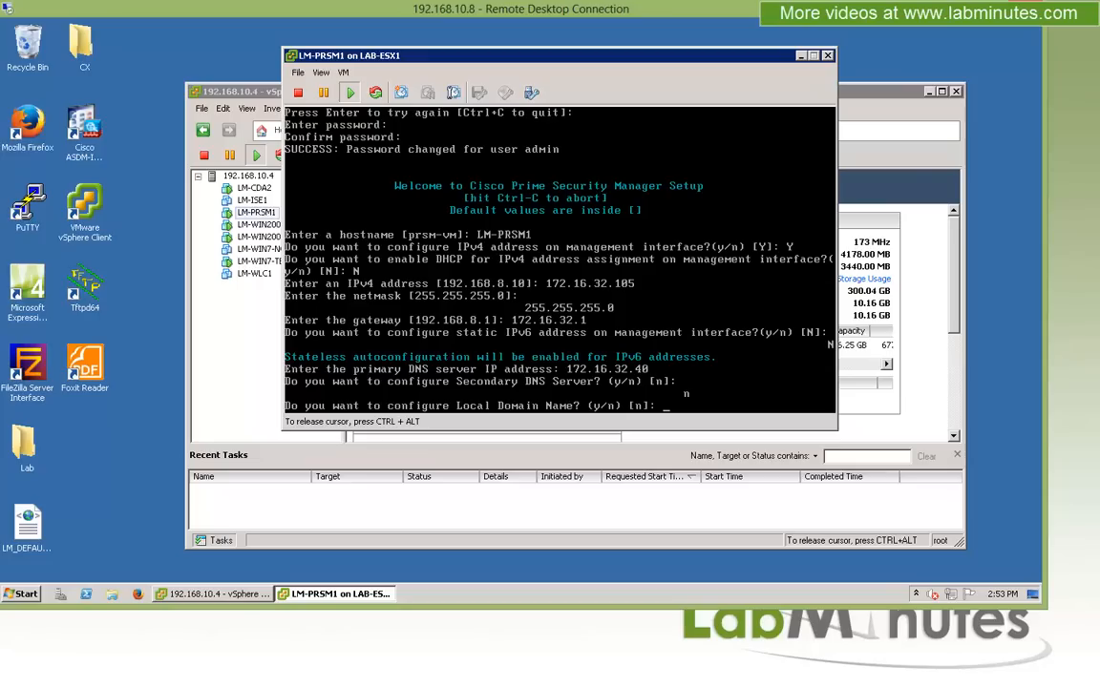
{"action": "type", "text": "y"}
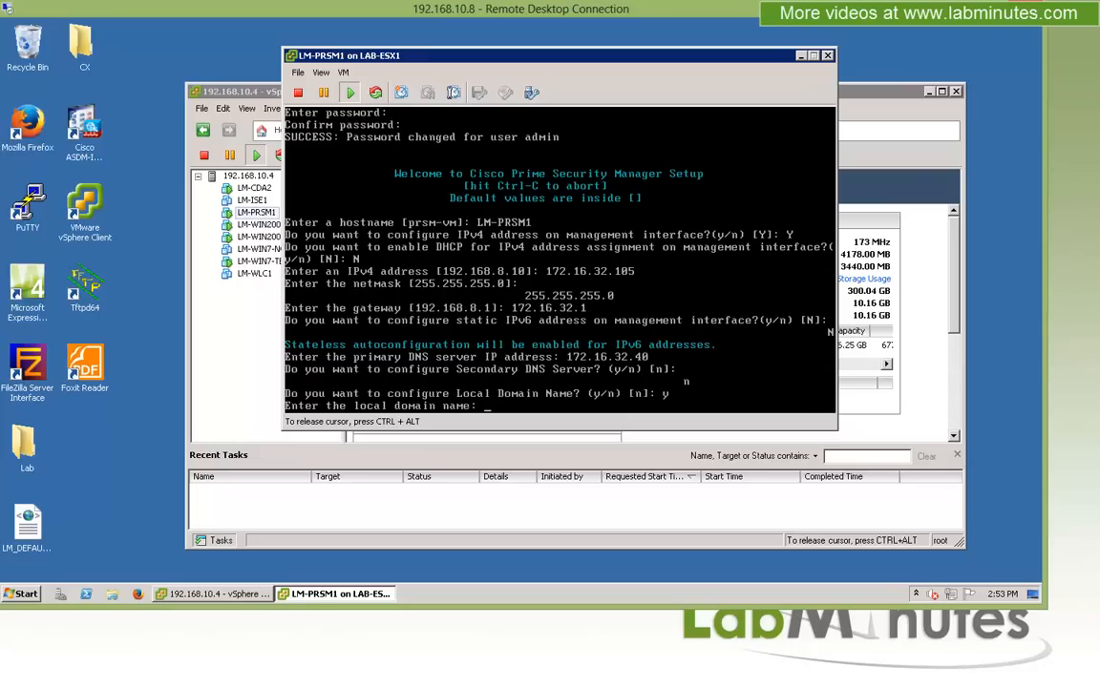
{"action": "type", "text": "labminutes.com"}
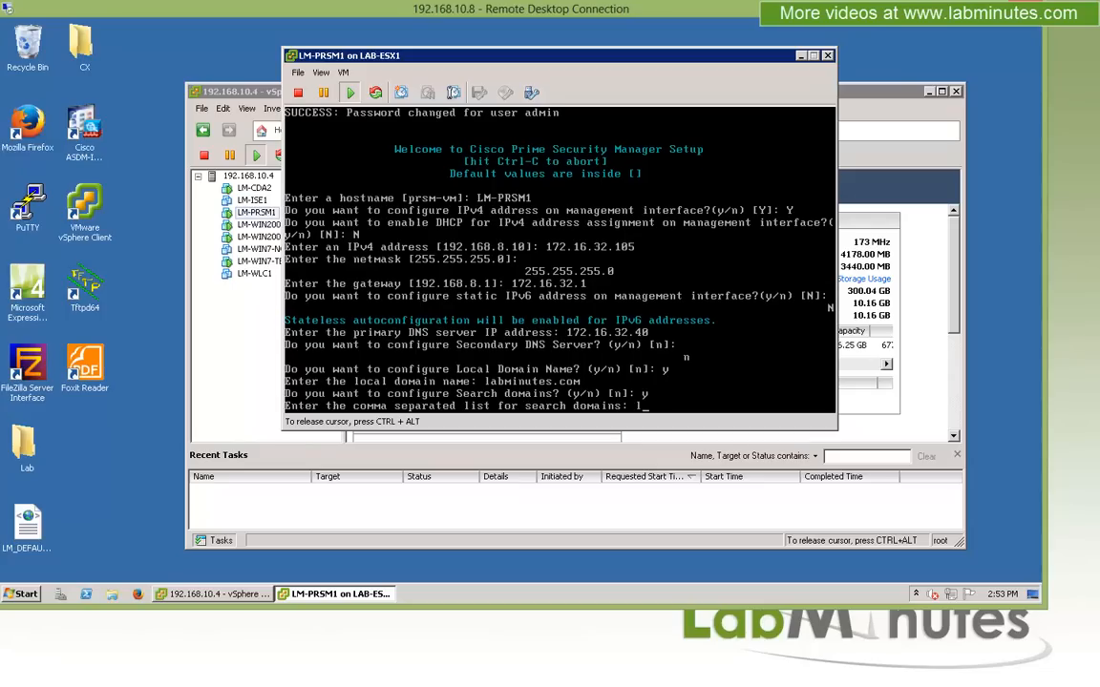
{"action": "type", "text": "abminutes.com"}
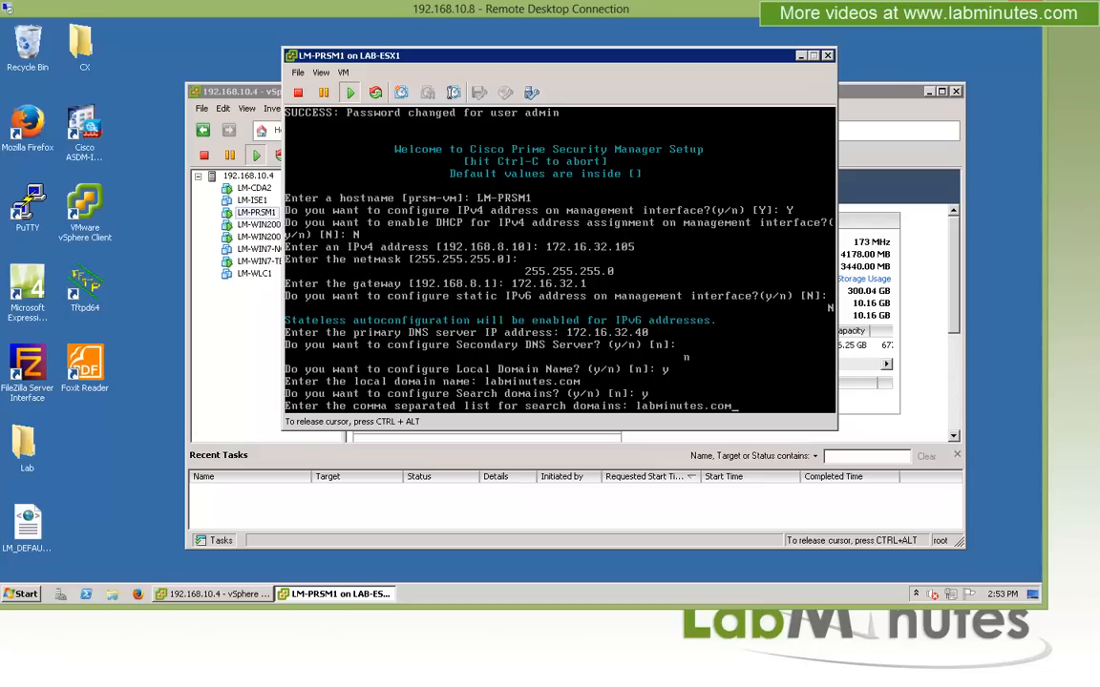
Step: Enable NTP with server 172.16.32.1 for the appliance
{"action": "type", "text": "172"}
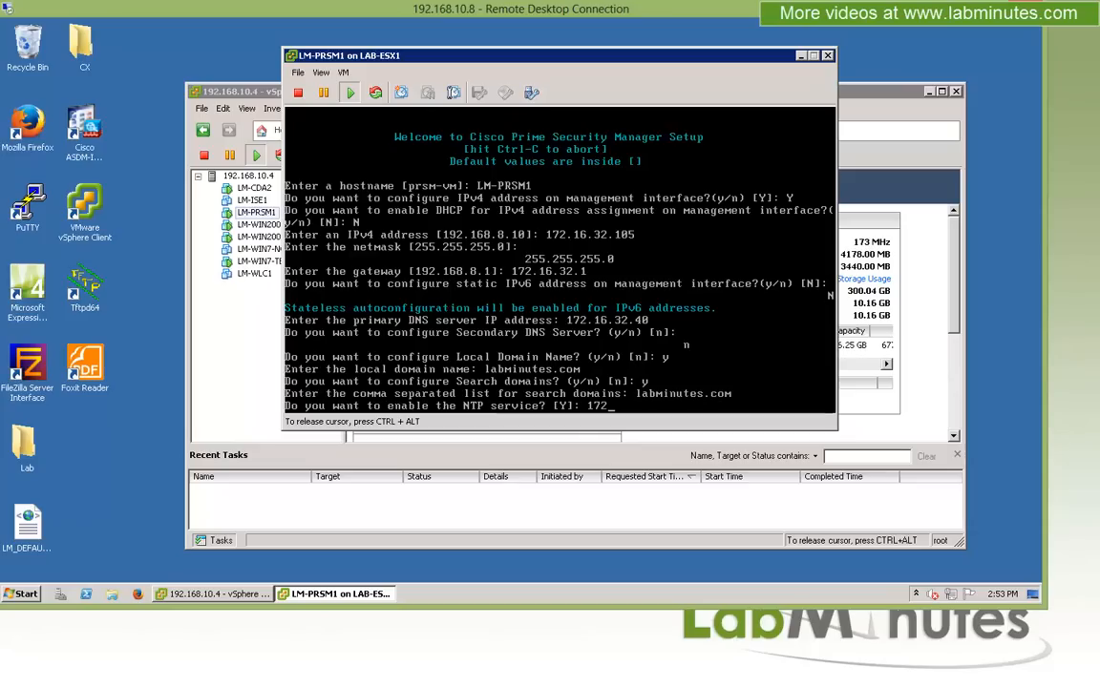
{"action": "type", "text": "16.32.1"}
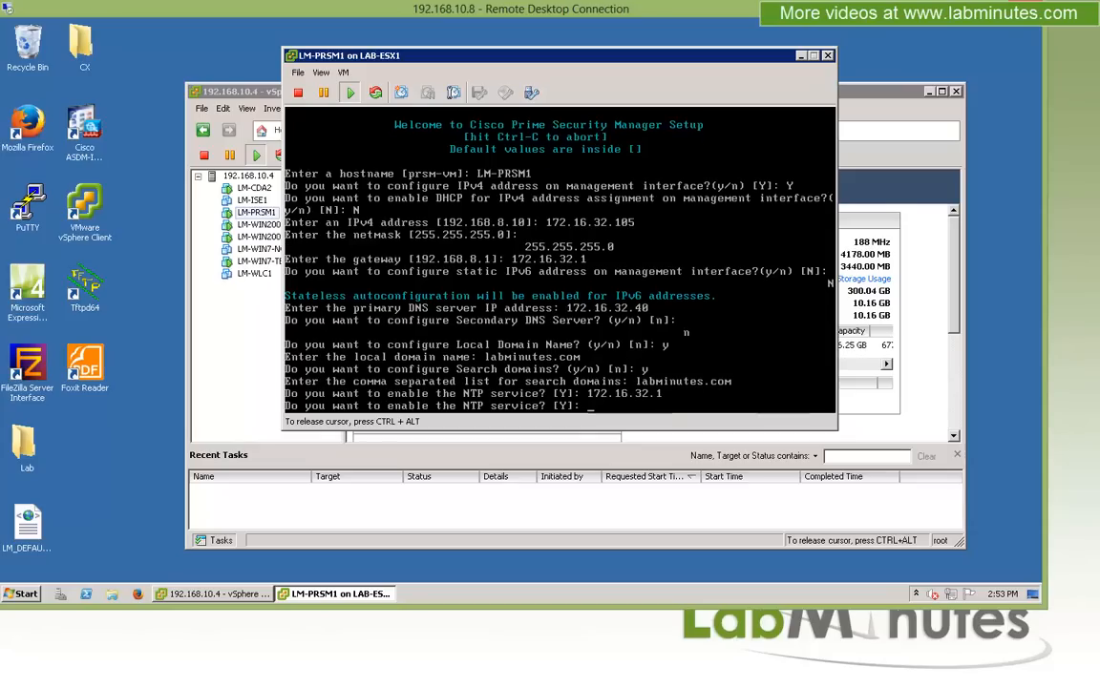
{"action": "type", "text": "y"}
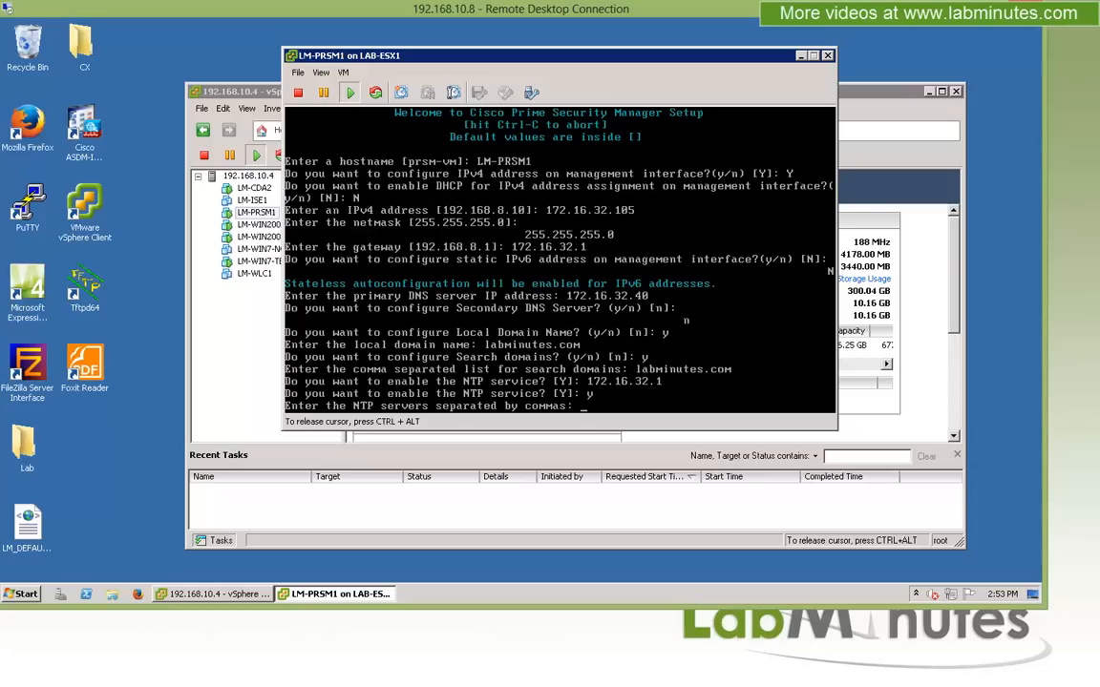
{"action": "type", "text": "172.16"}
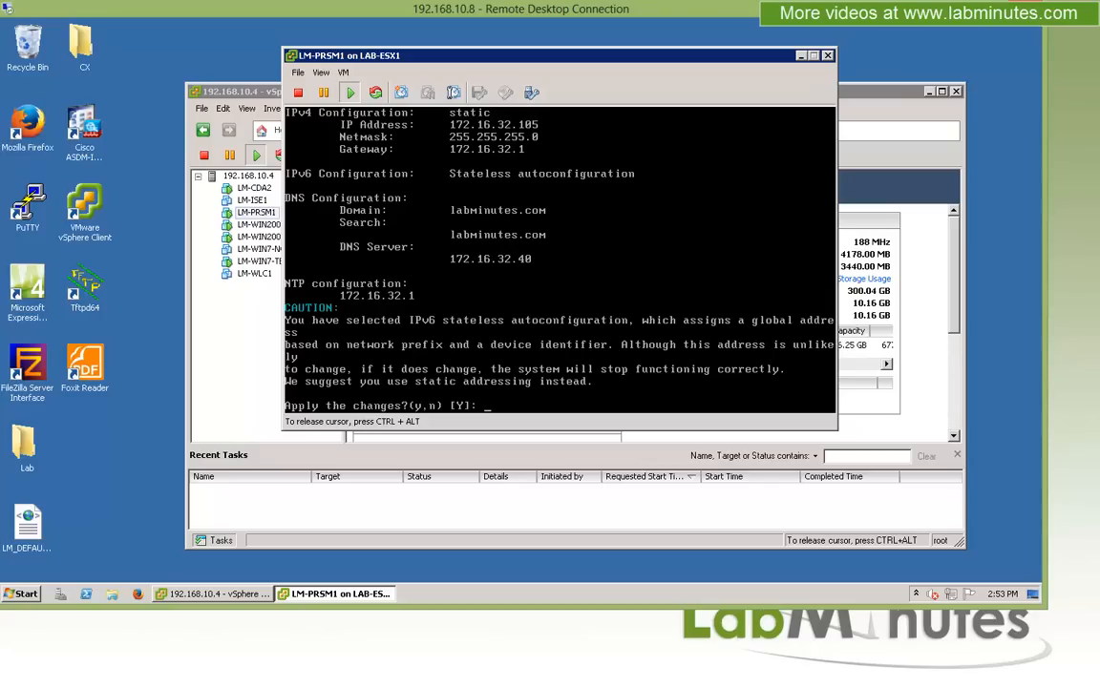
Step: Answer Y to apply the changes and continue past the completion message
{"action": "type", "text": "Y"}
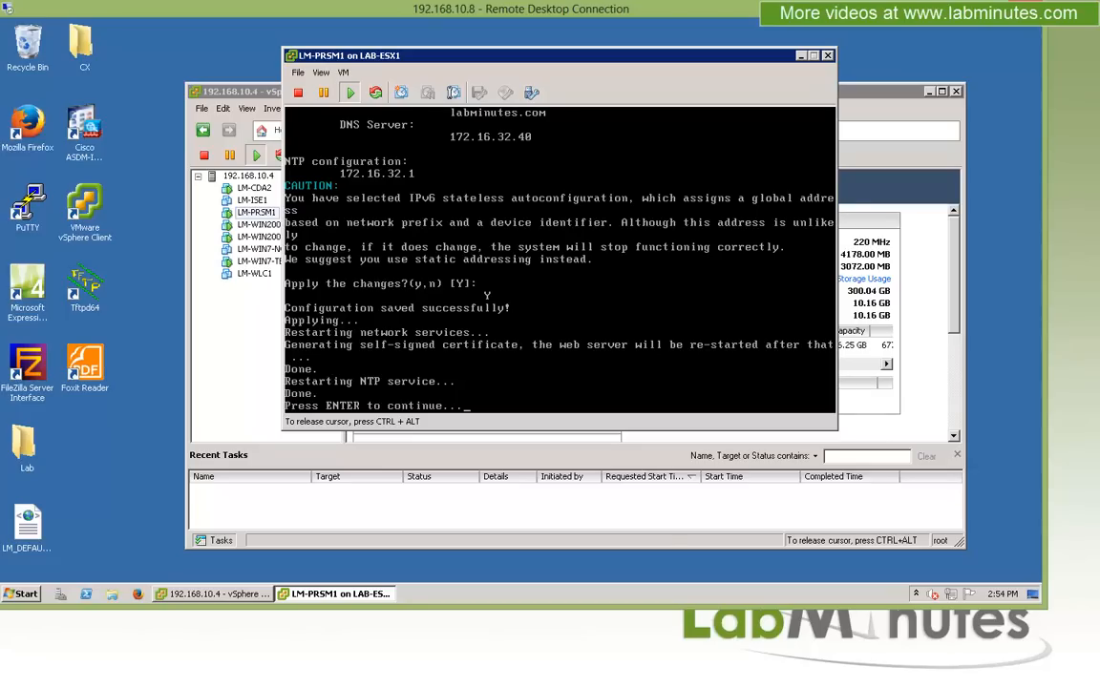
{"action": "key", "text": "enter"}
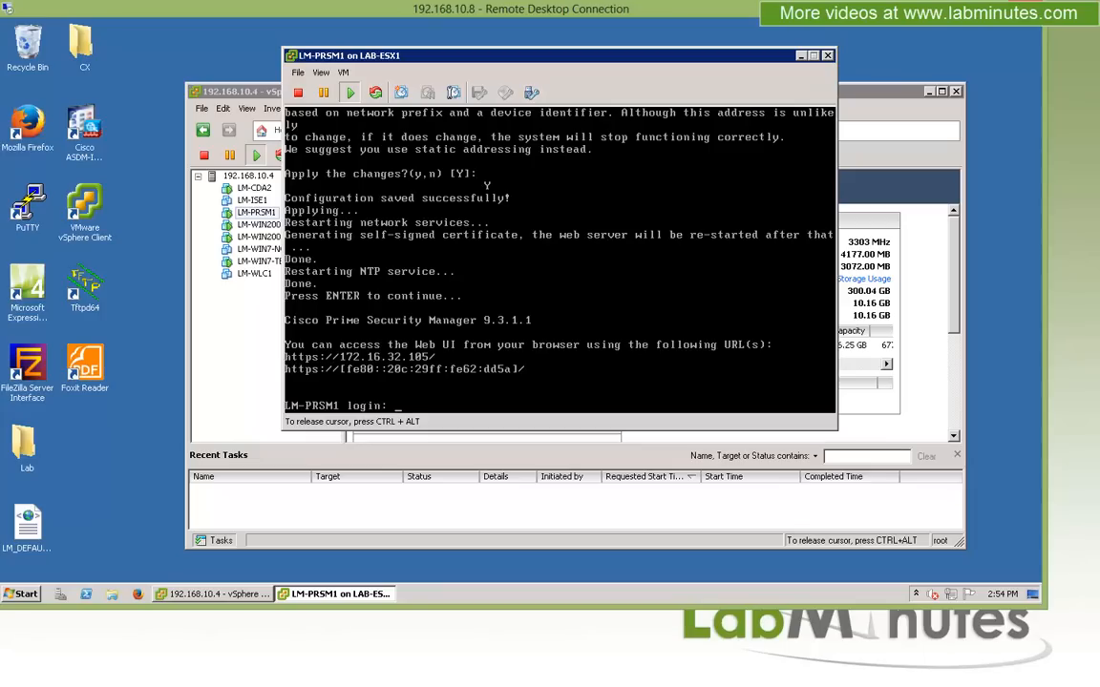
Step: Log in as admin, run 'sh time' showing 21:47:29 UTC 2014, then begin 'config'
{"action": "type", "text": "admin"}
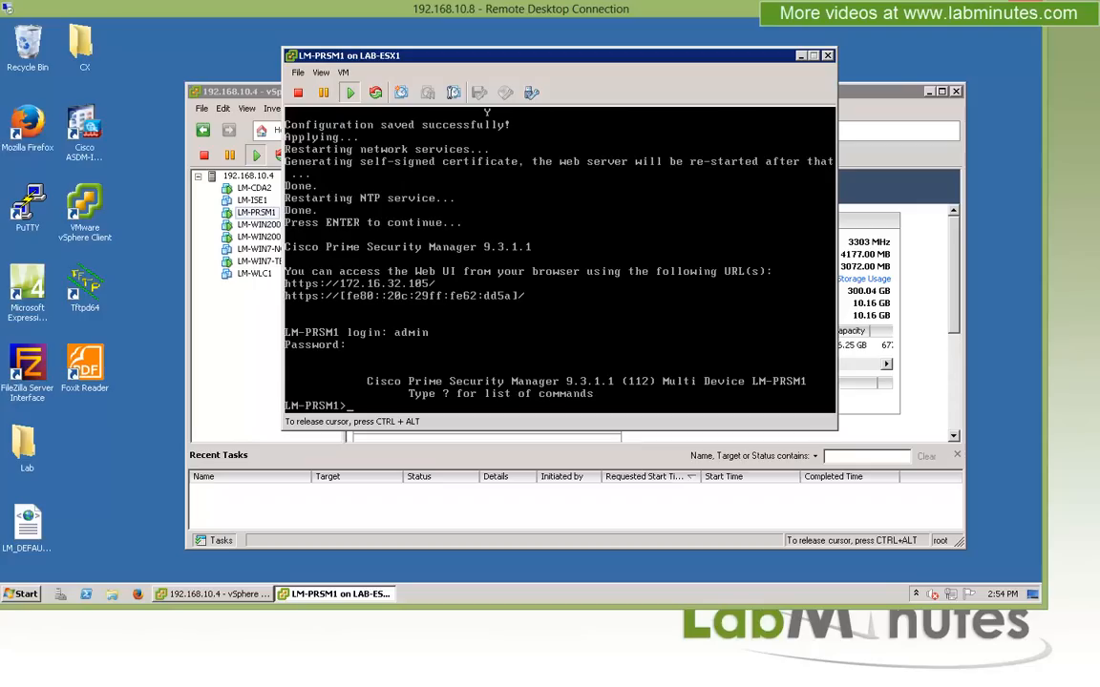
{"action": "key", "text": "enter"}
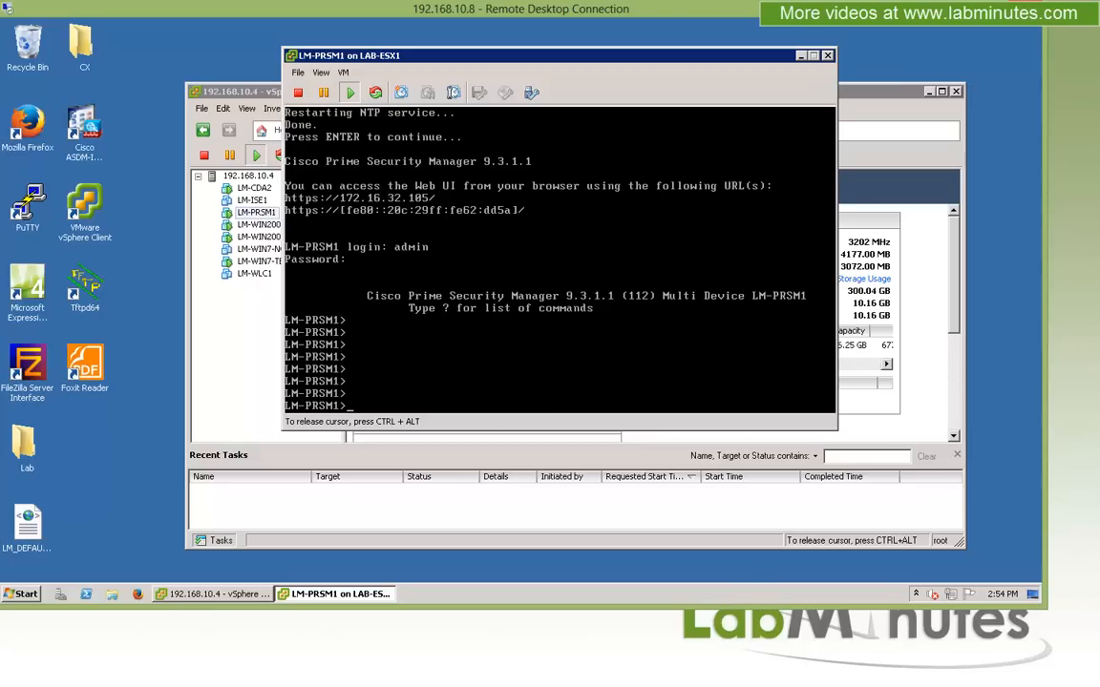
{"action": "type", "text": "sh time"}
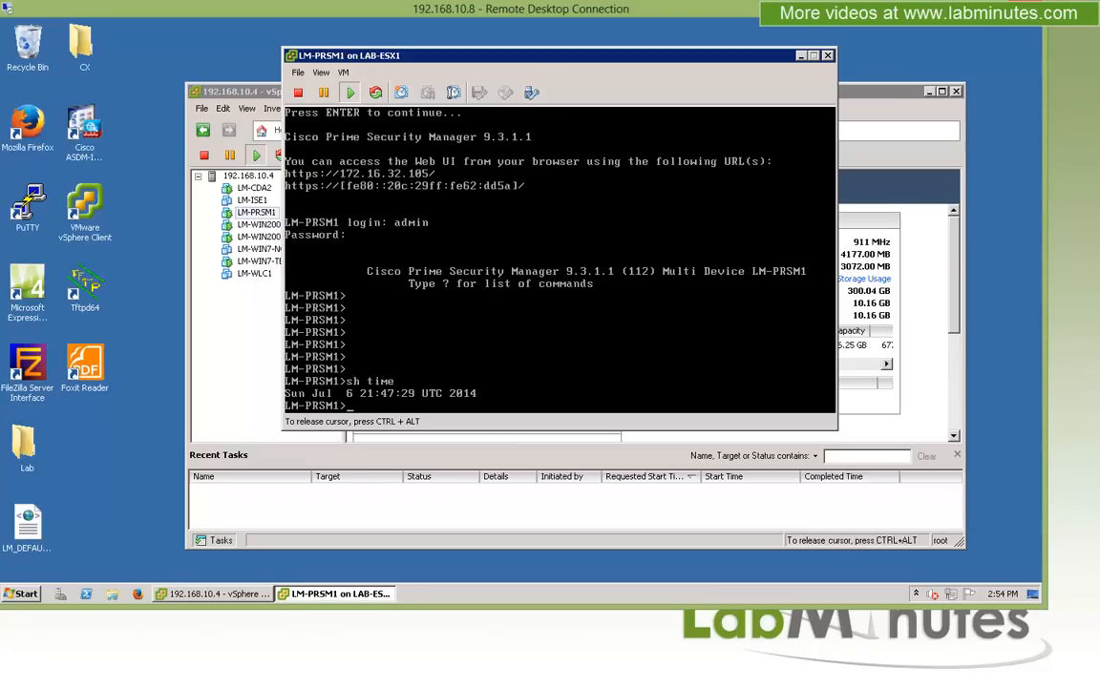
{"action": "type", "text": "config"}
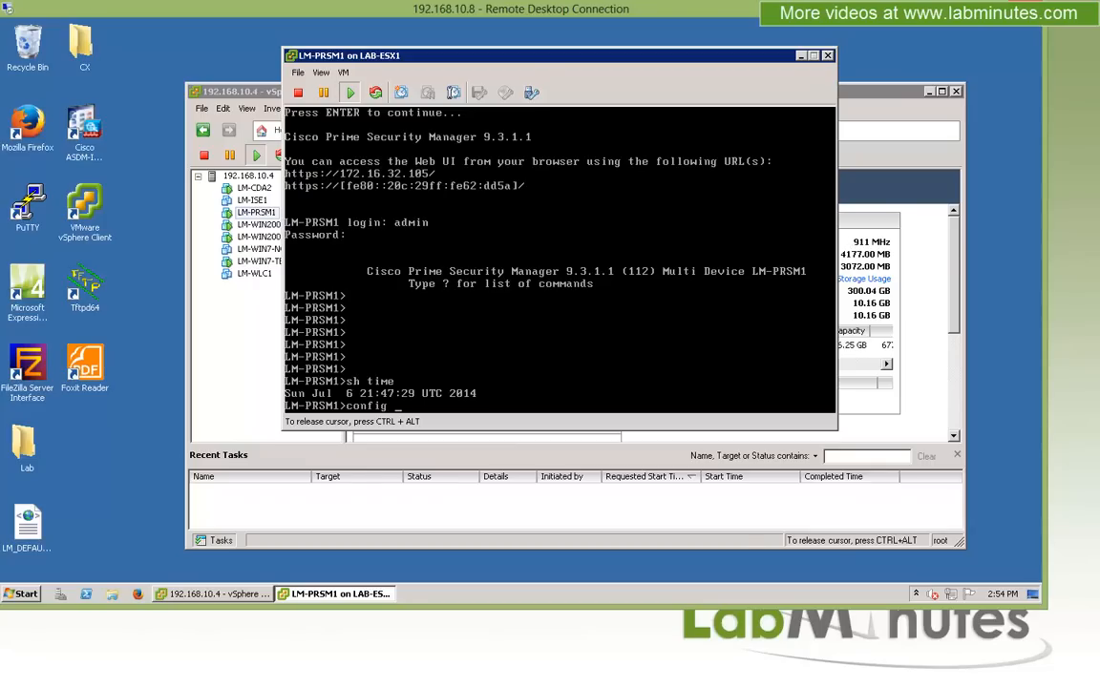
Step: Set the time zone via 'config timezone' to 17 (US) Pacific and confirm Y to restart
{"action": "type", "text": "timezone"}
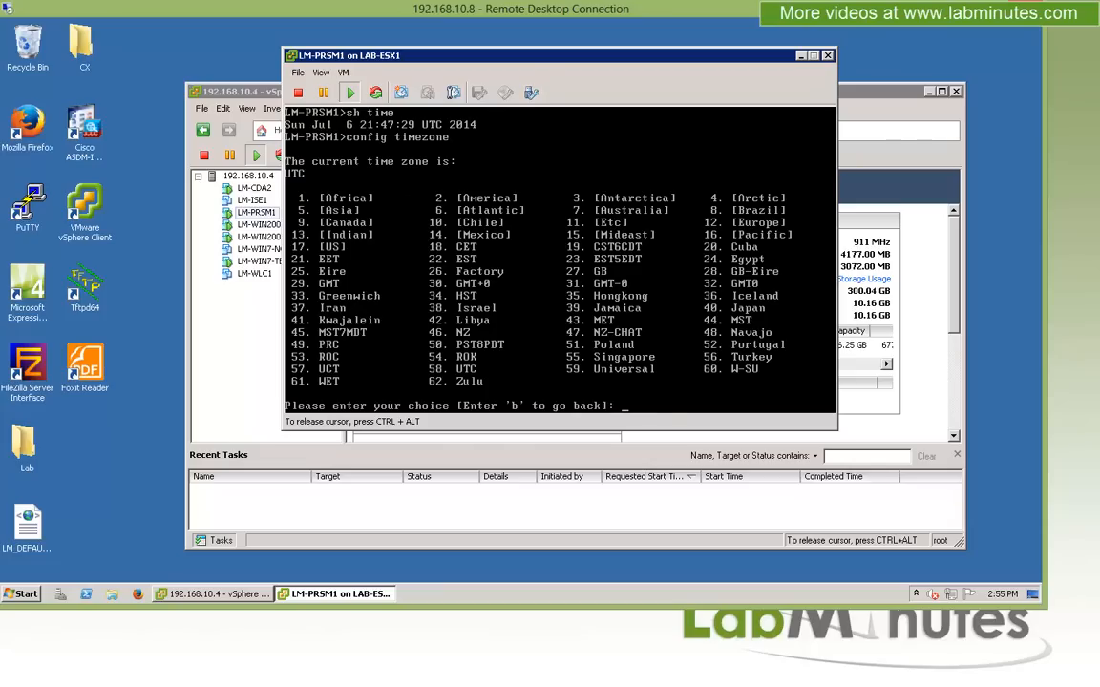
{"action": "type", "text": "17"}
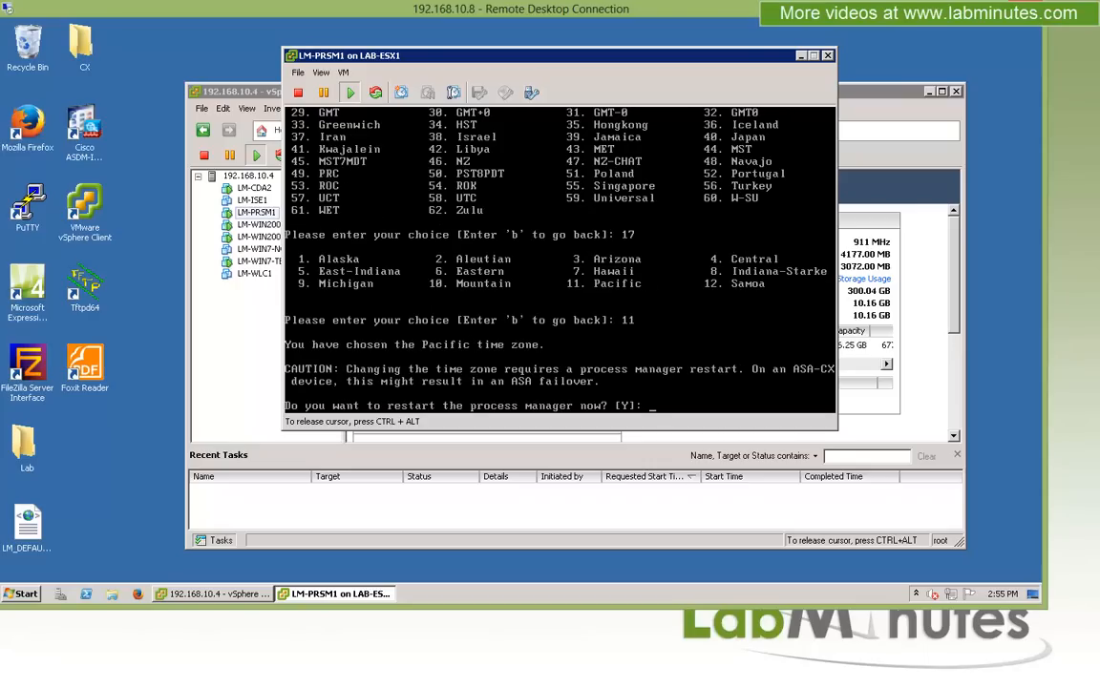
{"action": "type", "text": "Y"}
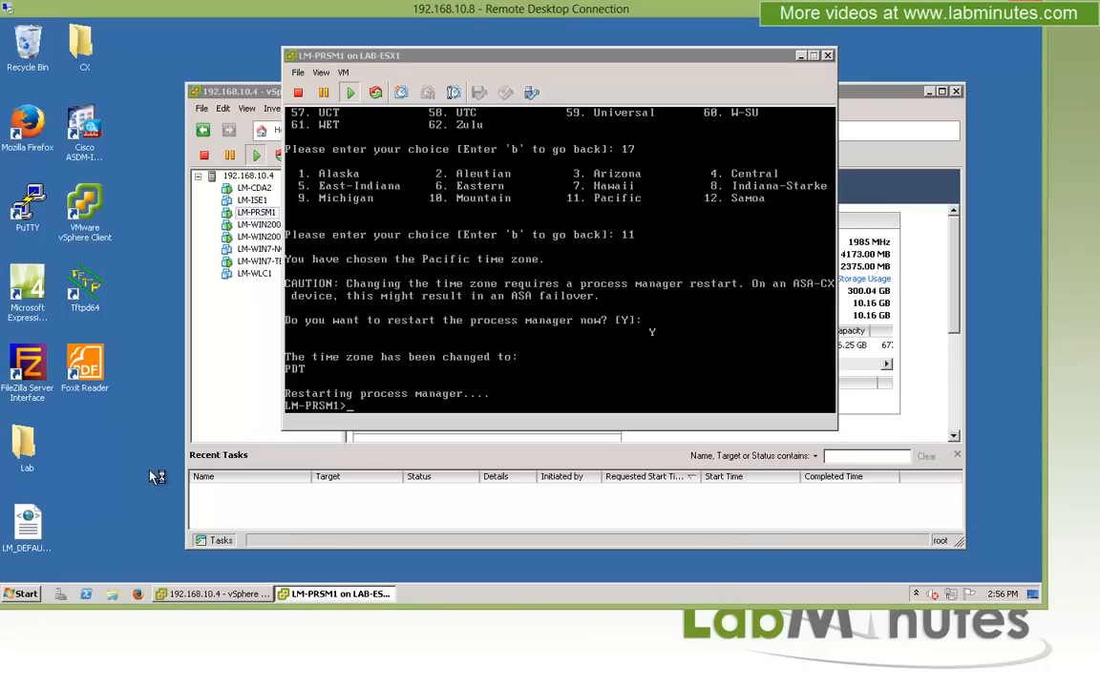
{"action": "mouse_move", "coordinate": [147, 474]}
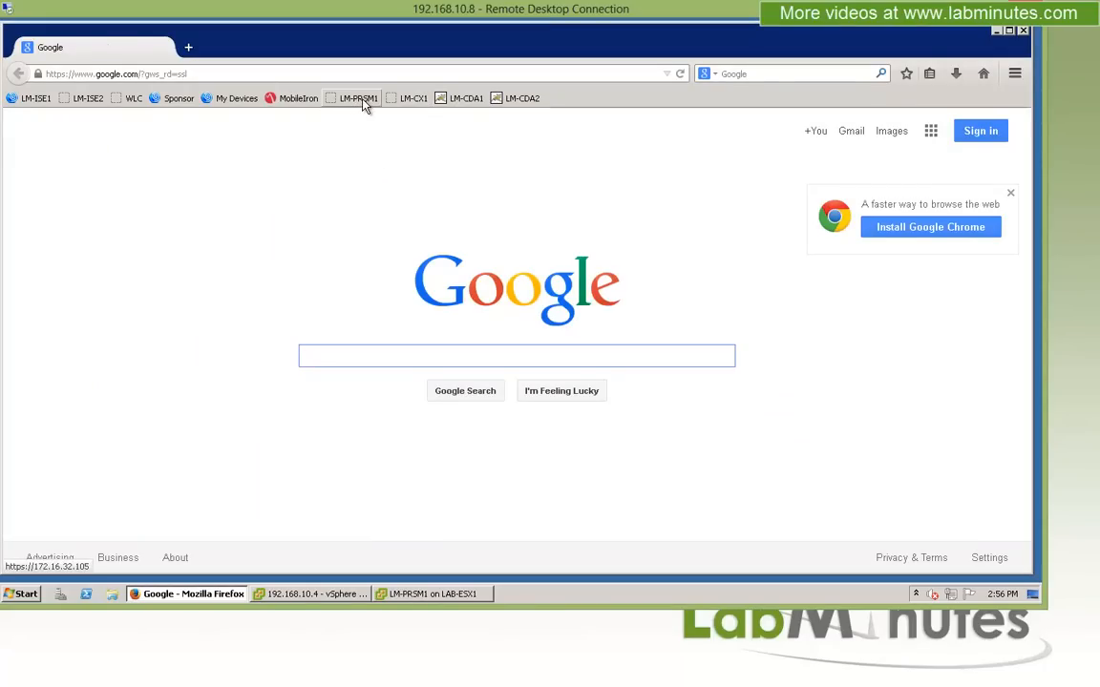
Step: Open the LM-PRSM1 bookmark and permanently add a certificate exception for 172.16.32.105
{"action": "left_click", "coordinate": [359, 98]}
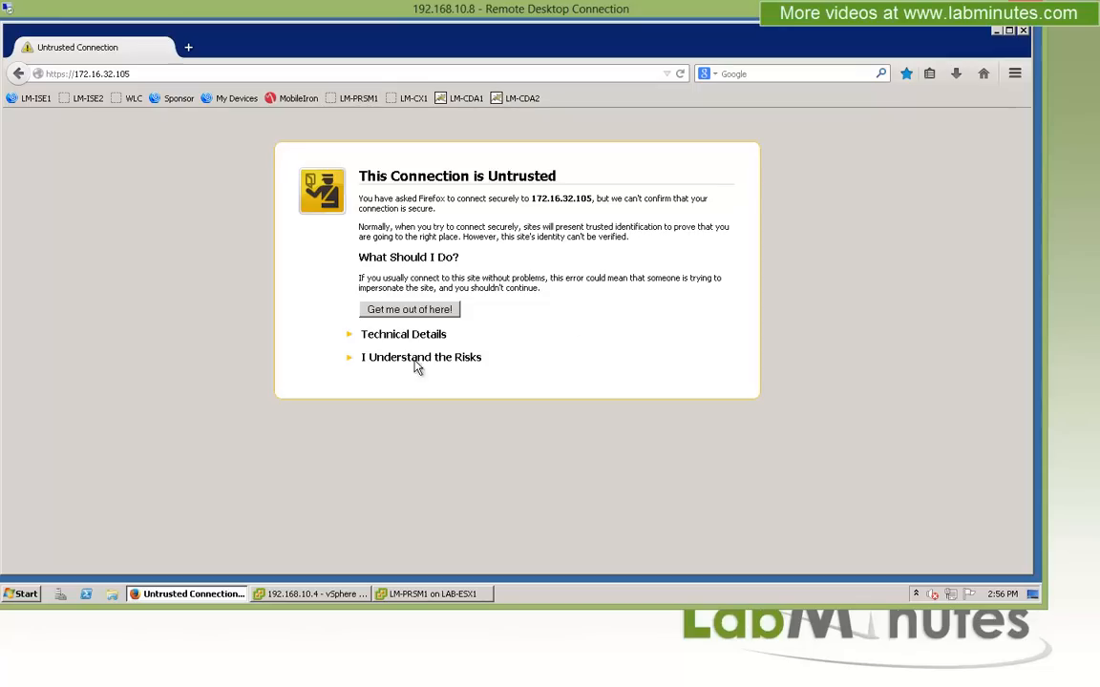
{"action": "left_click", "coordinate": [420, 357]}
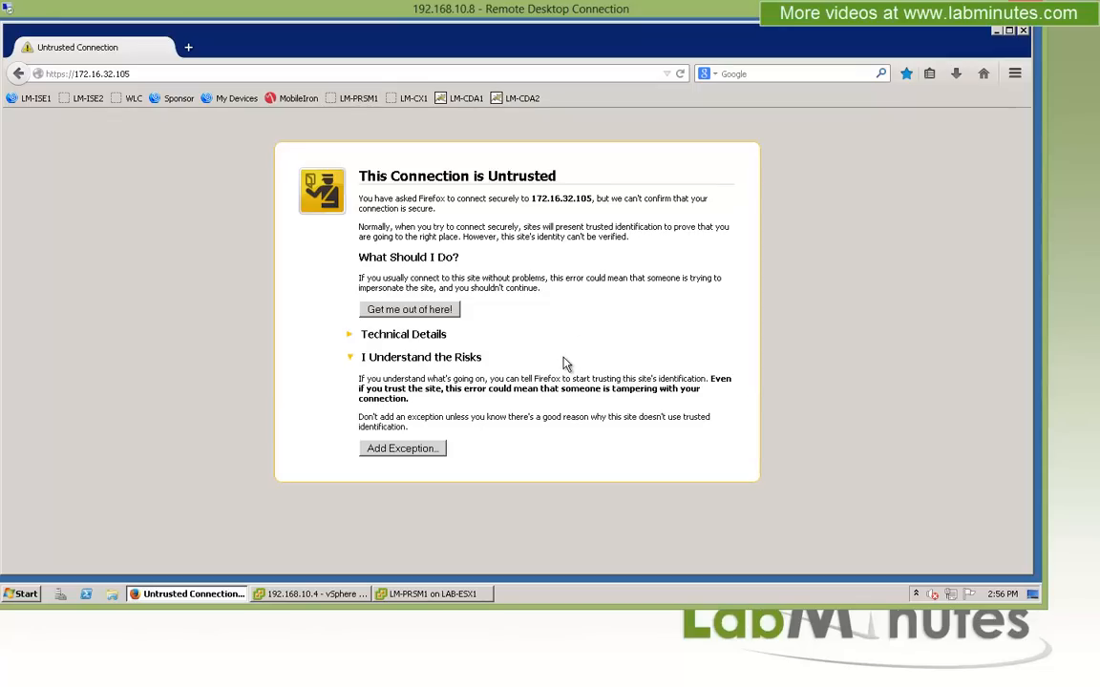
{"action": "left_click", "coordinate": [401, 447]}
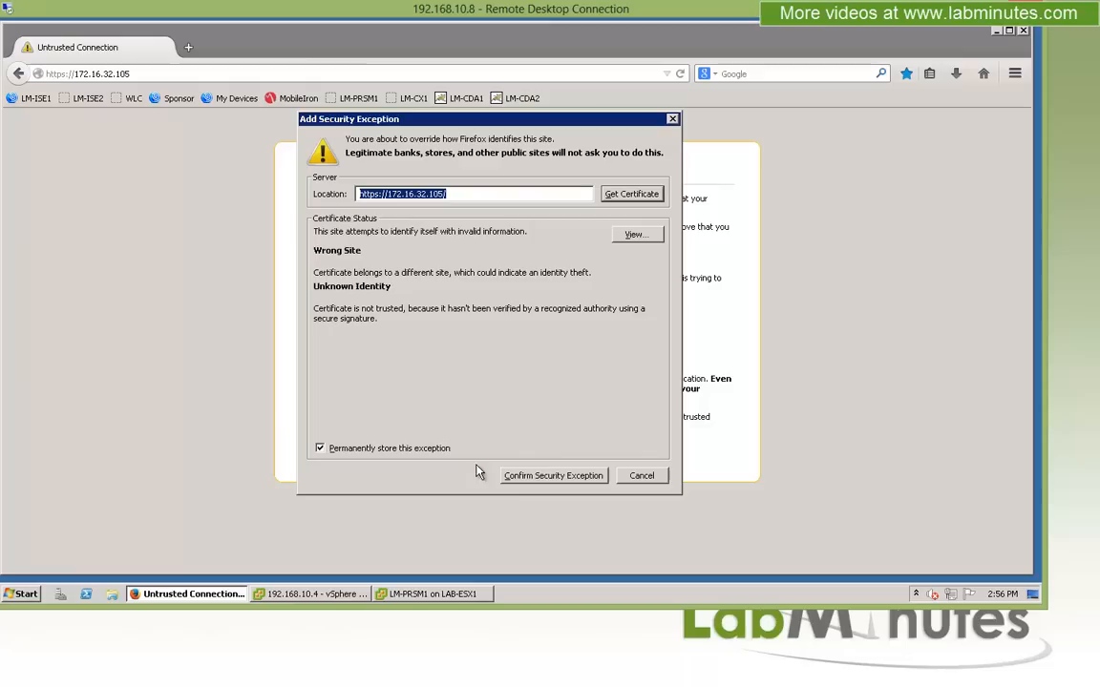
{"action": "left_click", "coordinate": [642, 475]}
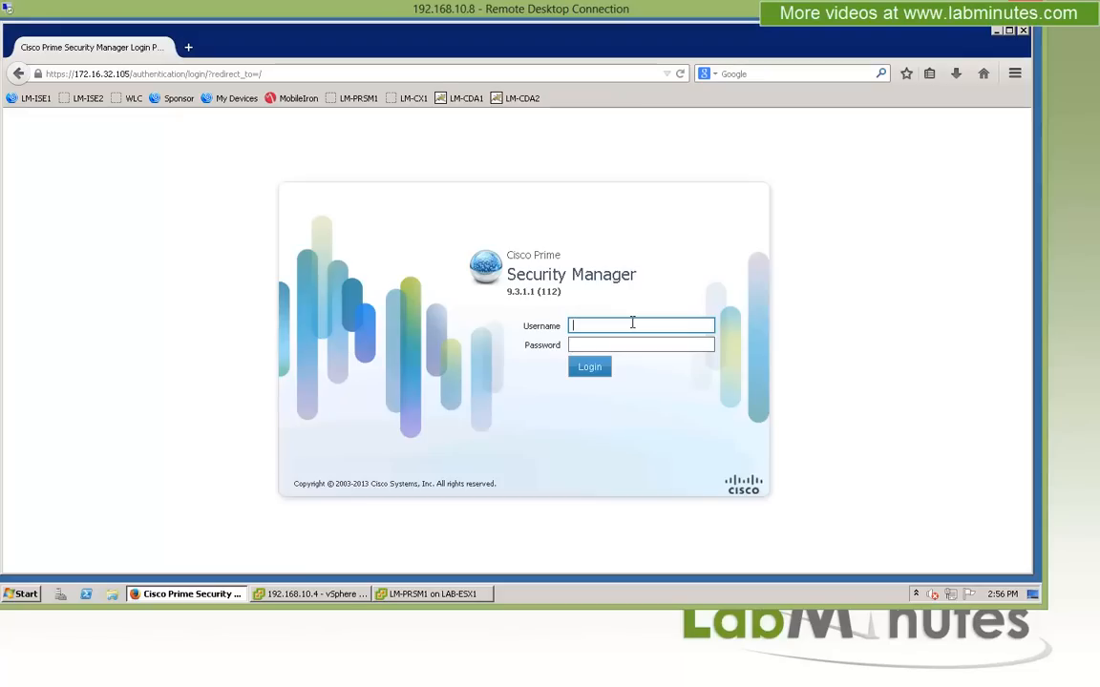
Step: Sign in to the PRSM web interface as admin with the password
{"action": "type", "text": "admin"}
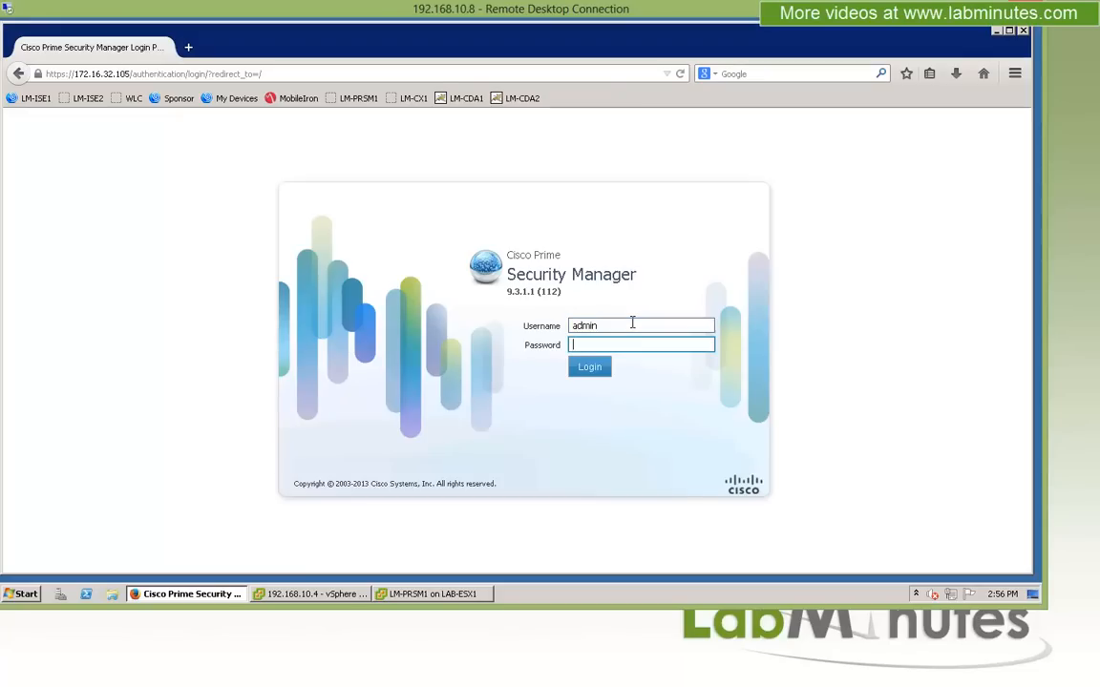
{"action": "type", "text": "password"}
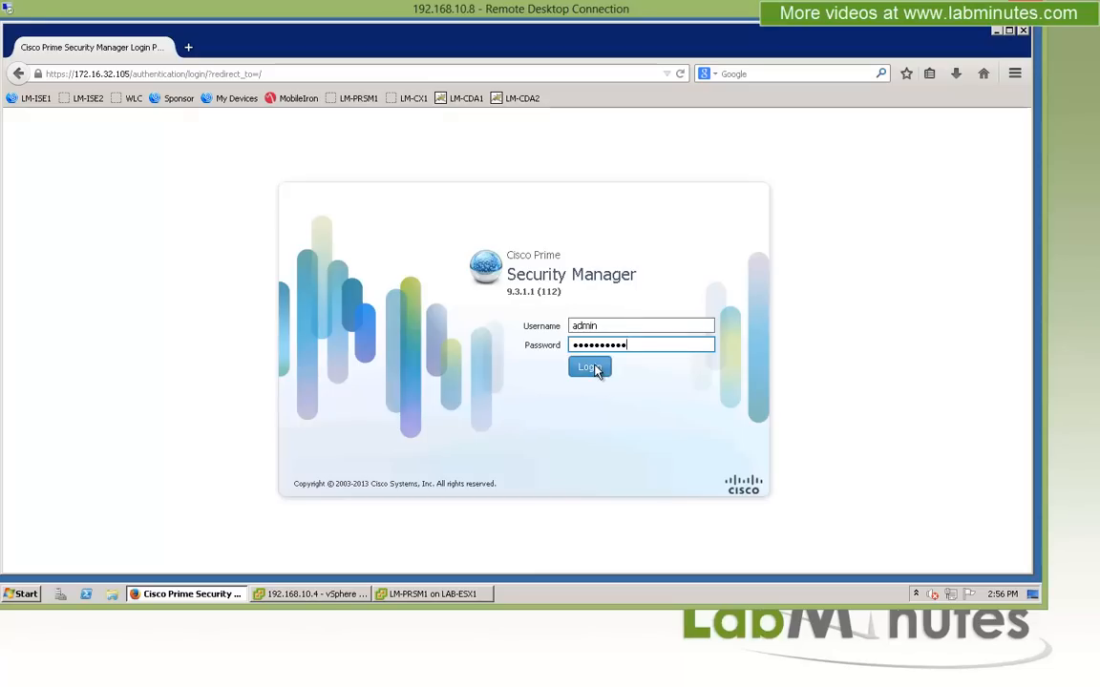
{"action": "left_click", "coordinate": [588, 367]}
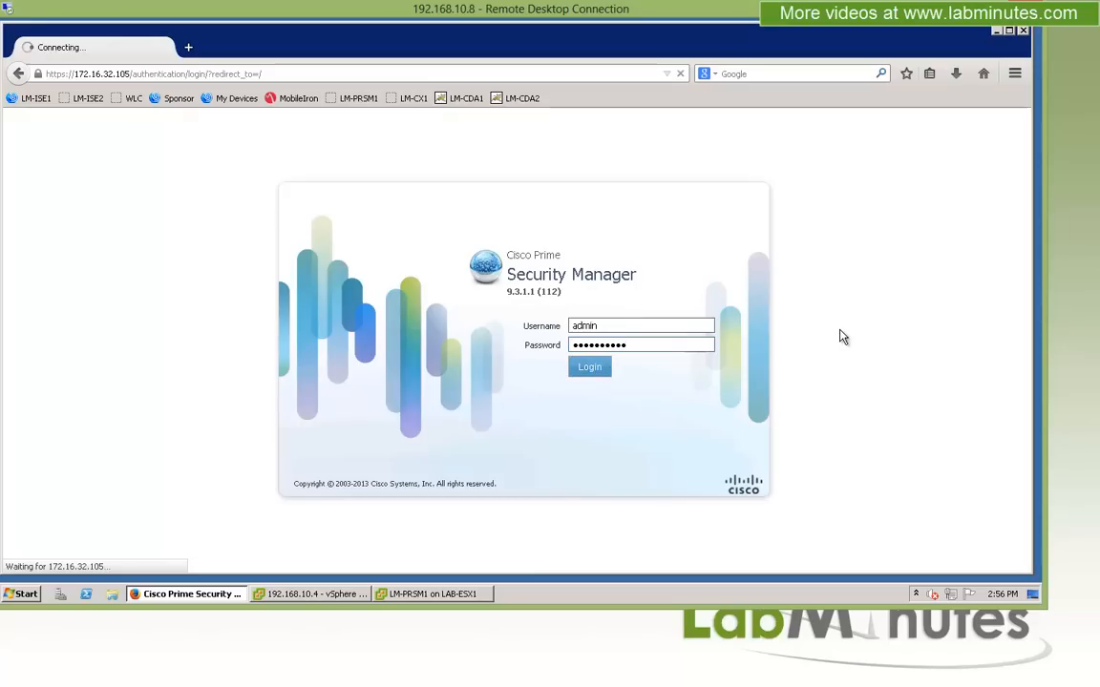
{"action": "left_click", "coordinate": [588, 367]}
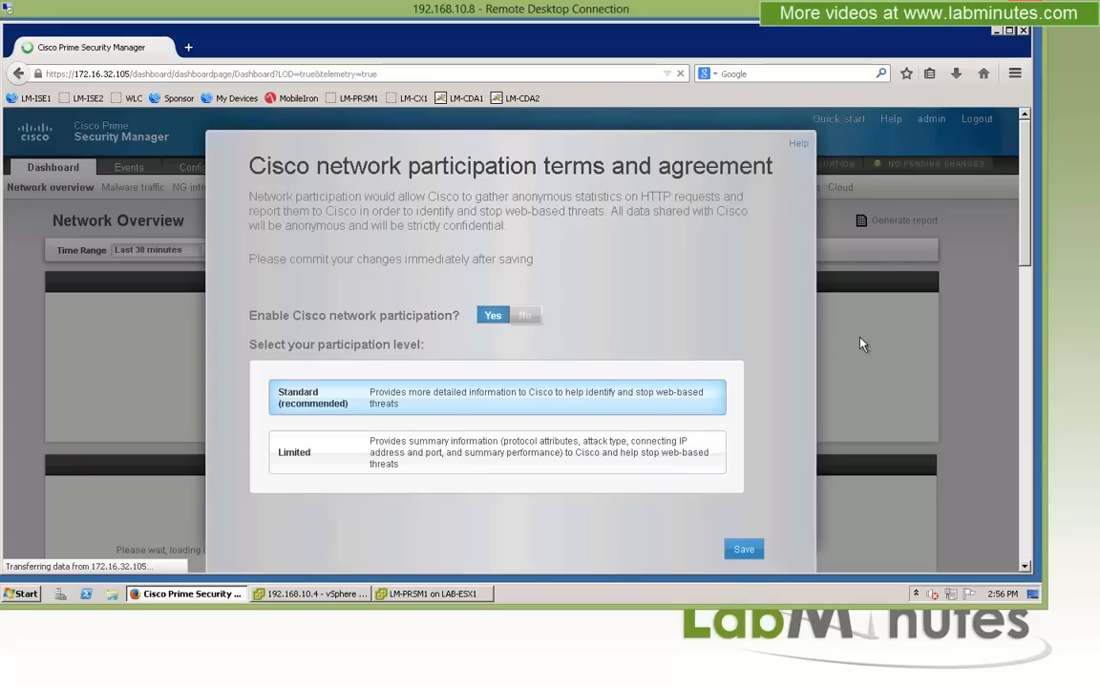